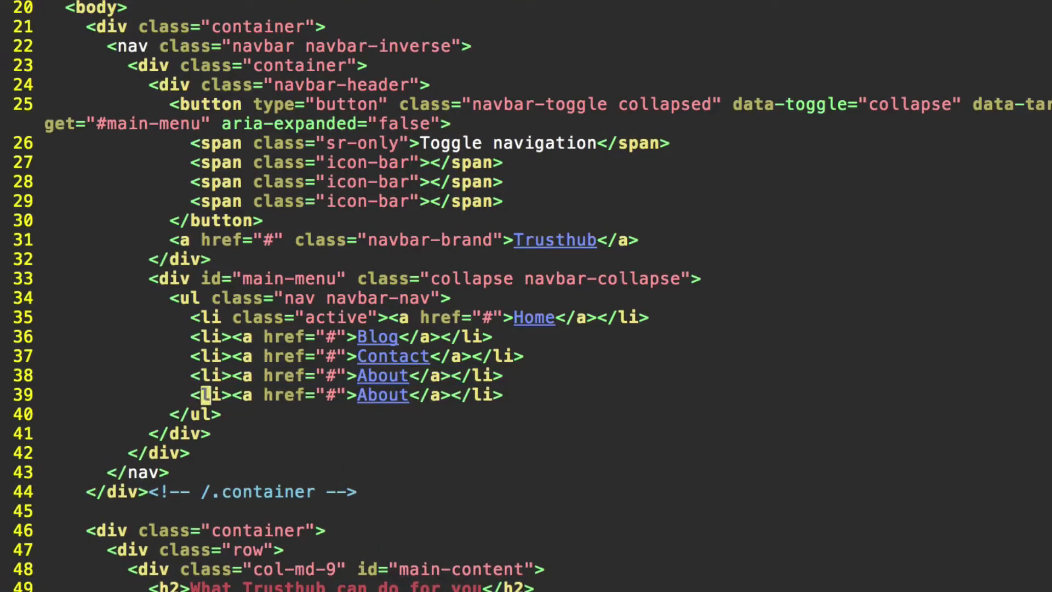
- Change the duplicated About link's text to 'Sign up' in the navbar list
key(Backspace)
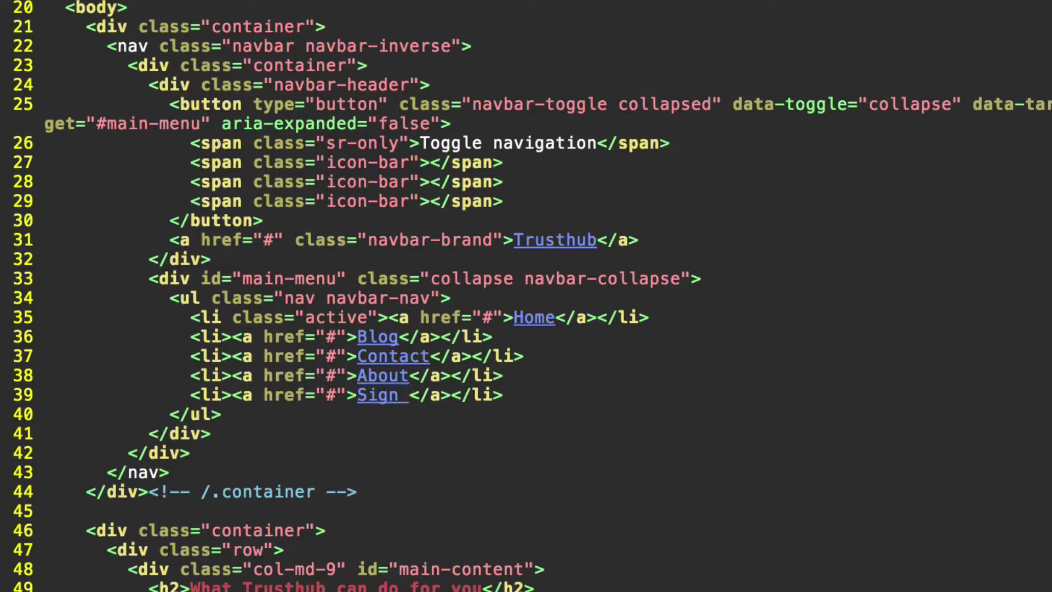
text(up)
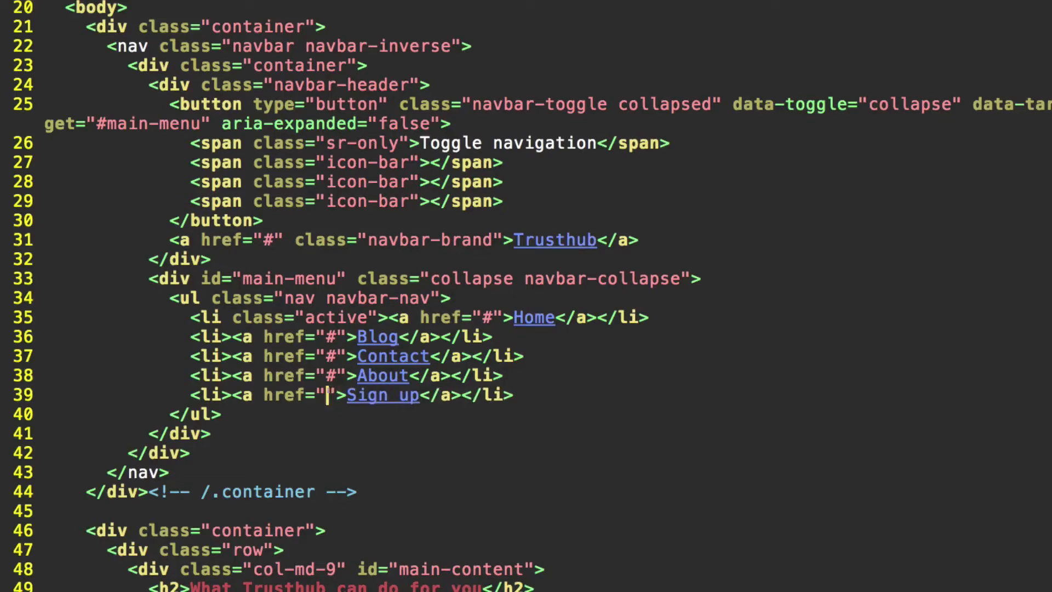
text(sign)
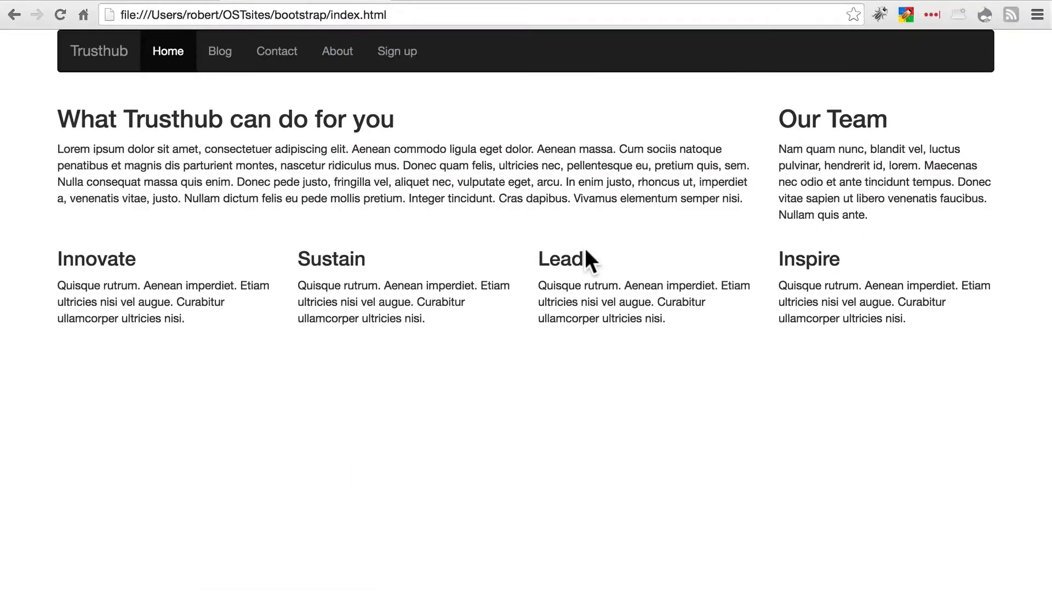
mouse_move(502, 107)
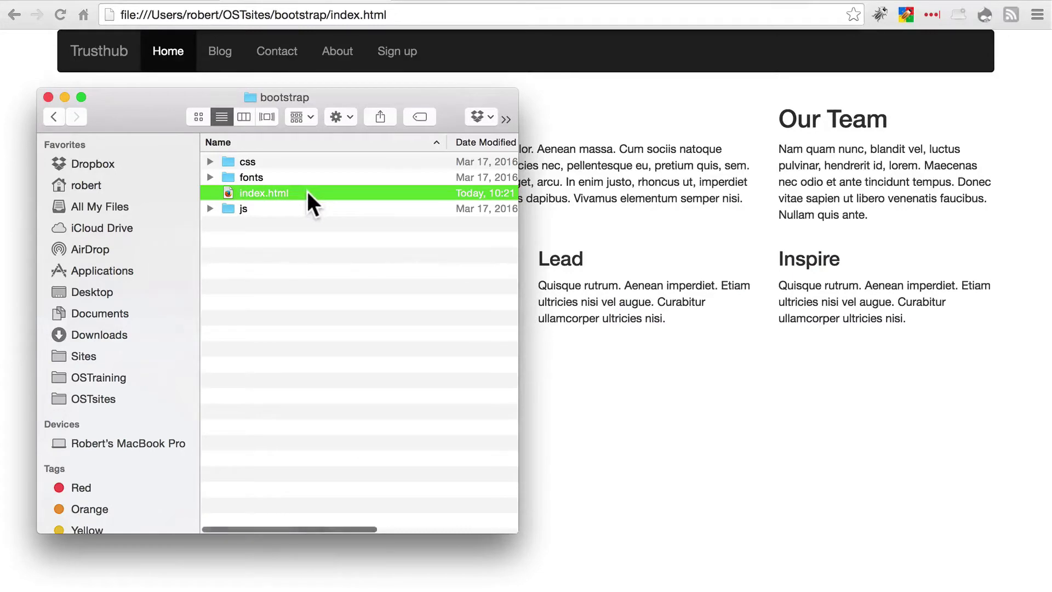
- Duplicate index.html in the bootstrap folder via its context menu
right_click(264, 193)
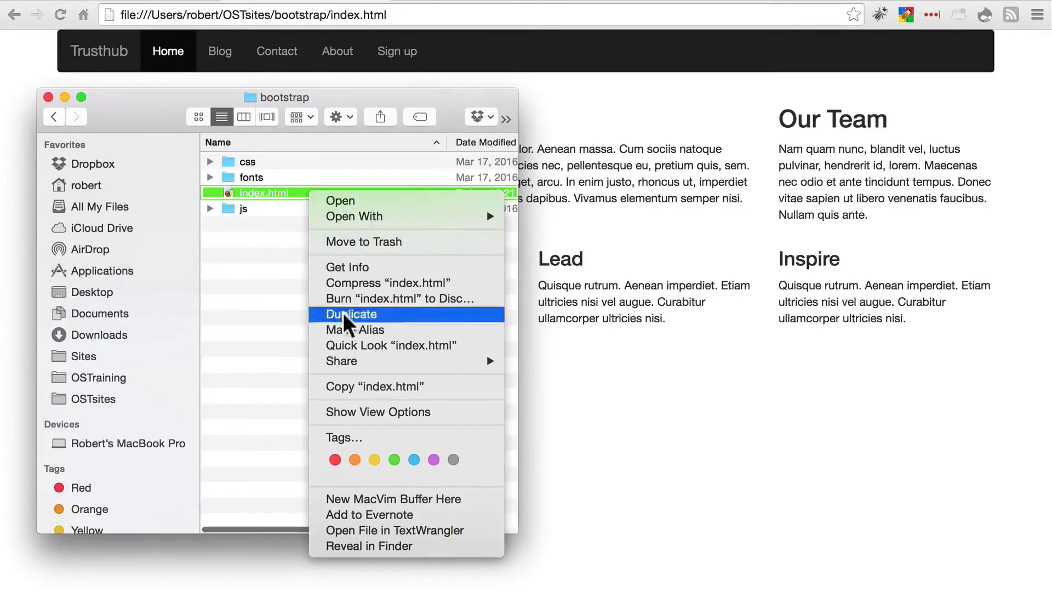
click(352, 315)
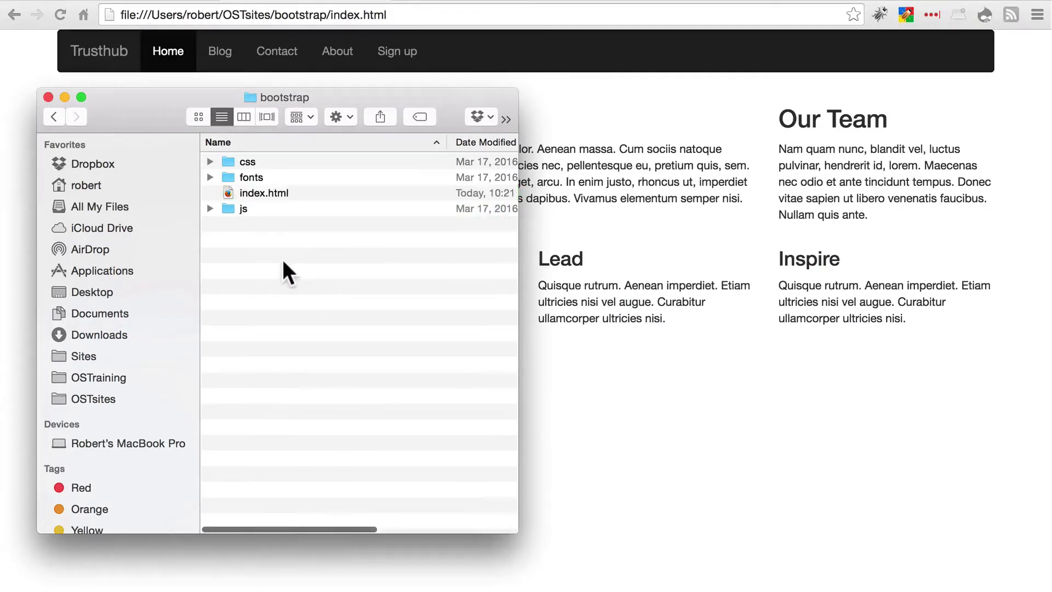
mouse_move(315, 329)
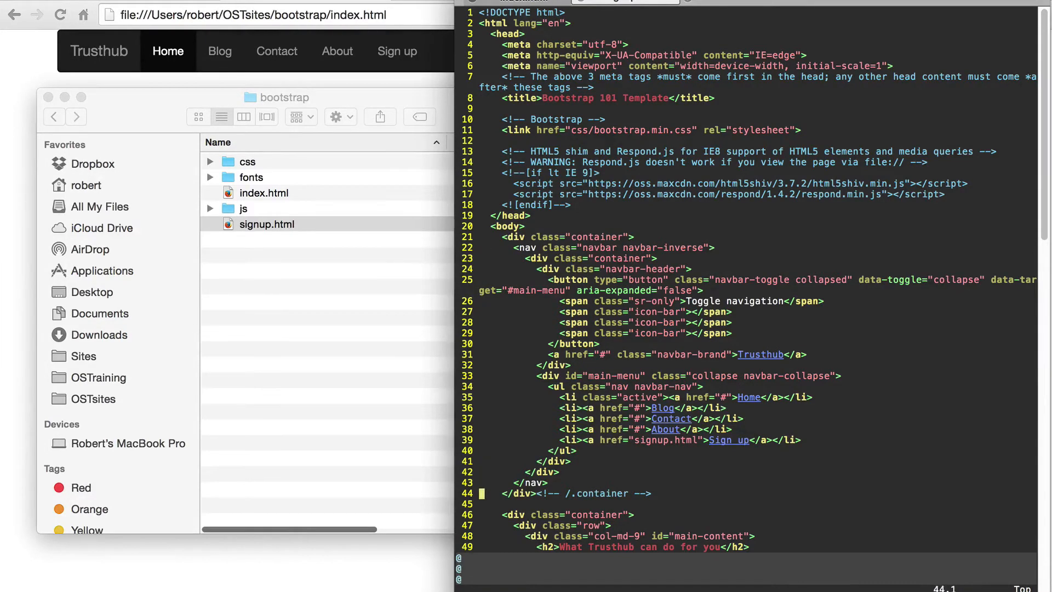
- Scroll down signup.html to reach the main-content column
scroll(down, 3)
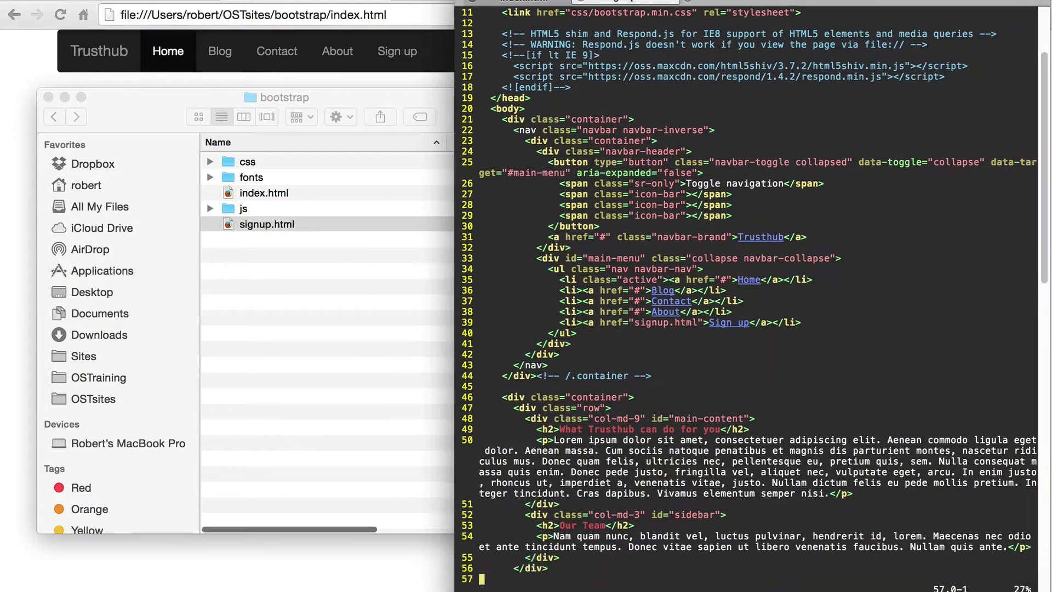
scroll(down, 3)
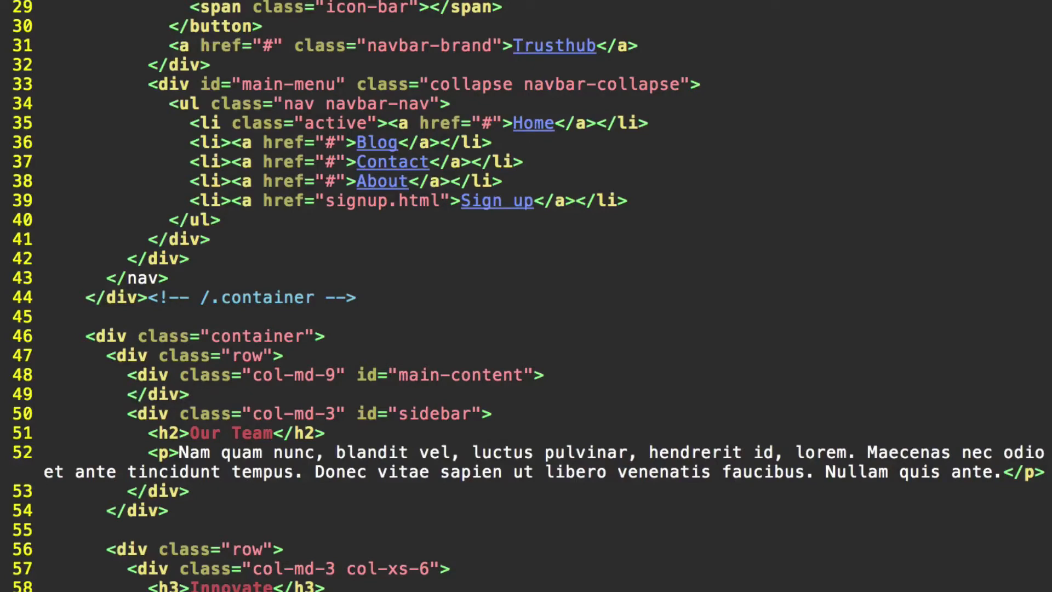
- Move class="active" from the Home list item to the Sign up list item
click(132, 258)
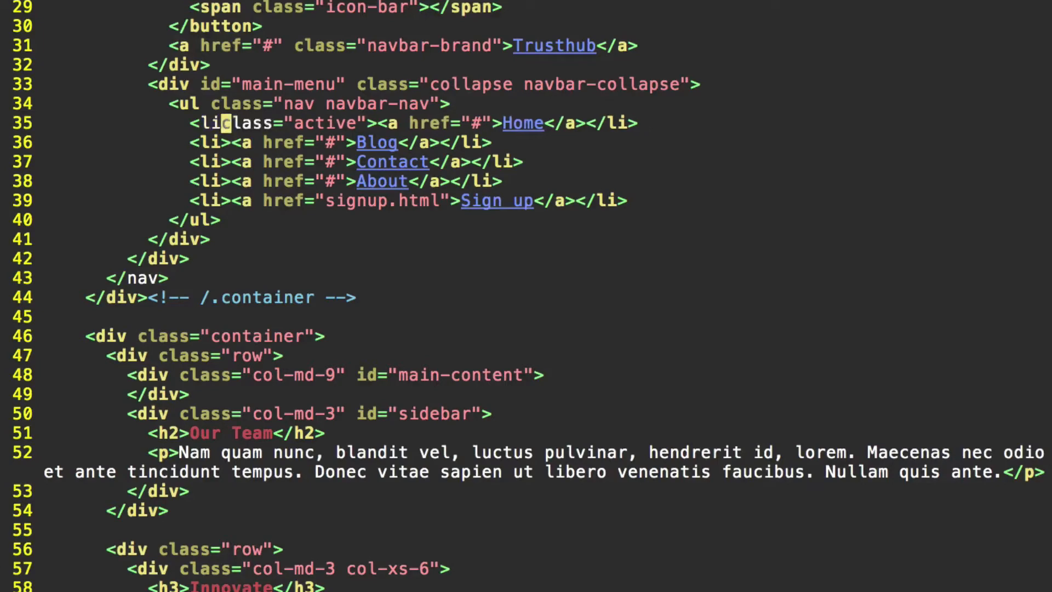
click(228, 123)
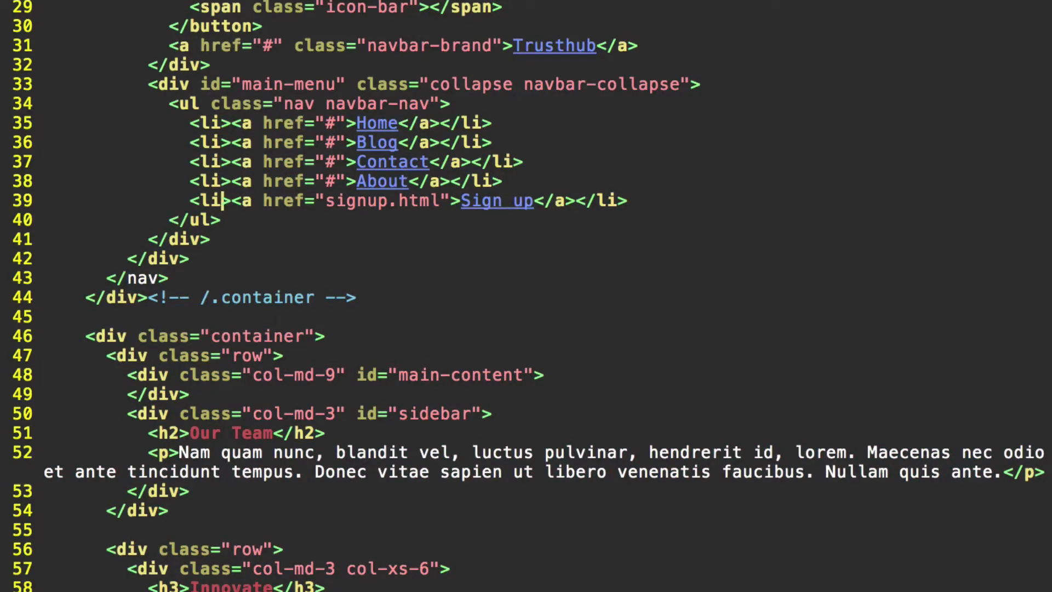
text(class="ac)
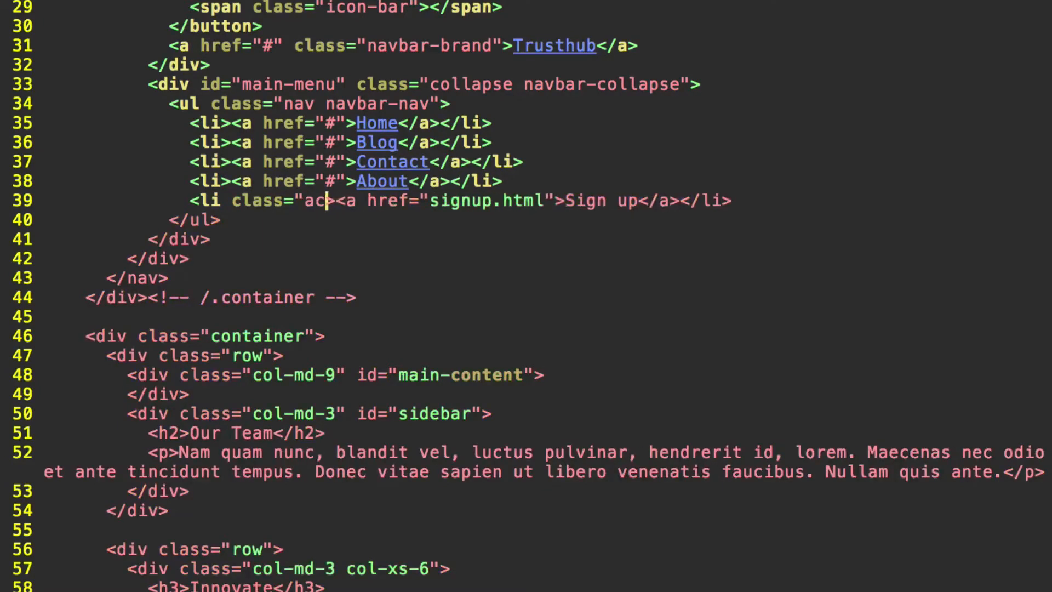
text(tive)
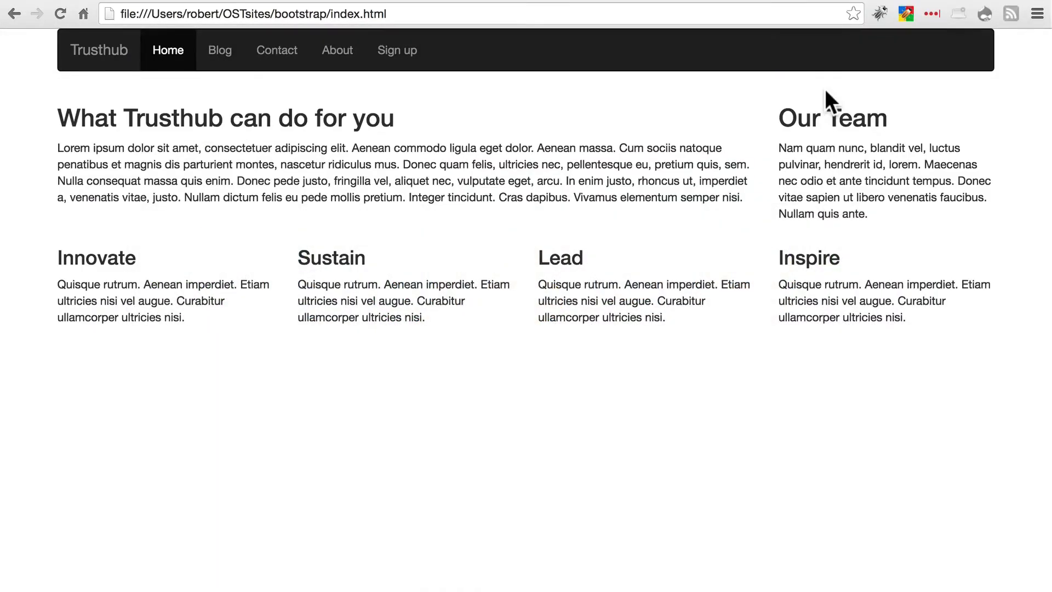
mouse_move(397, 67)
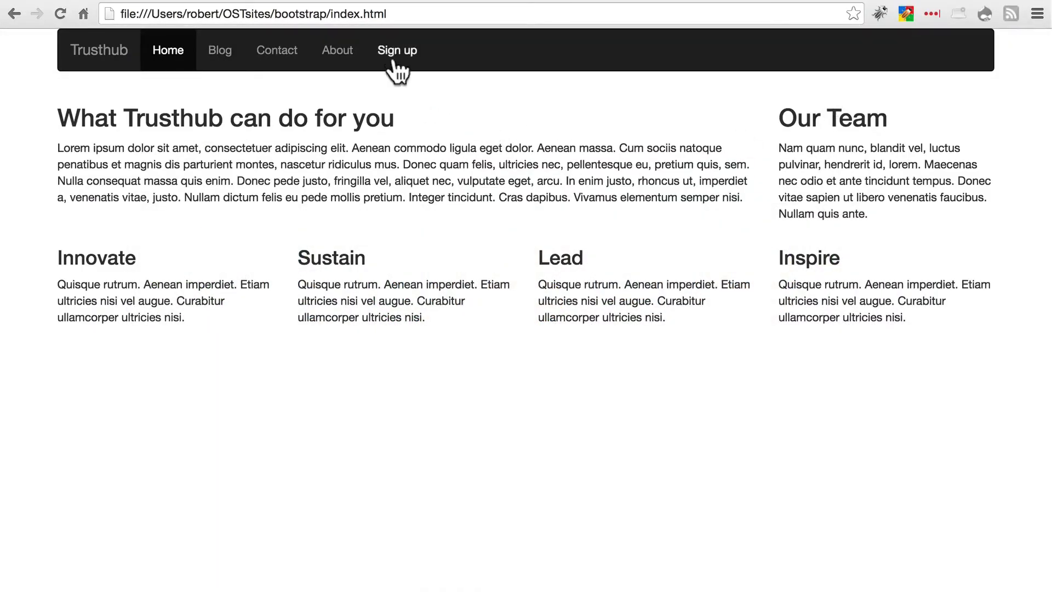
- Open signup.html in Chrome from the navbar's Sign up link
click(397, 49)
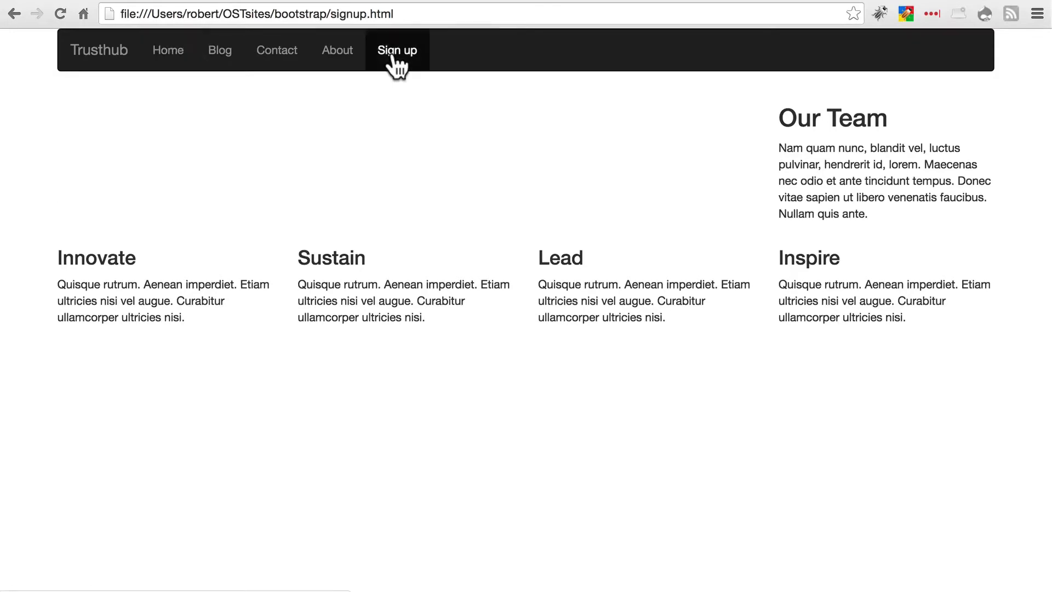
mouse_move(429, 444)
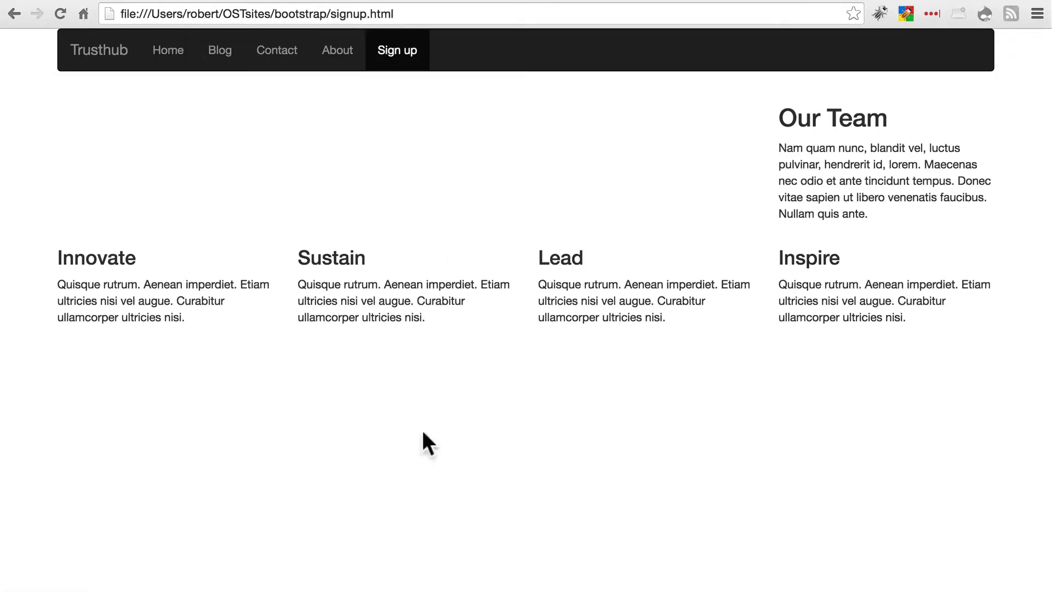
mouse_move(516, 198)
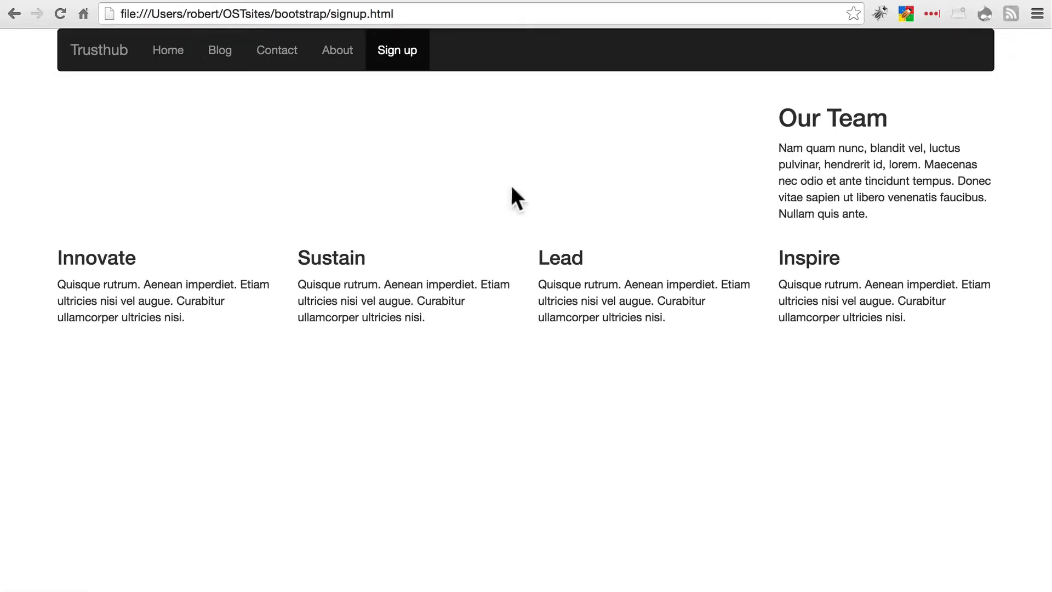
mouse_move(405, 184)
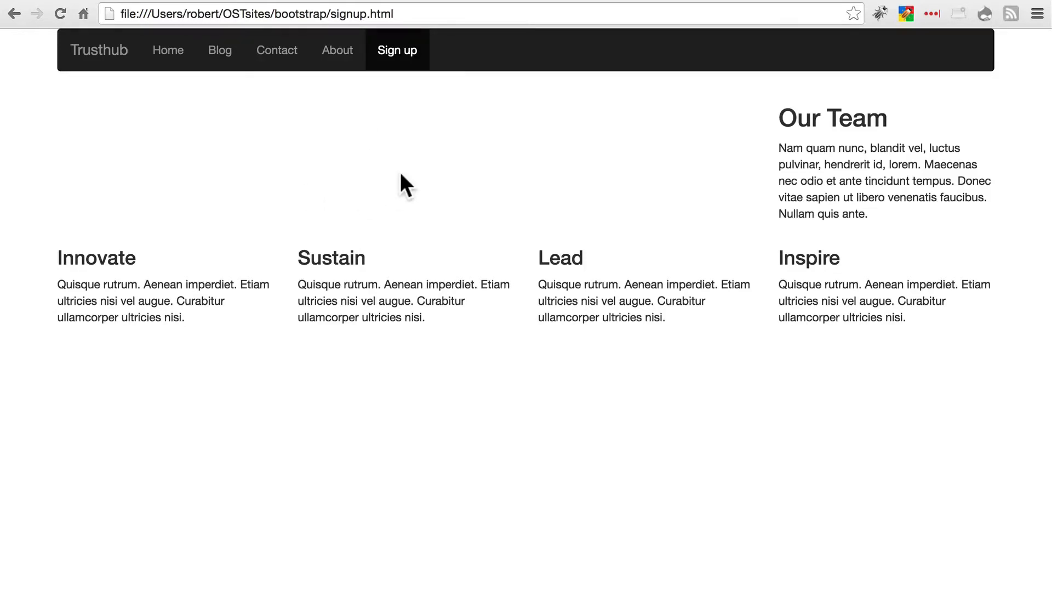
mouse_move(406, 97)
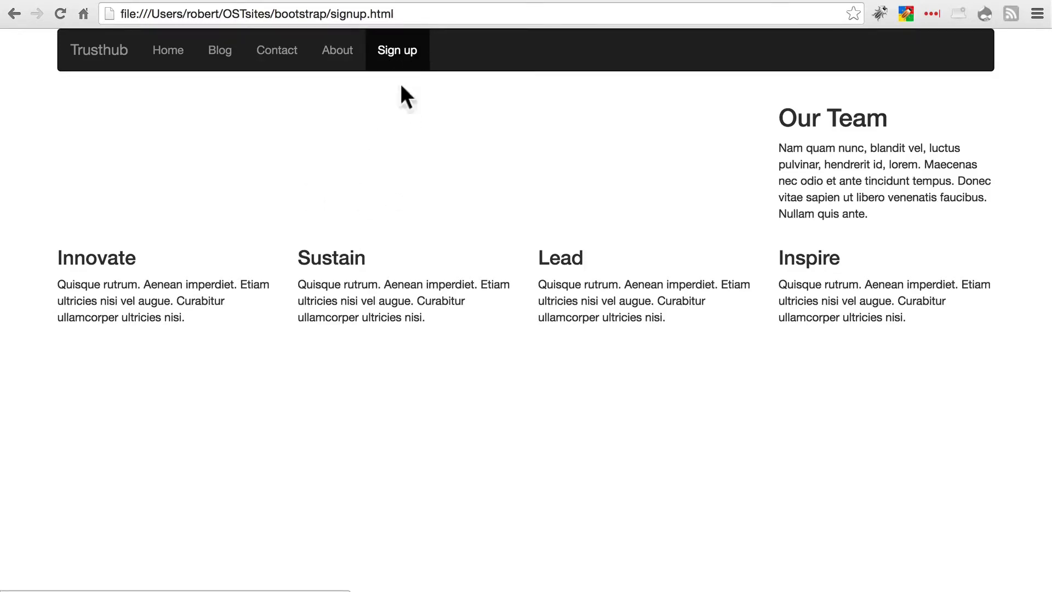
mouse_move(413, 170)
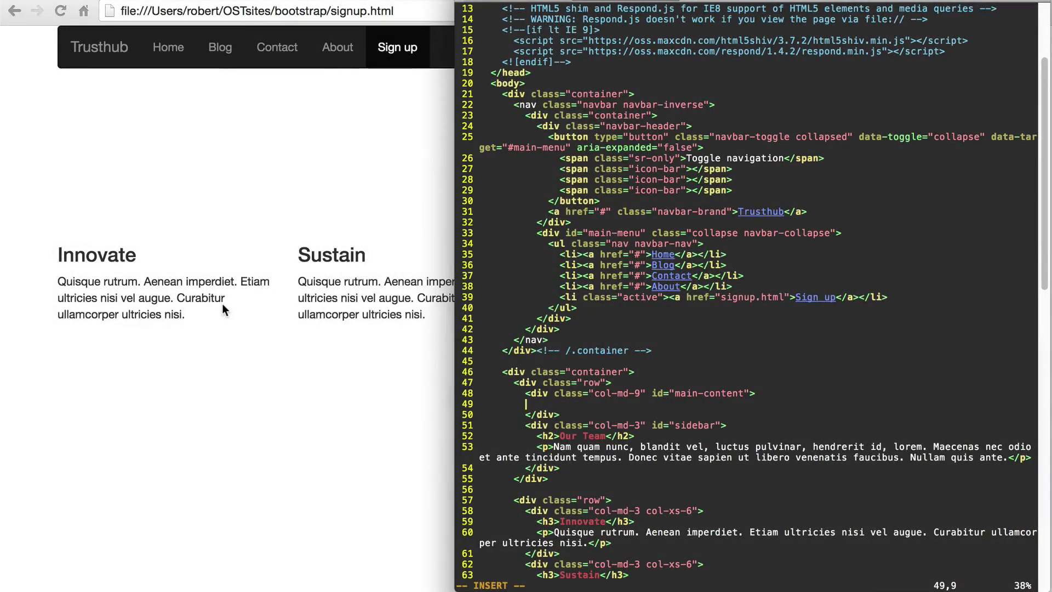
- Add an empty <form></form> element inside the main-content div
text(fo)
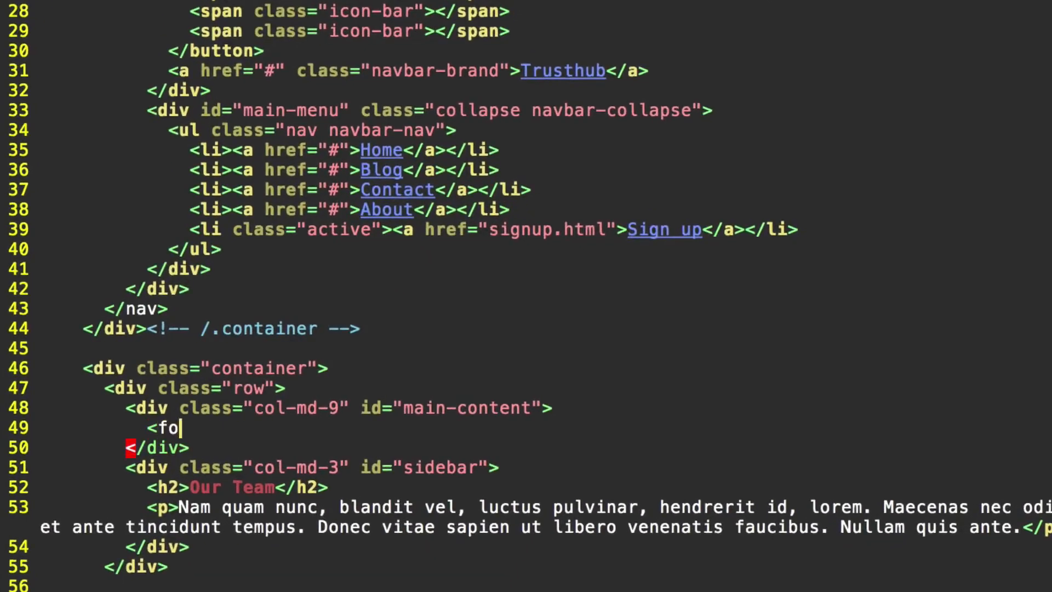
text(rm>)
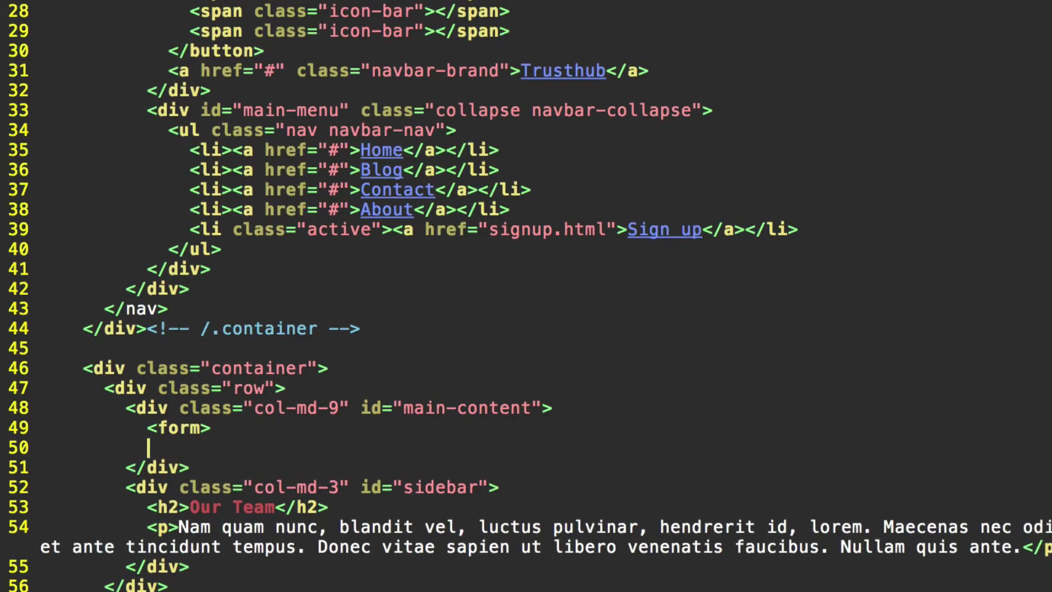
text(</form>)
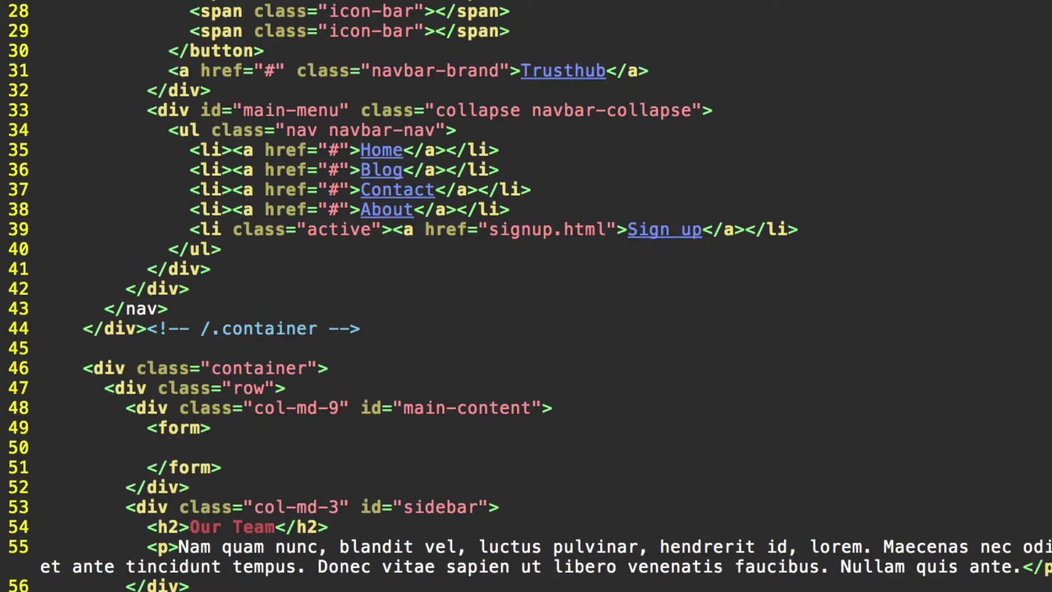
- Add an empty <div class="form-group"></div> inside the form
text(<div class)
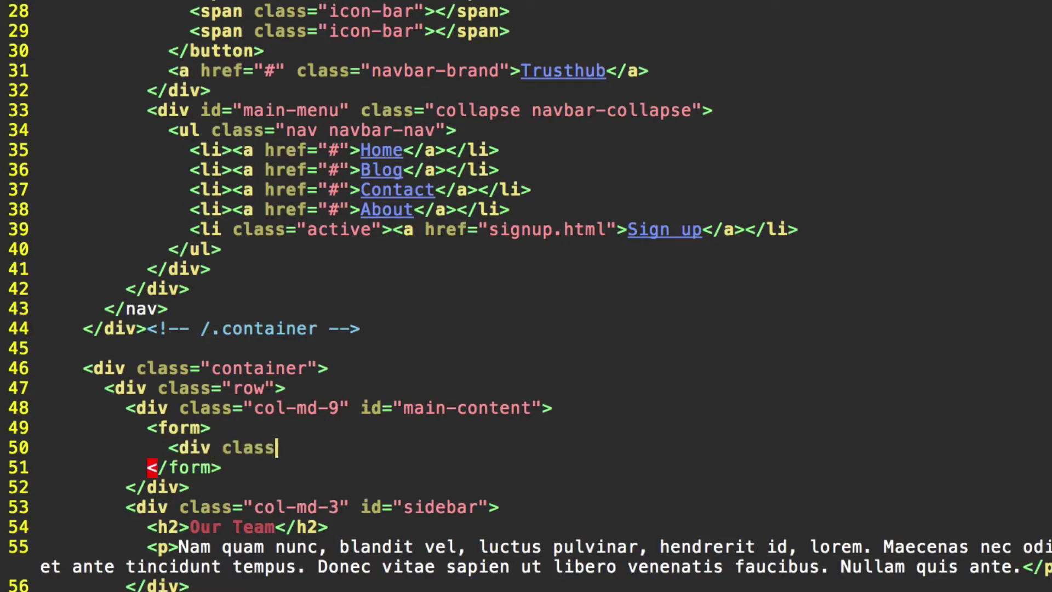
text(="fo)
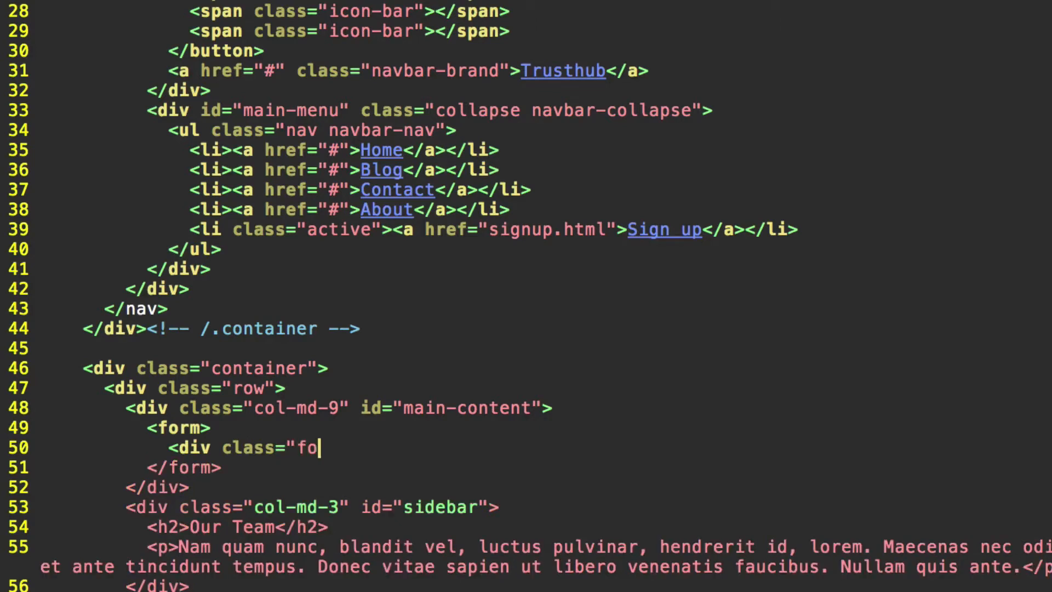
text(rm-group">)
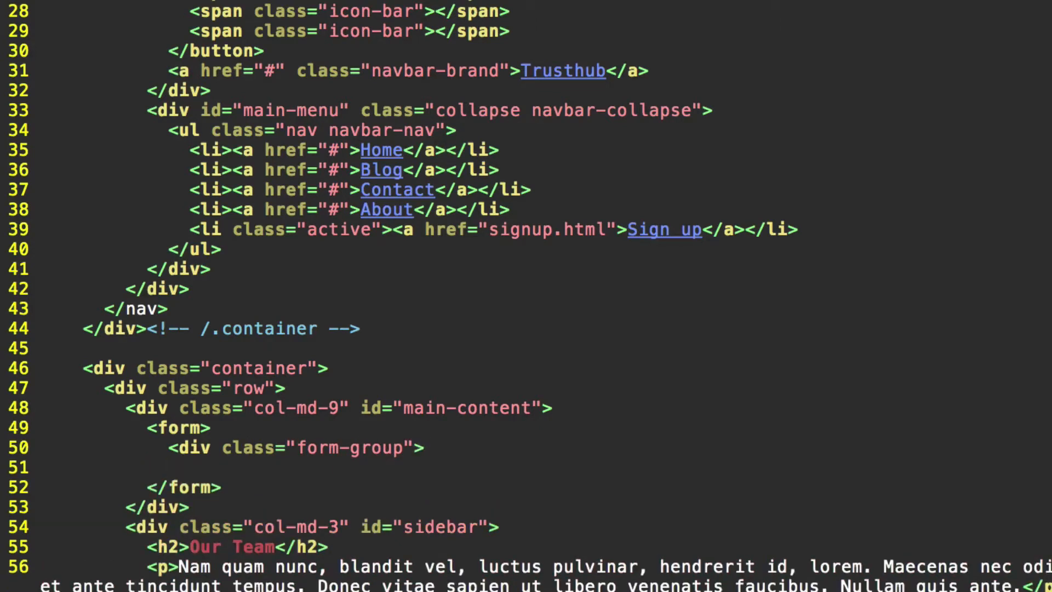
text(</div>)
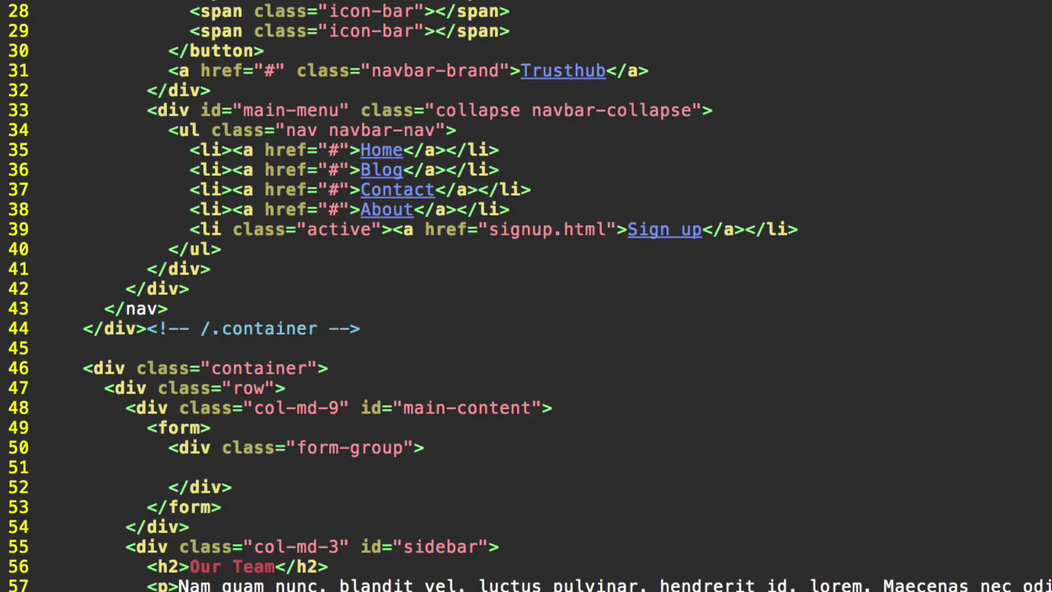
- Add empty <label></label> and <input> tags inside the form-group
text(<l)
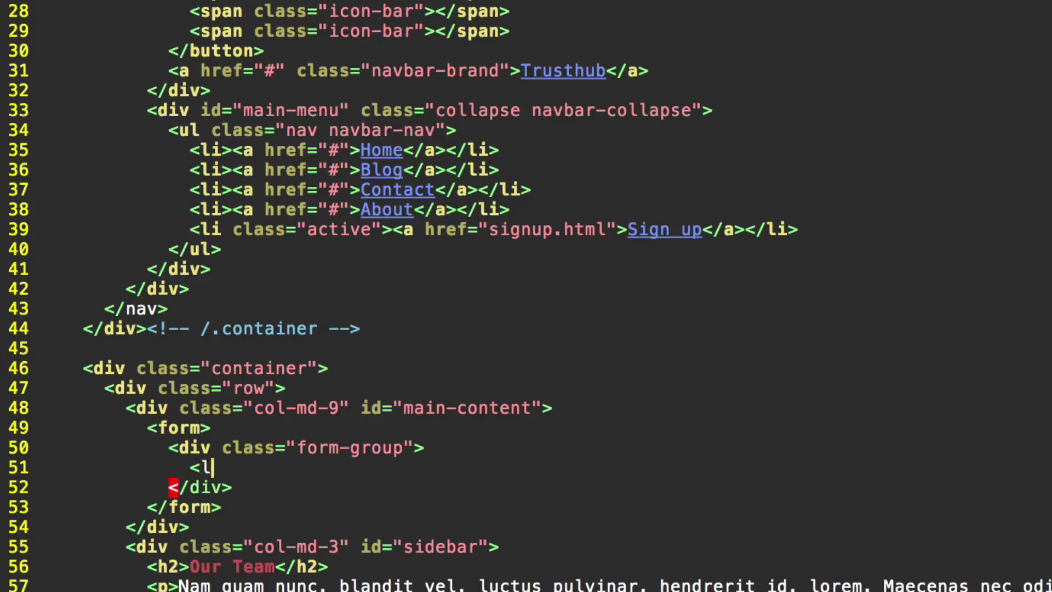
text(abel><)
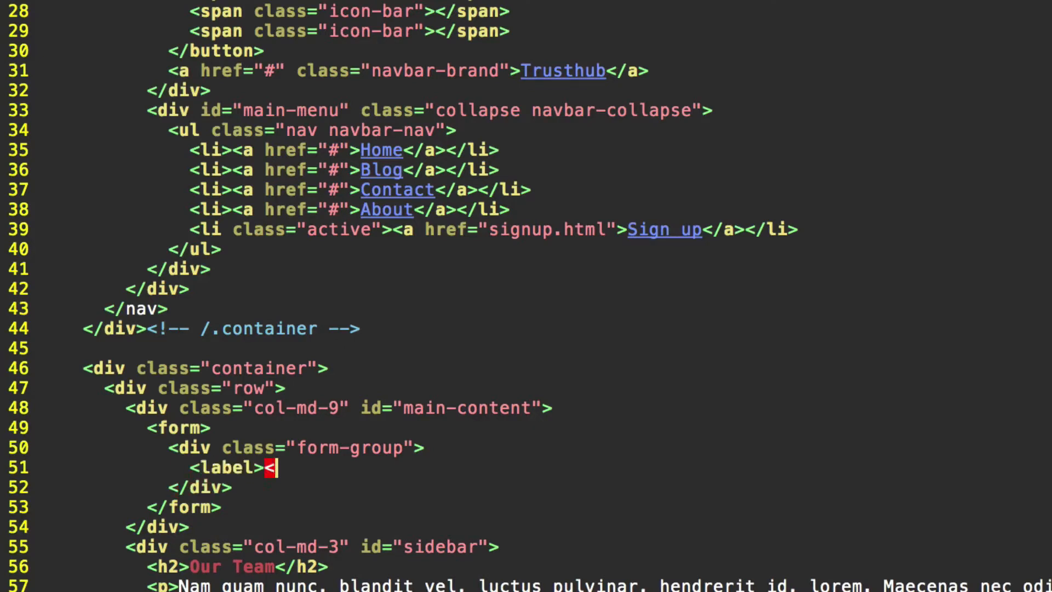
text(/label>)
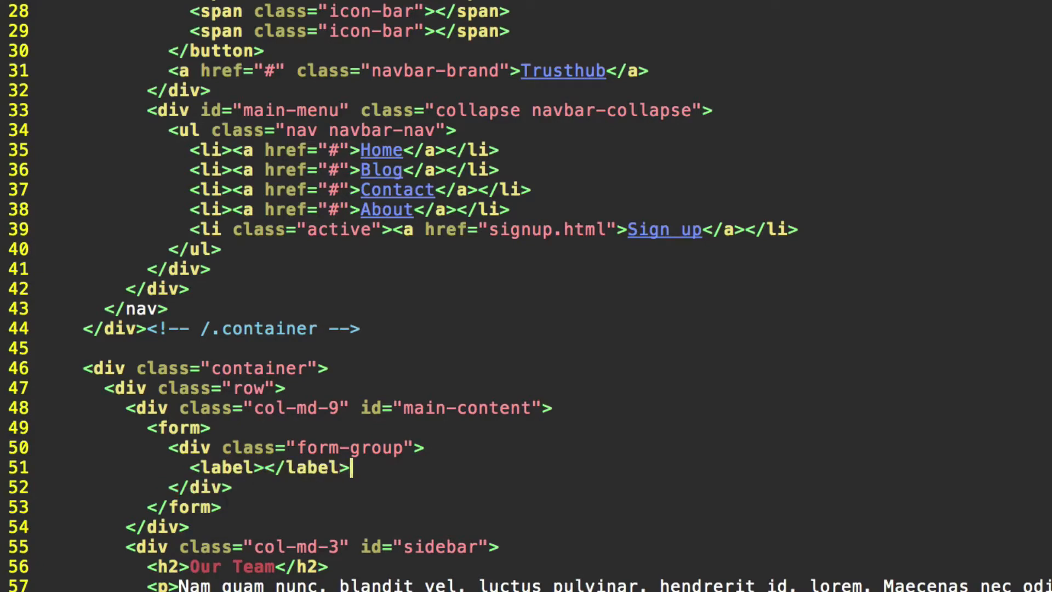
text(<input>)
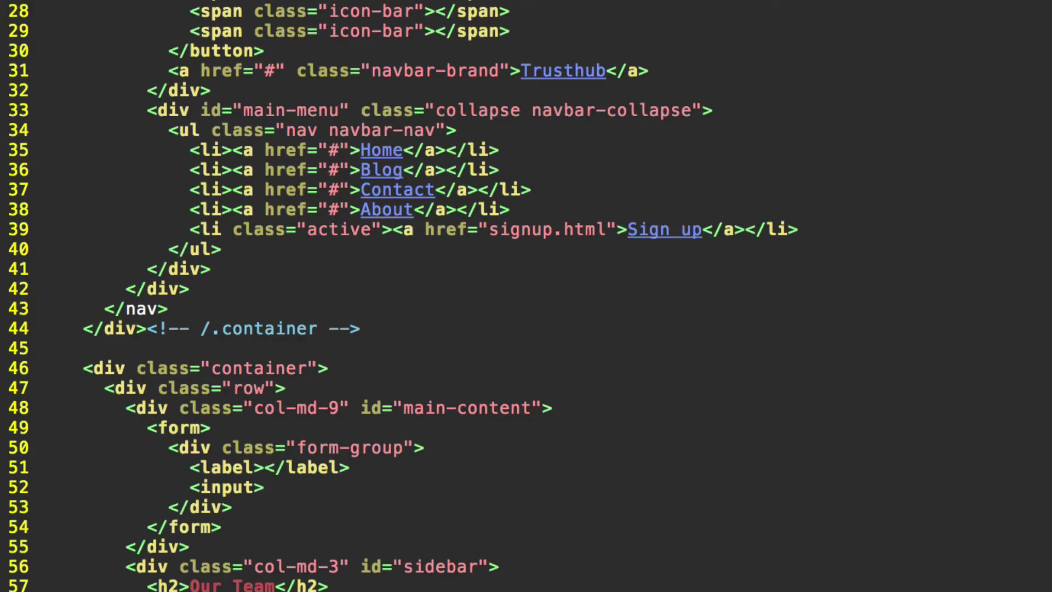
- Give the label for="formUsername" and start its 'Create a username' text
click(267, 469)
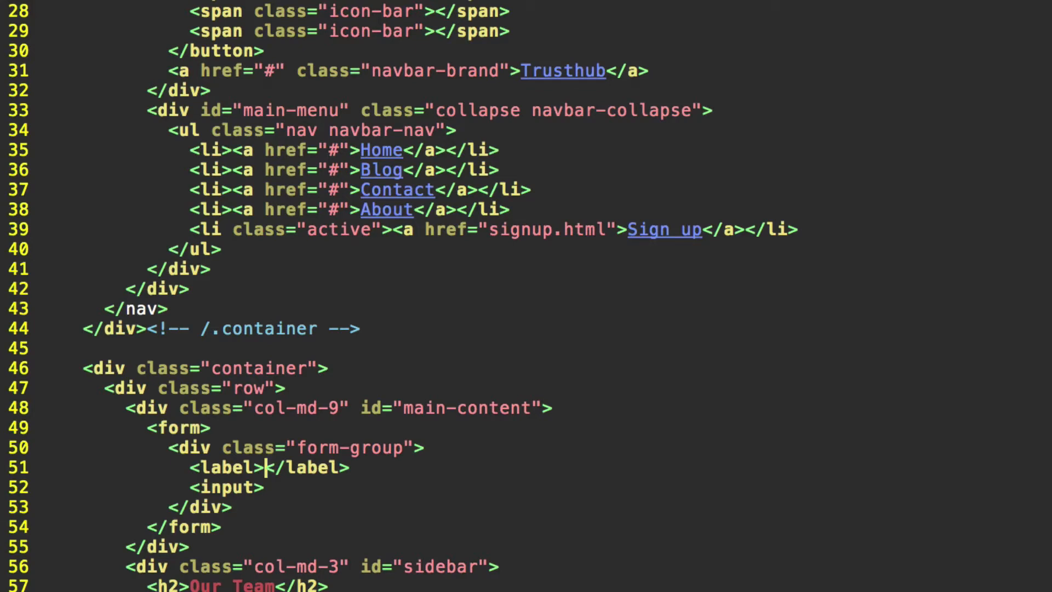
text(fo)
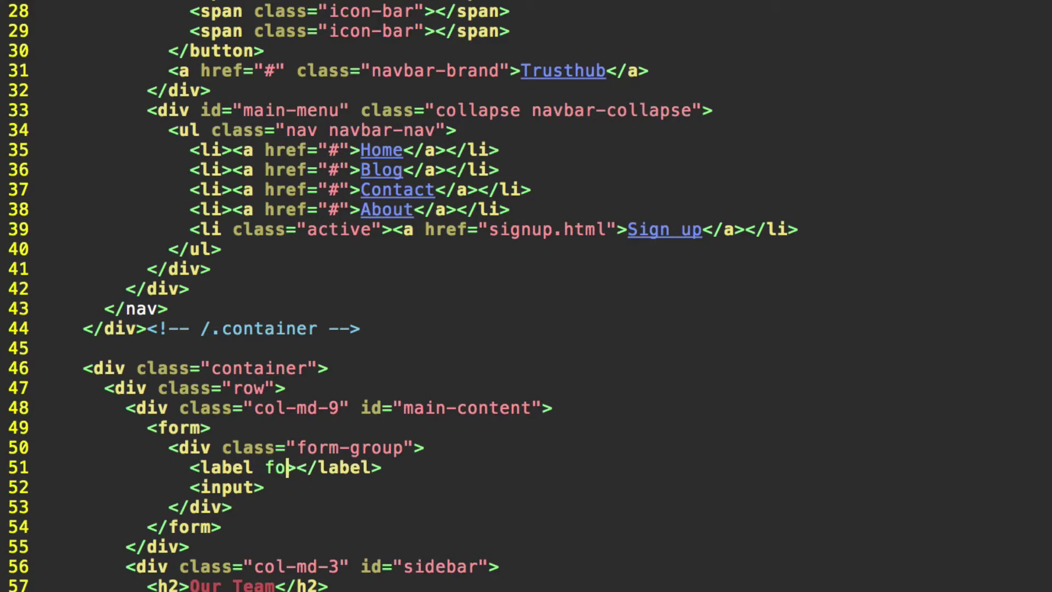
text(r)
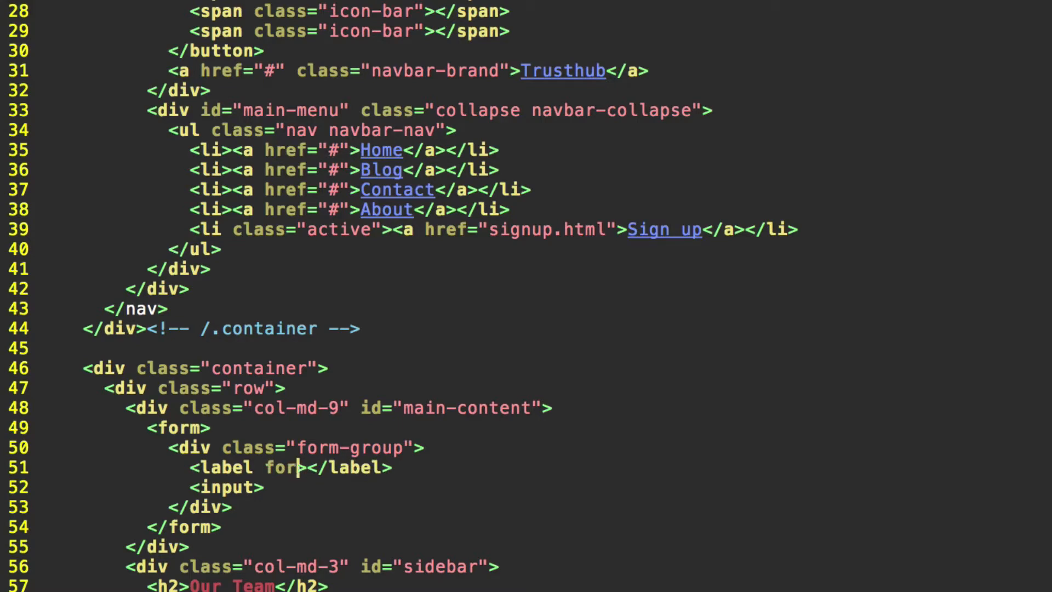
text(=")
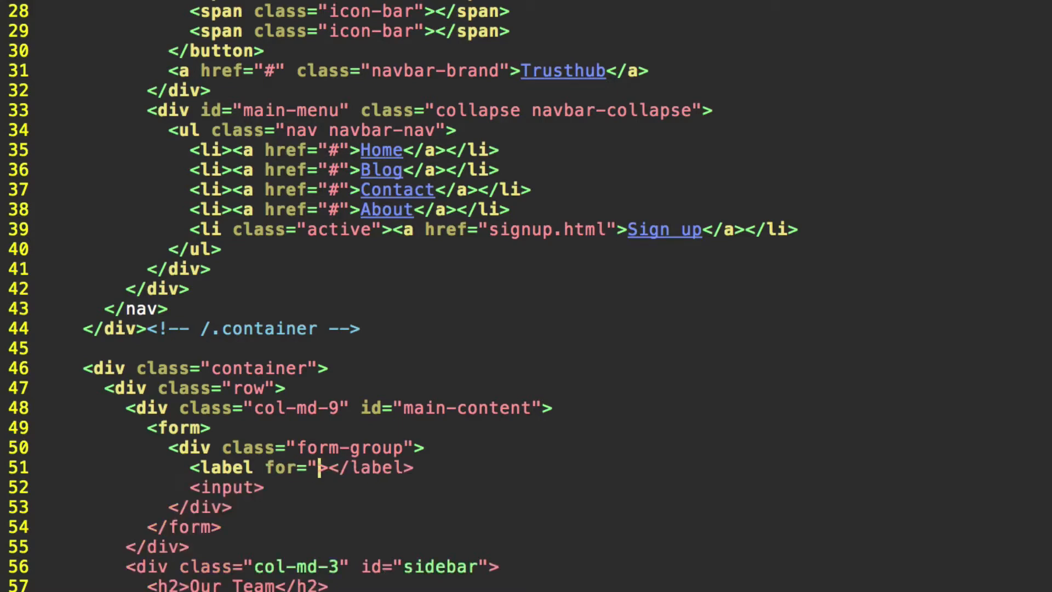
text(form)
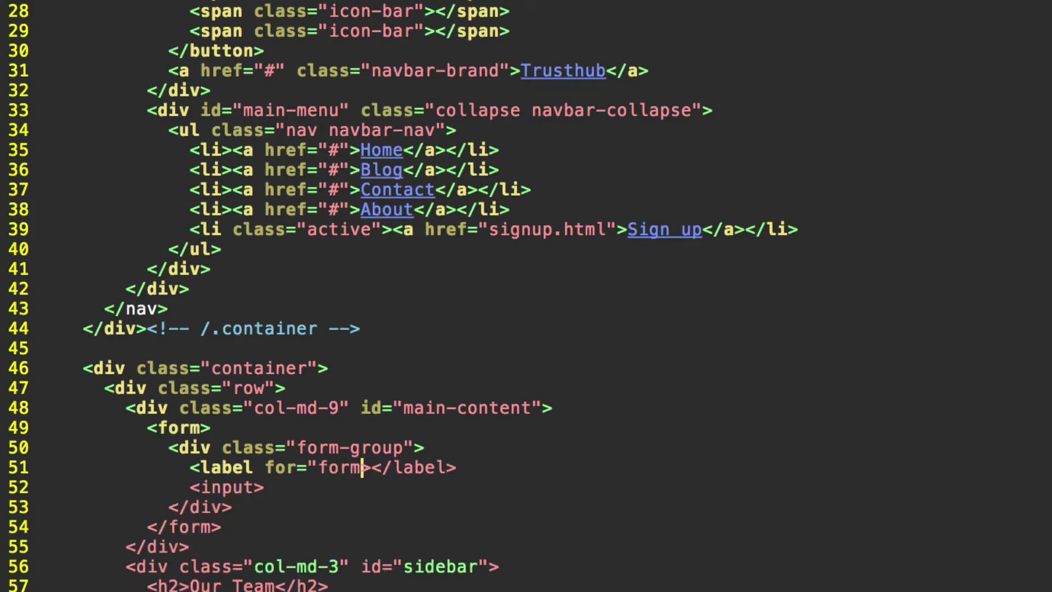
text(Username)
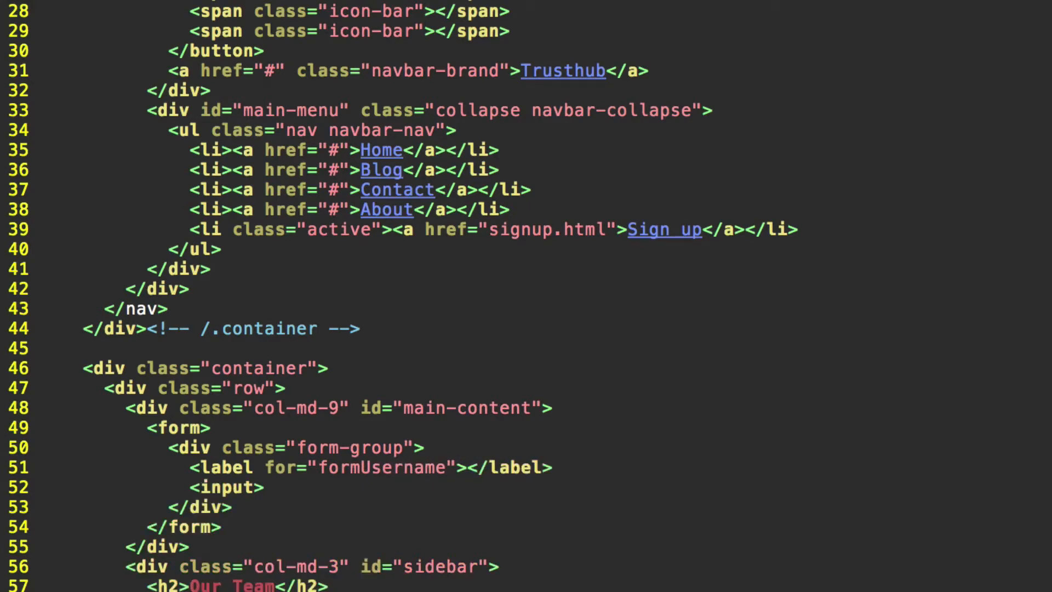
click(470, 467)
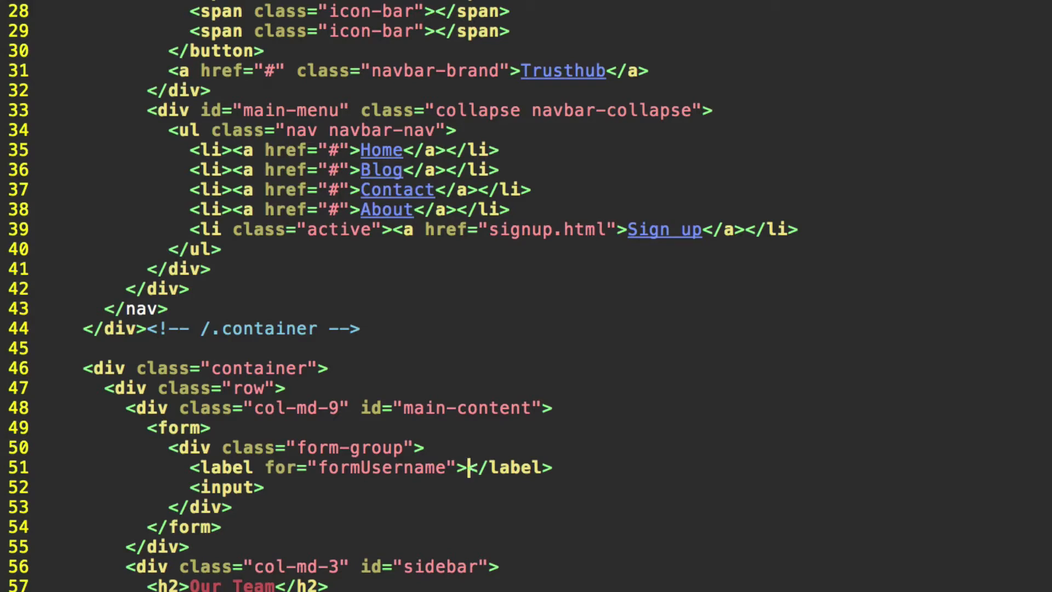
text(Create a username)
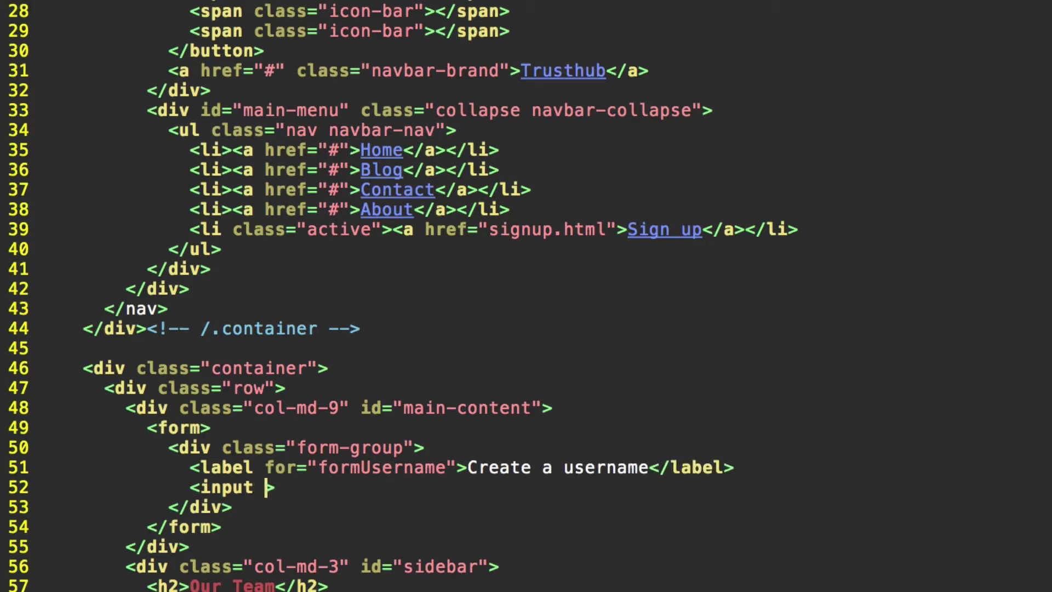
- Give the input type="text" and class="form-control"
text(type=)
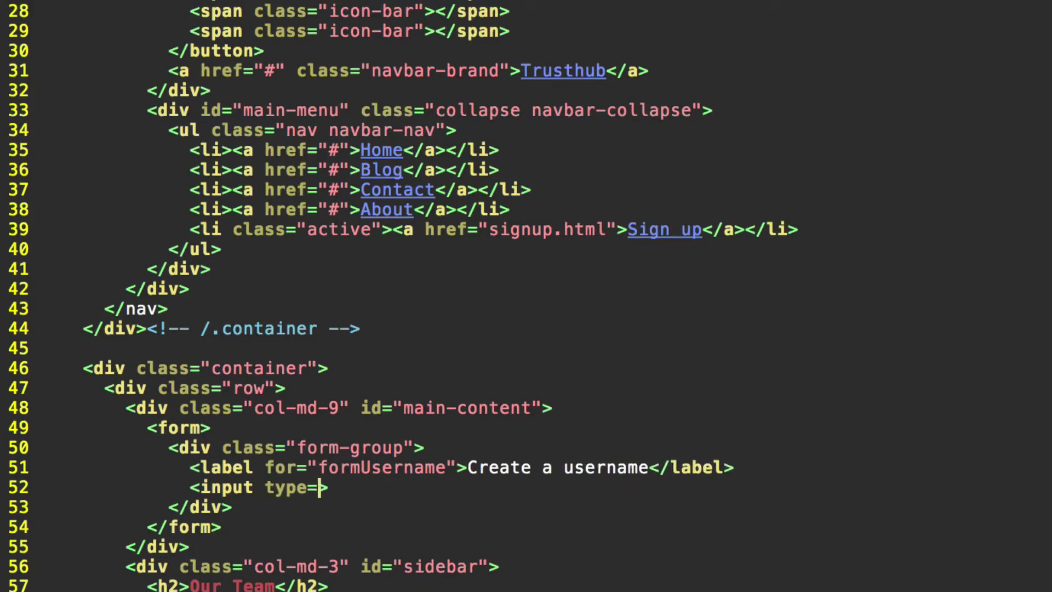
text("te)
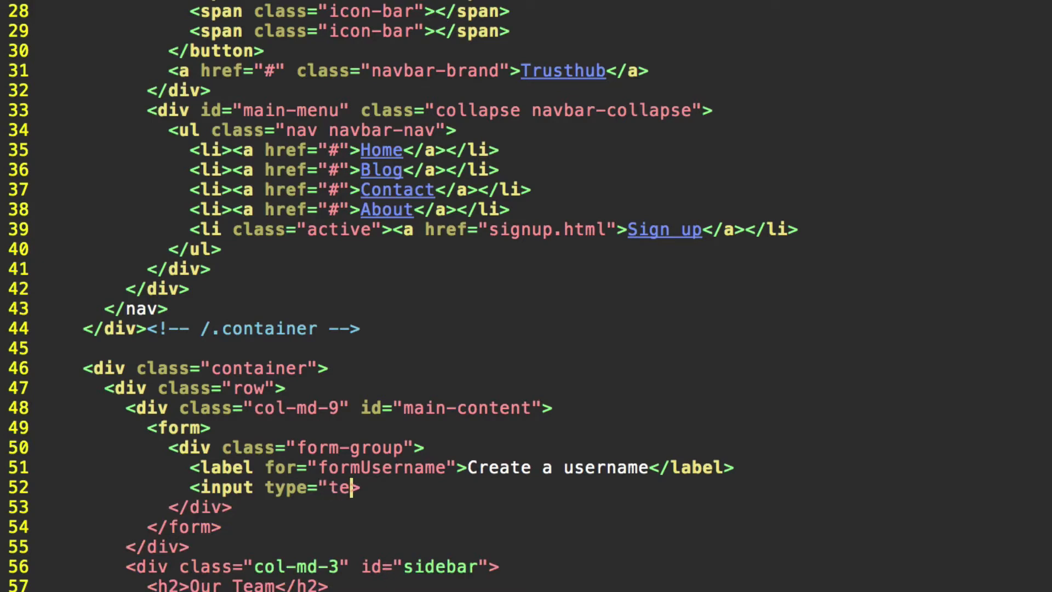
text(xt")
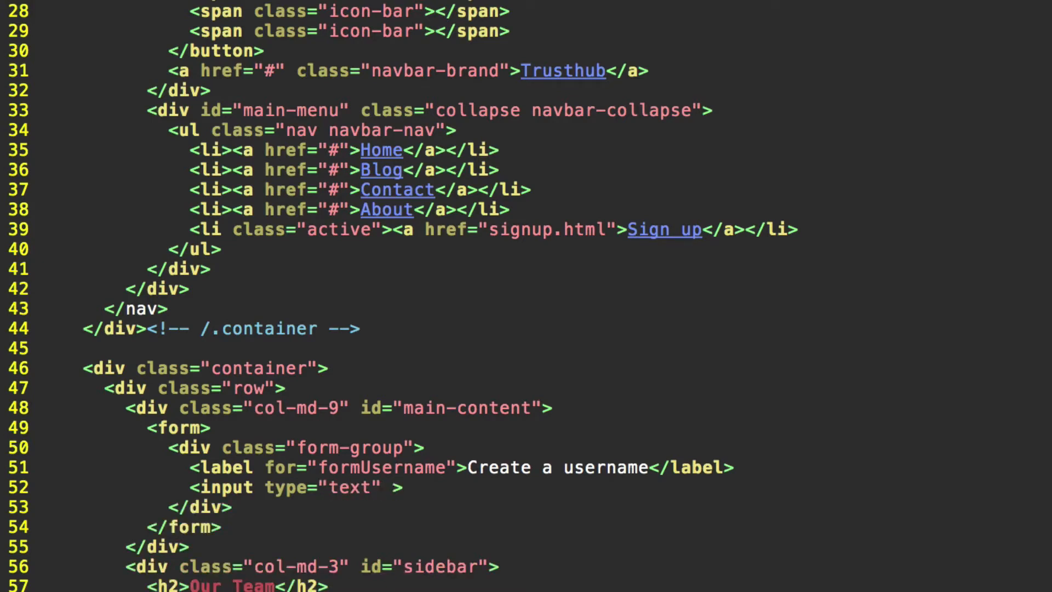
text(class)
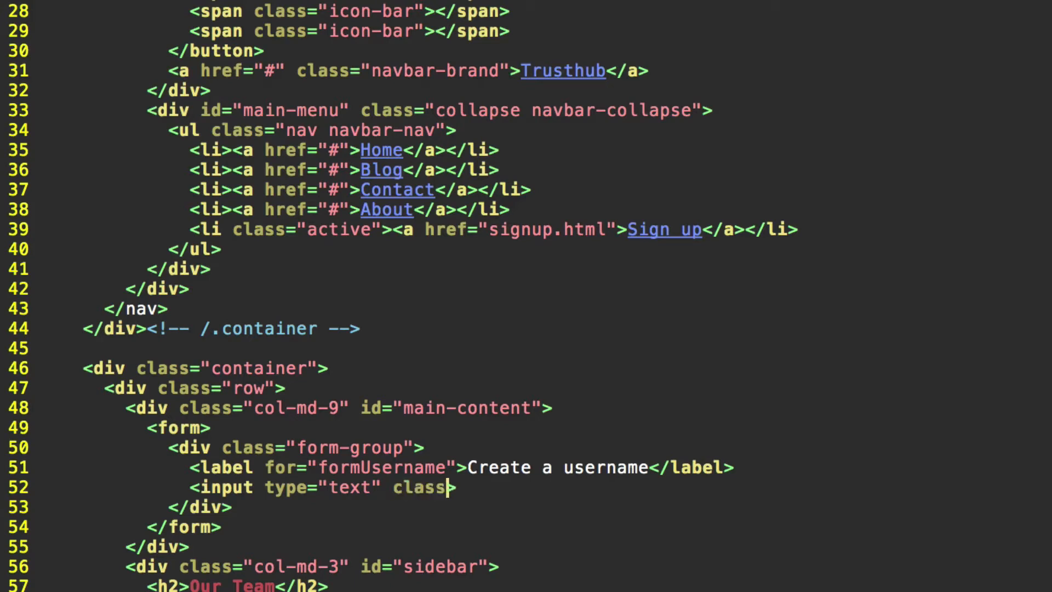
text(="form)
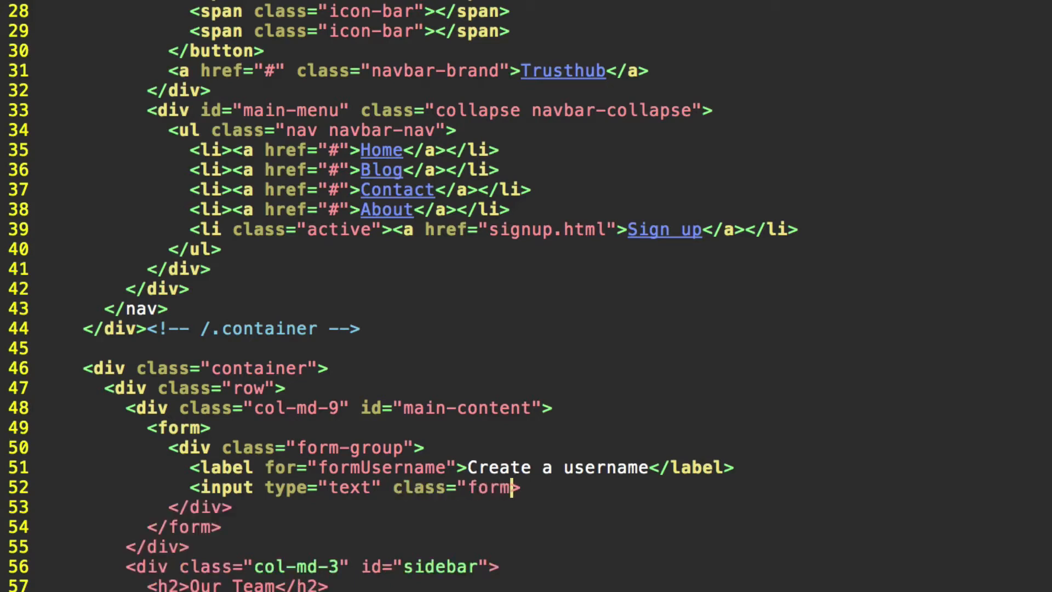
text(-control>)
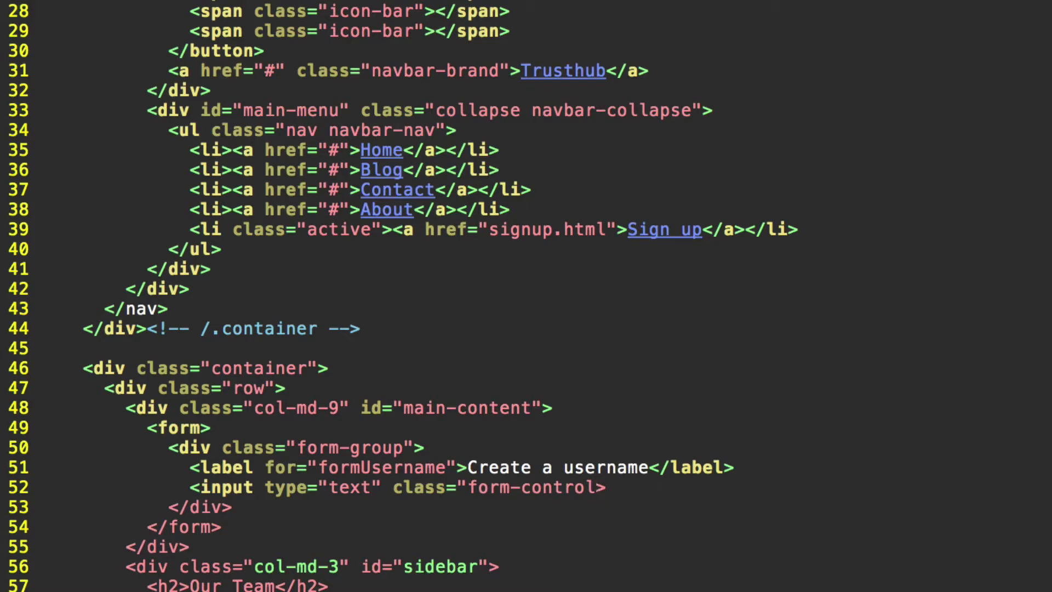
- Add id="formUsername" and placeholder="Username" to the input
click(617, 487)
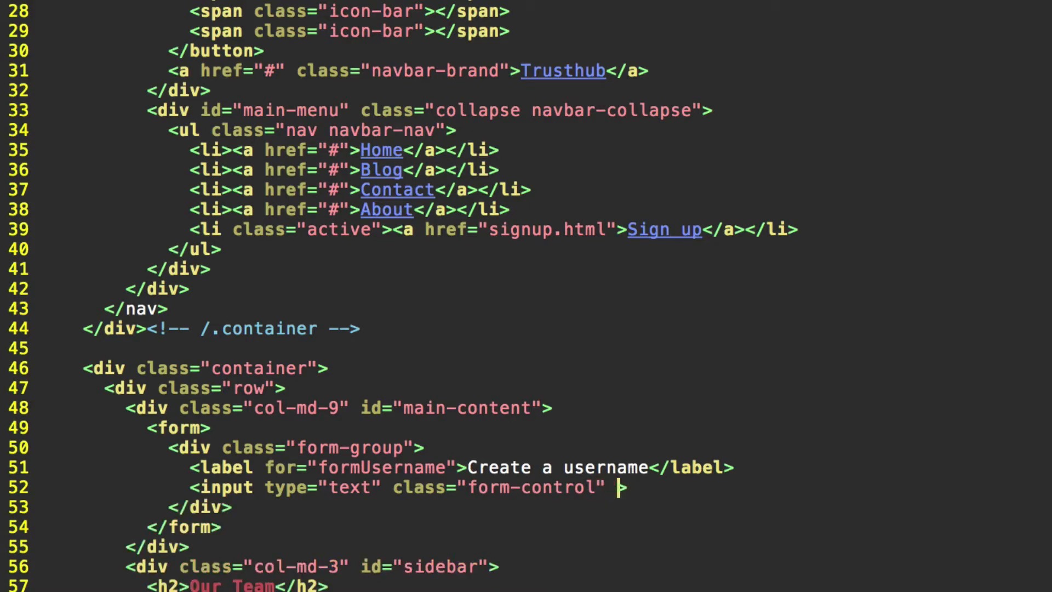
text(id)
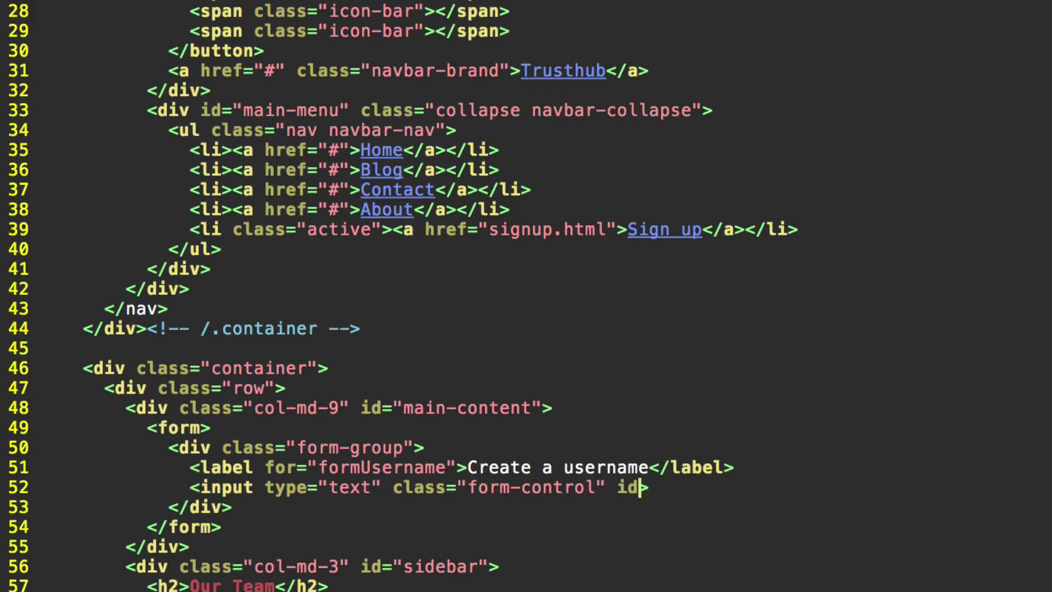
text(=")
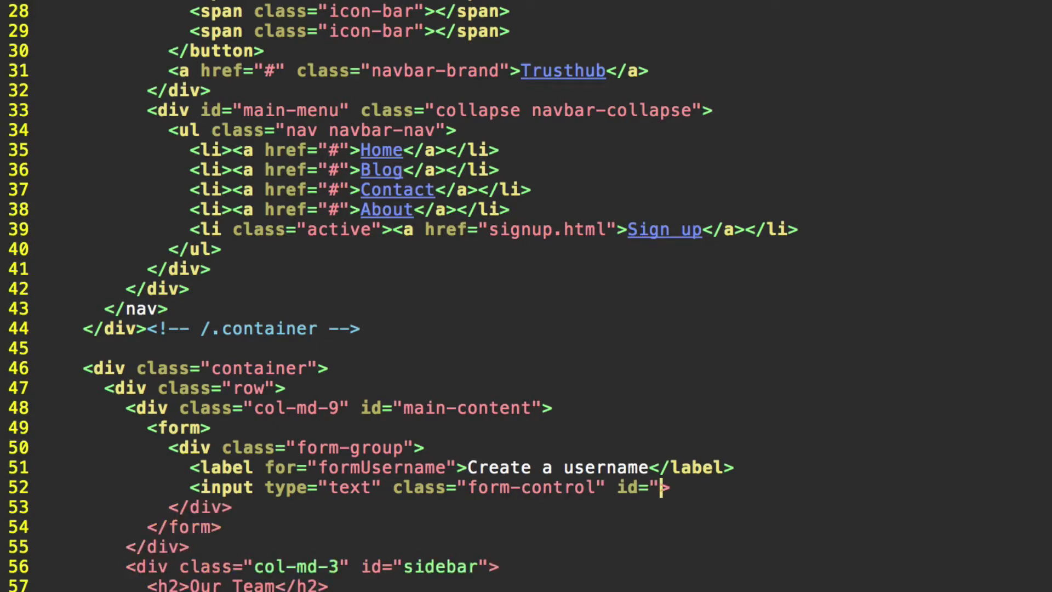
text(formU)
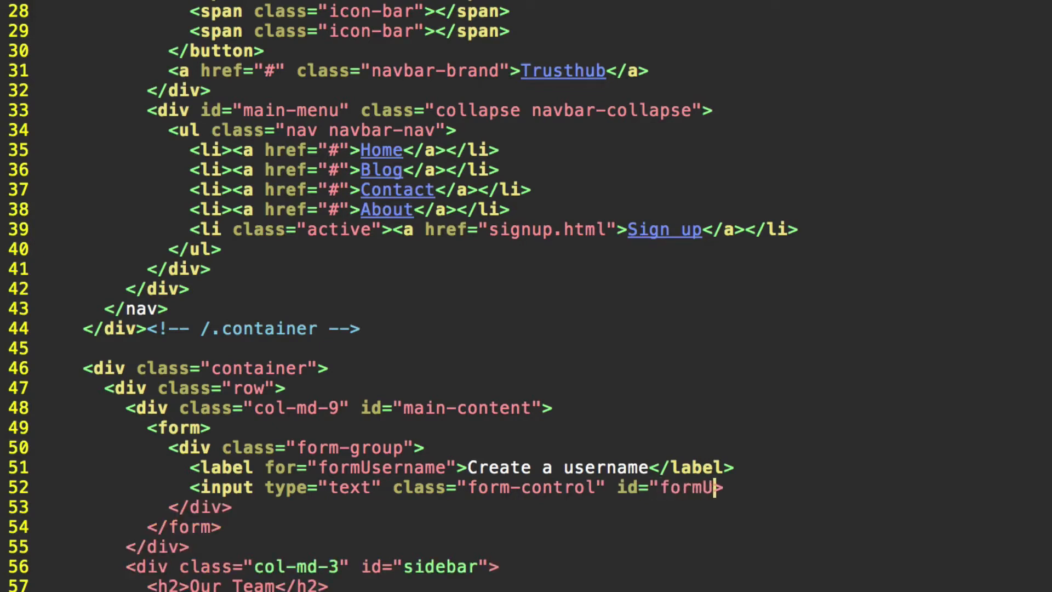
text(sername">)
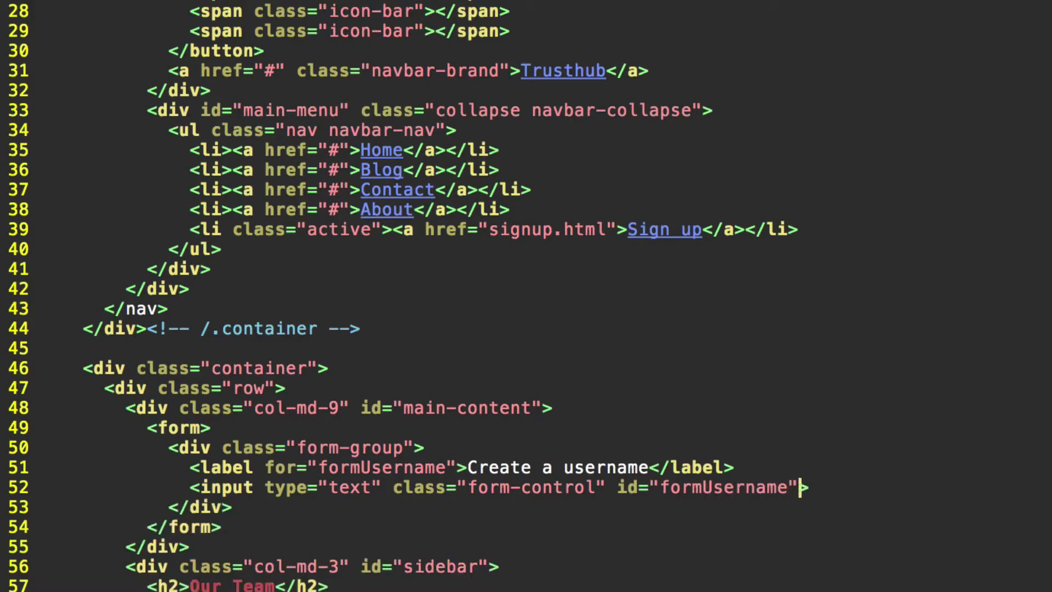
text(placehol)
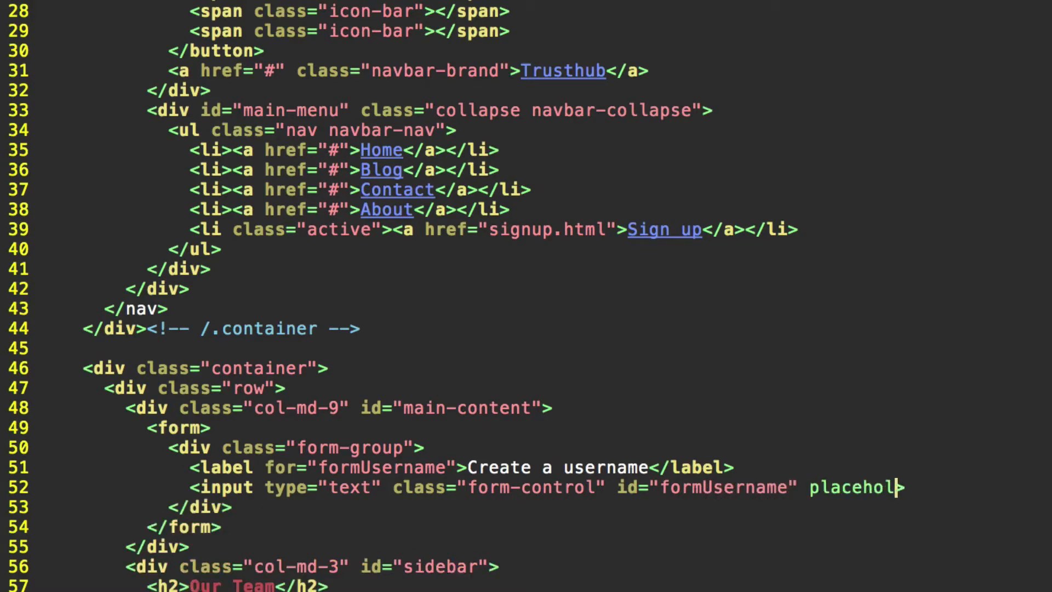
text(der="Username")
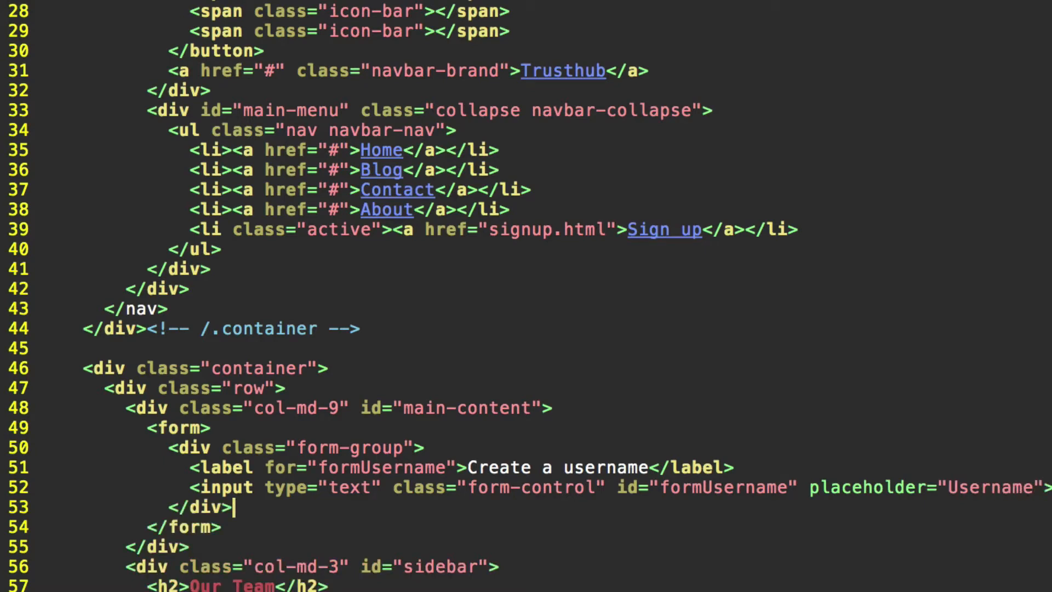
- Add a second form-group with a label for="formEmail" reading 'Your email address'
key(Enter)
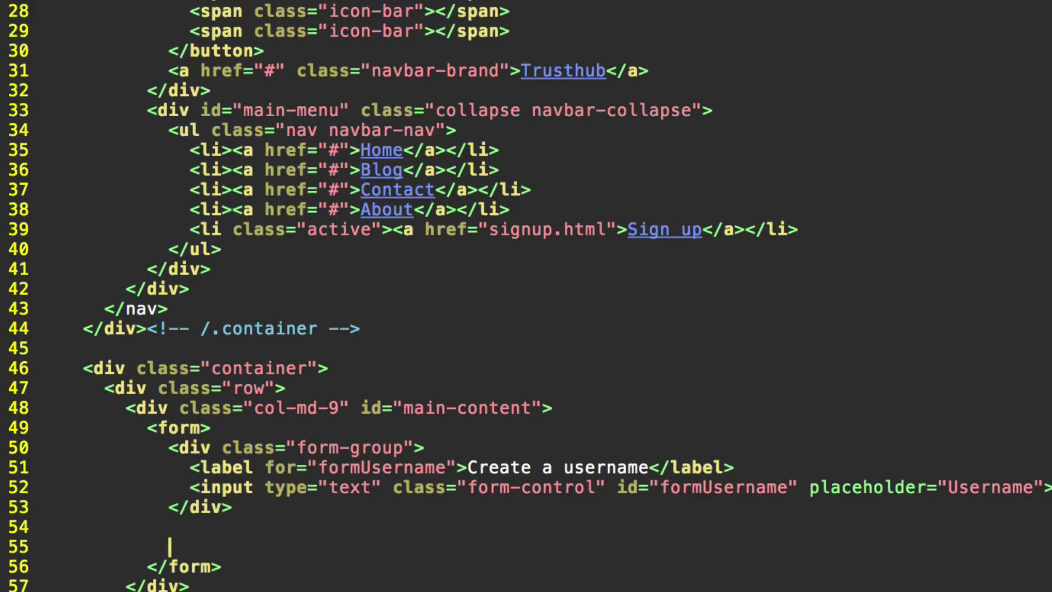
text(<div)
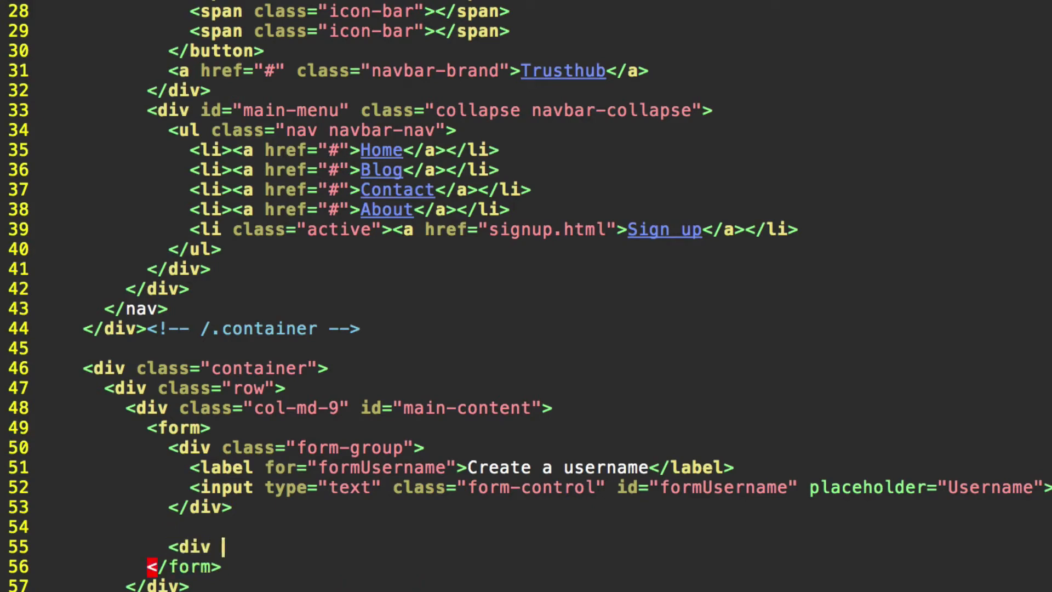
text(class="form-gr)
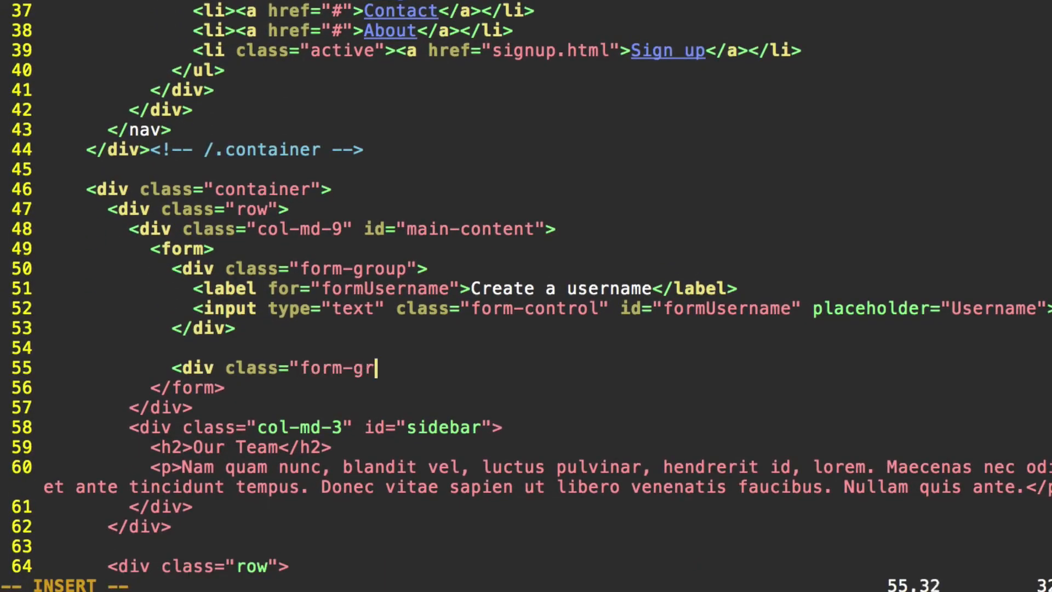
text(oup">)
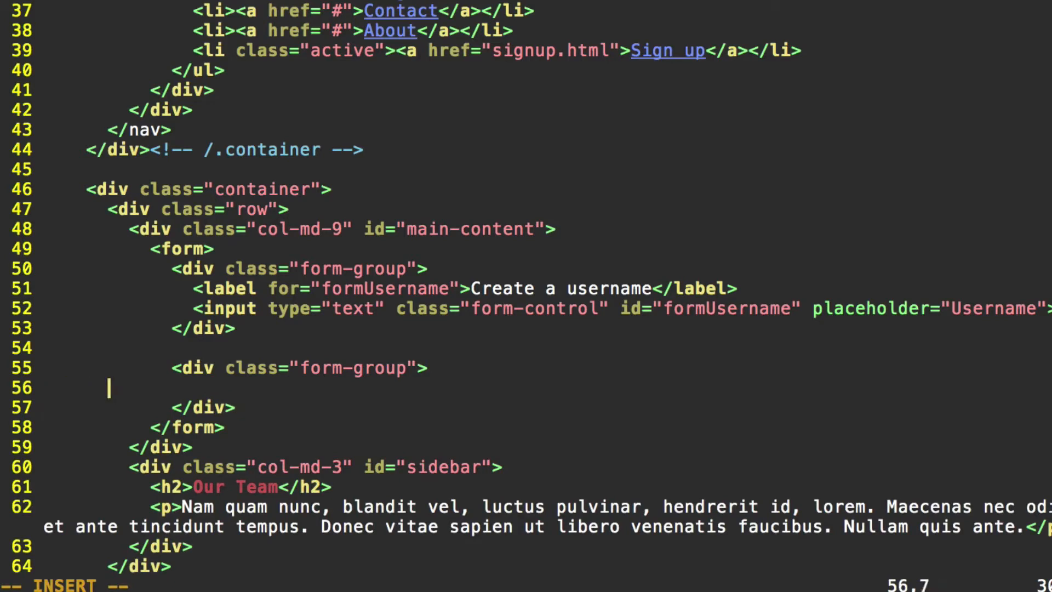
text(<label)
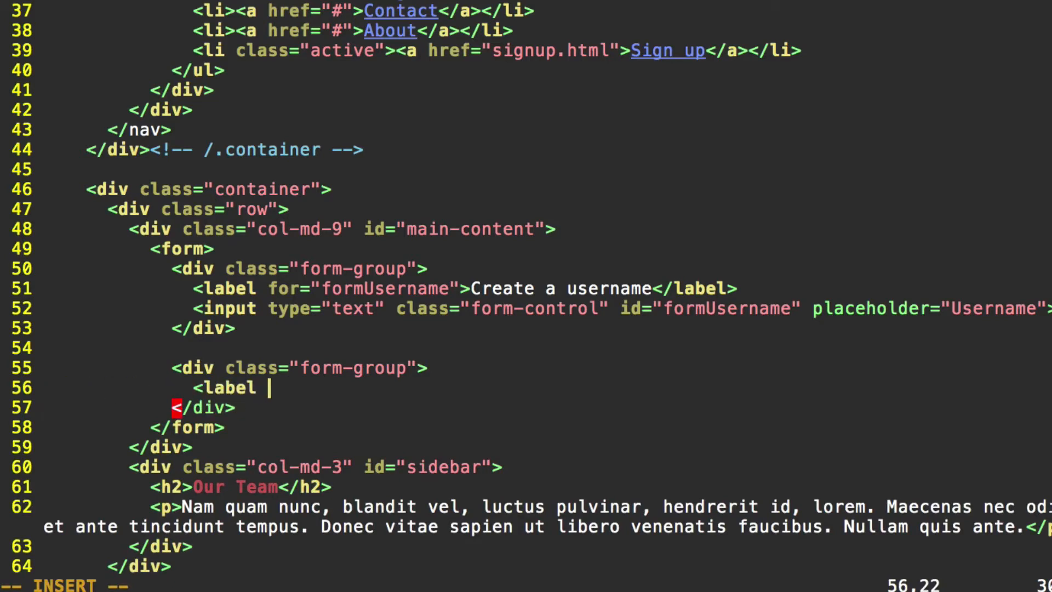
text(for=")
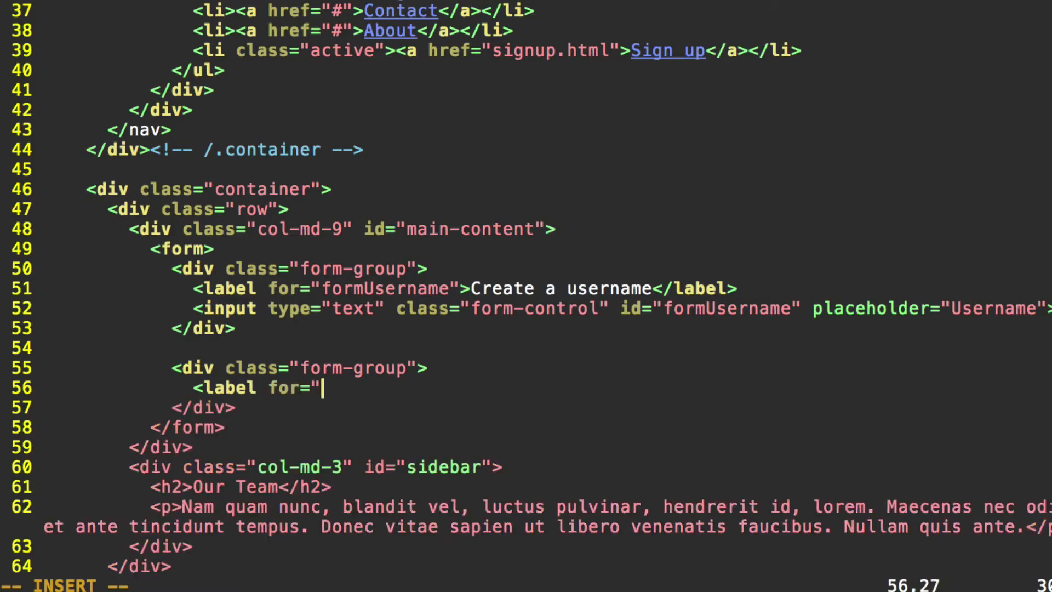
text(for)
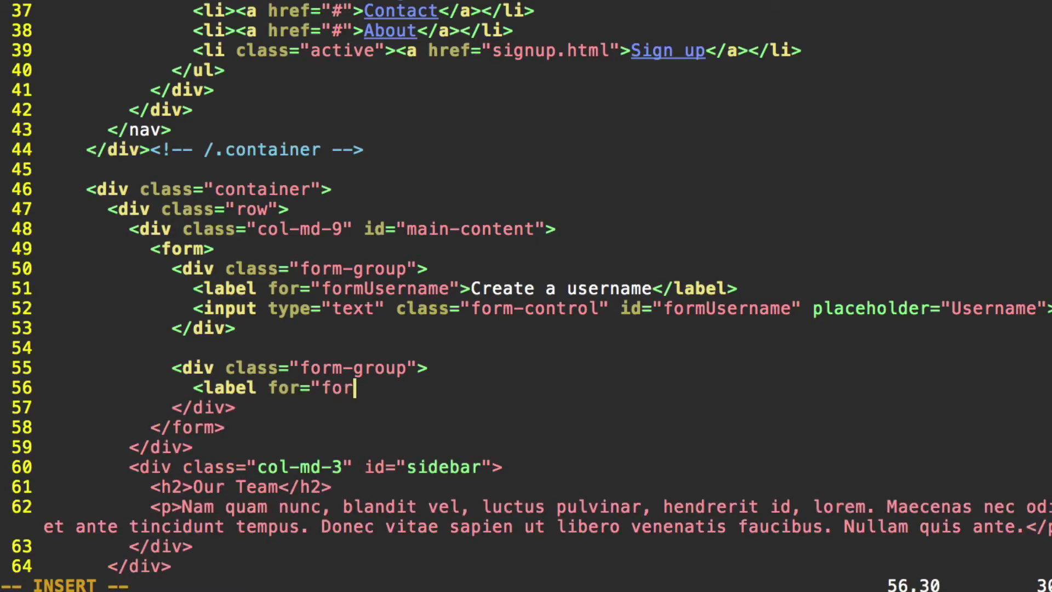
text(mEmail)
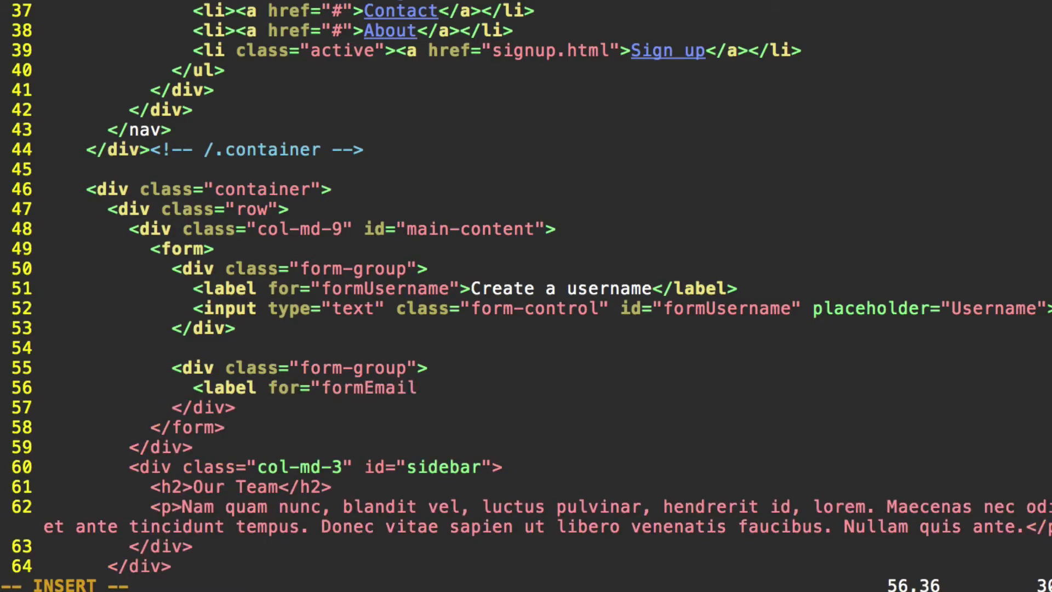
text(">)
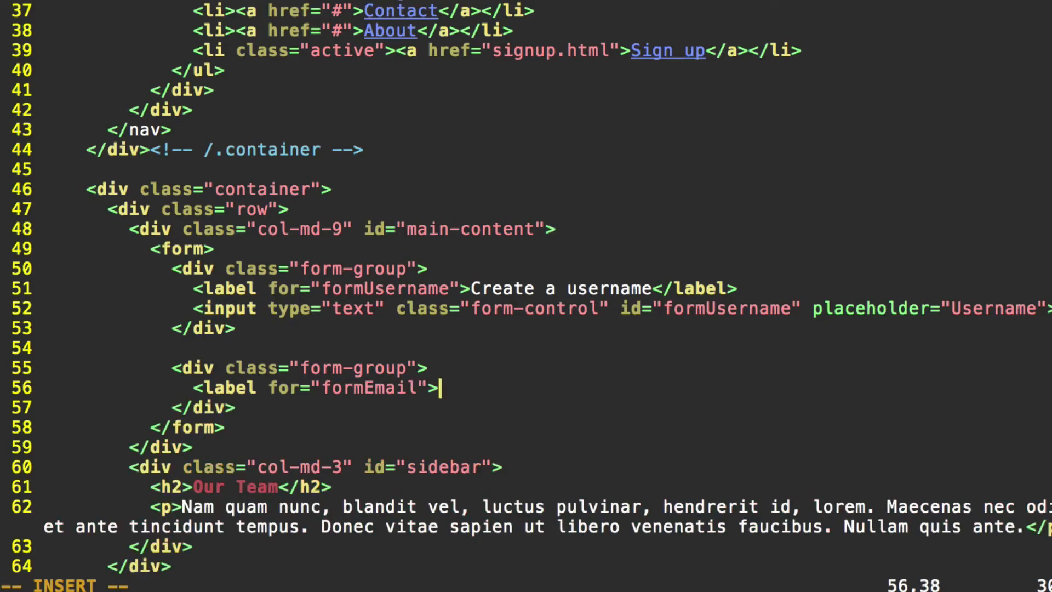
text(Your email)
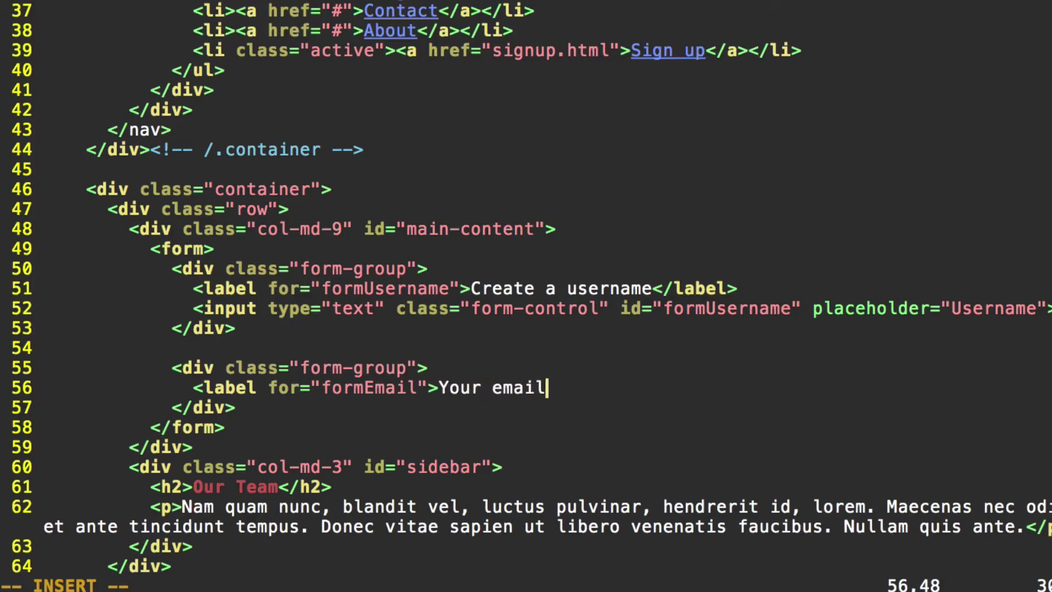
text(address</label>)
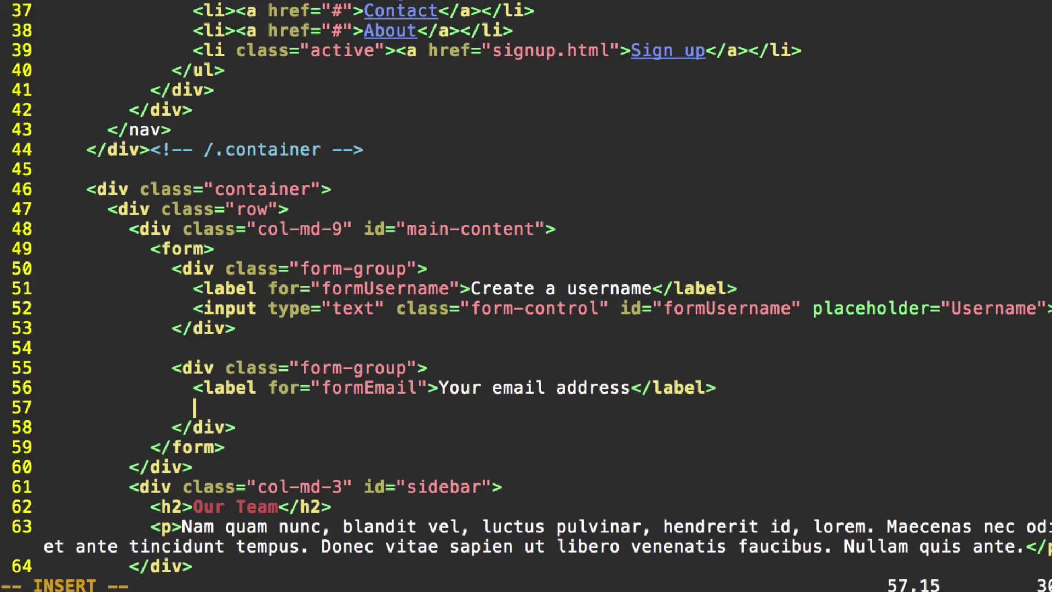
- Add an email input with class form-control, id formEmail and placeholder Email
text(<input t)
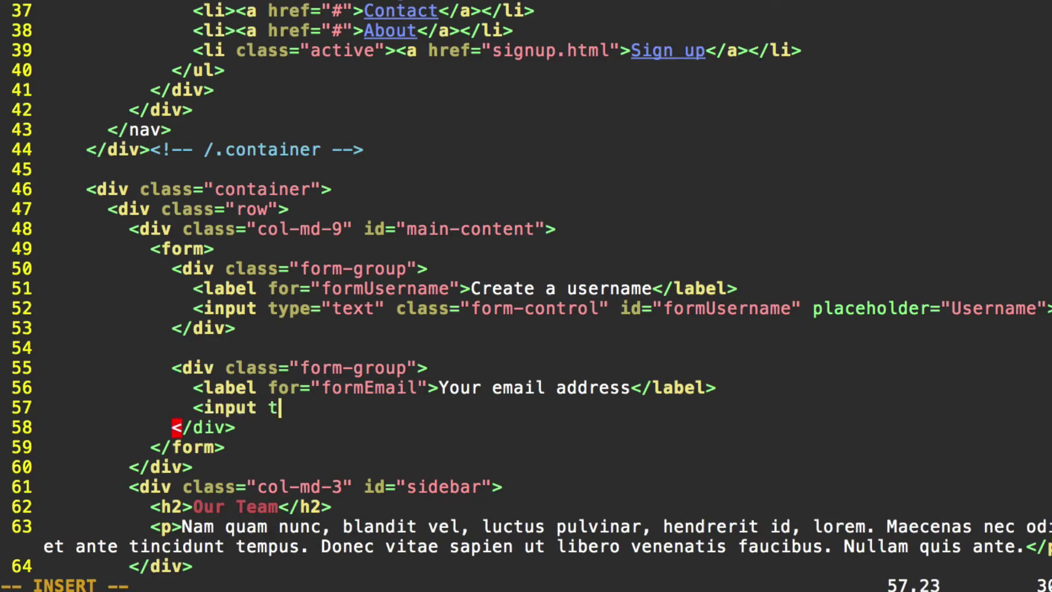
text(ype="e)
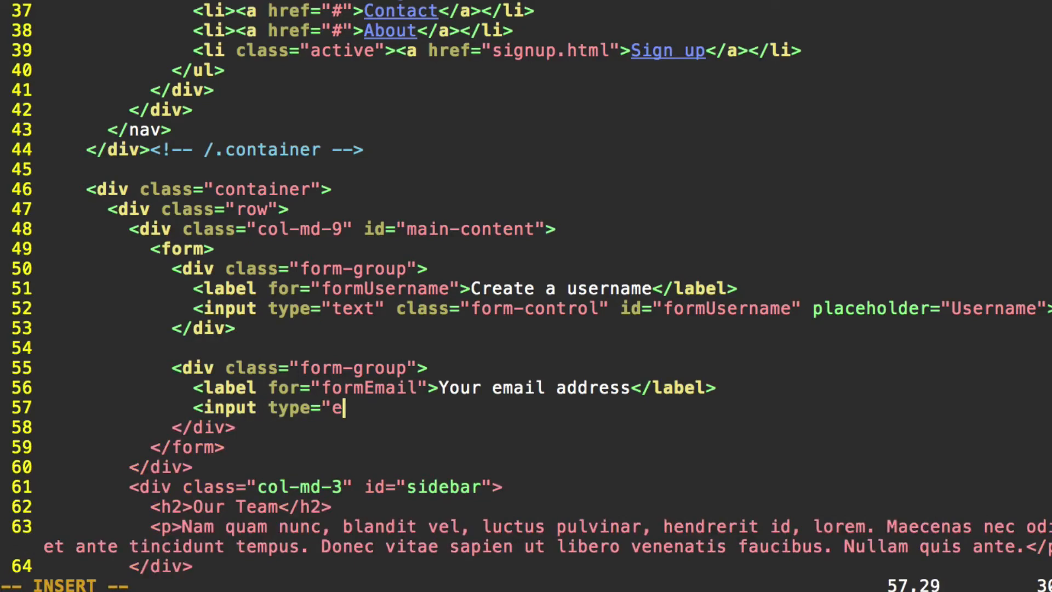
text(mail)
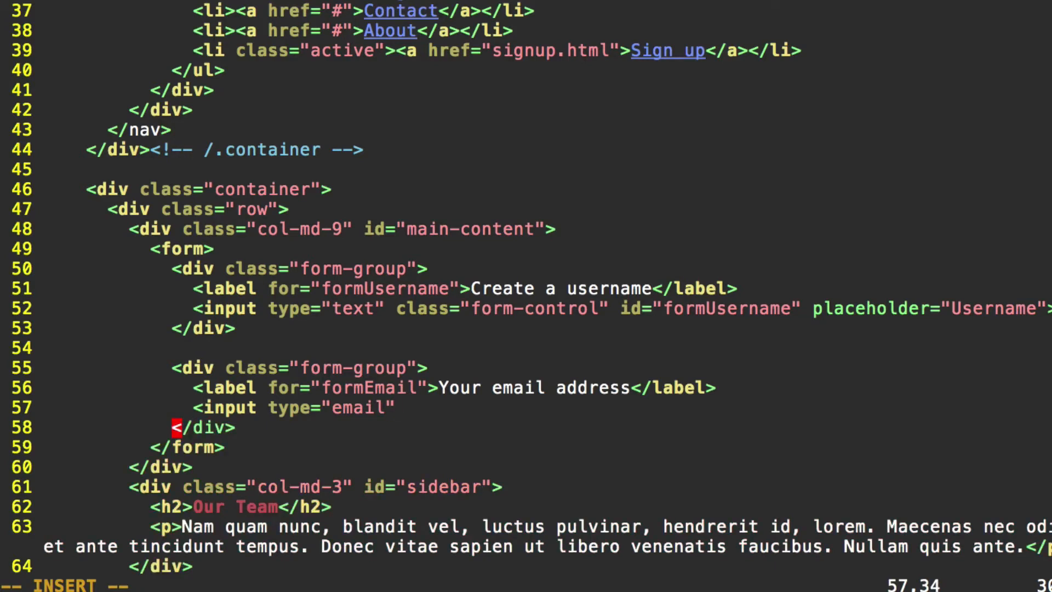
text(class=)
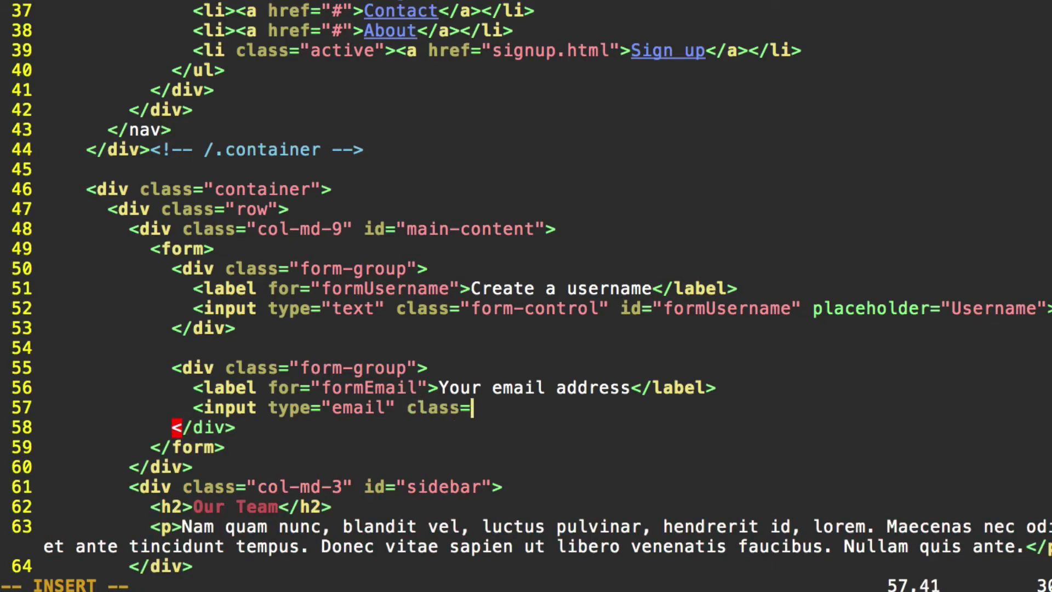
text(")
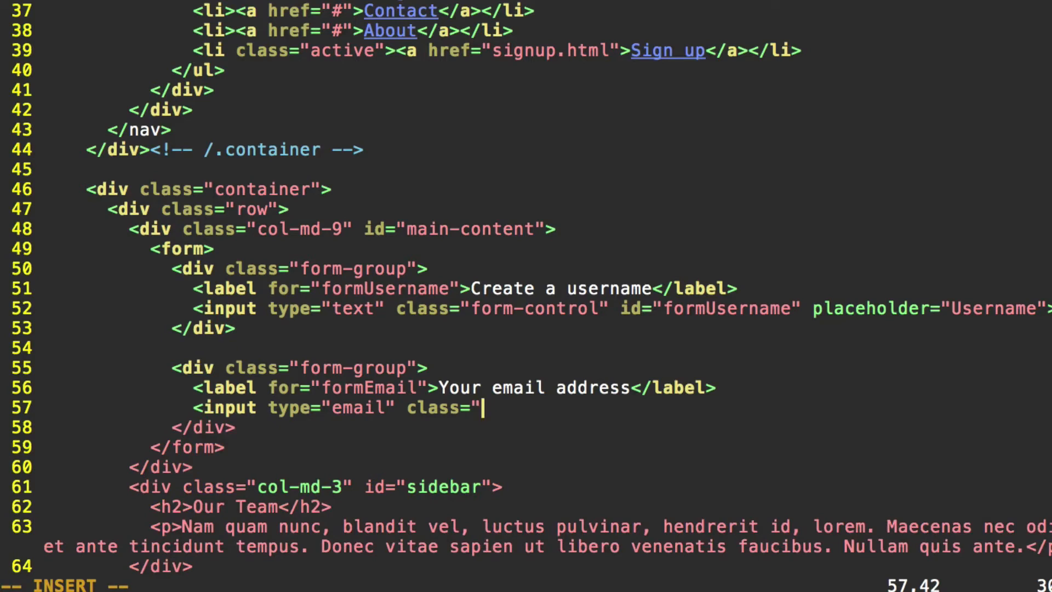
text(form-control)
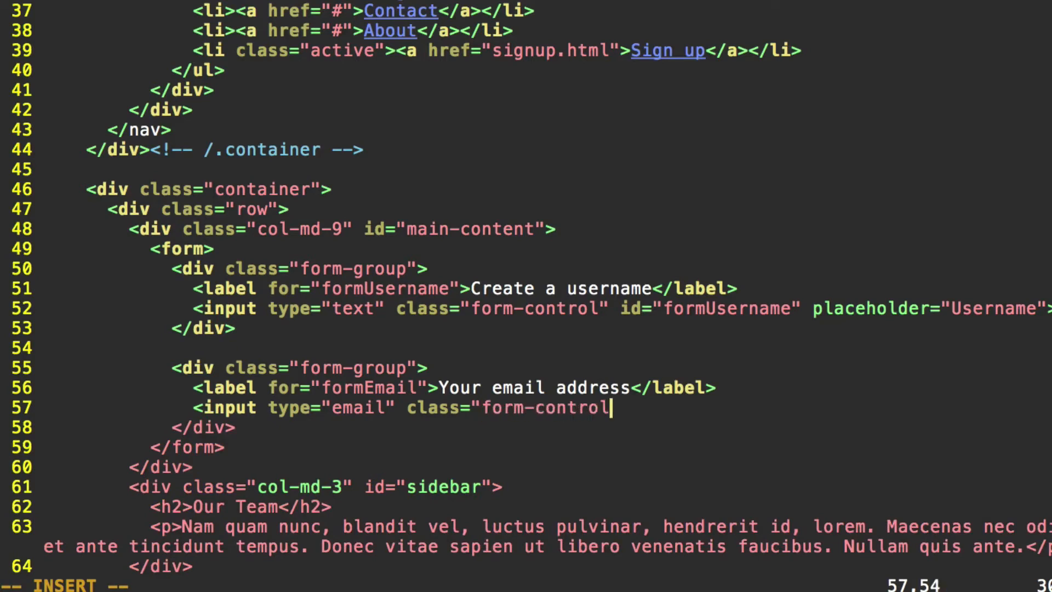
text(")
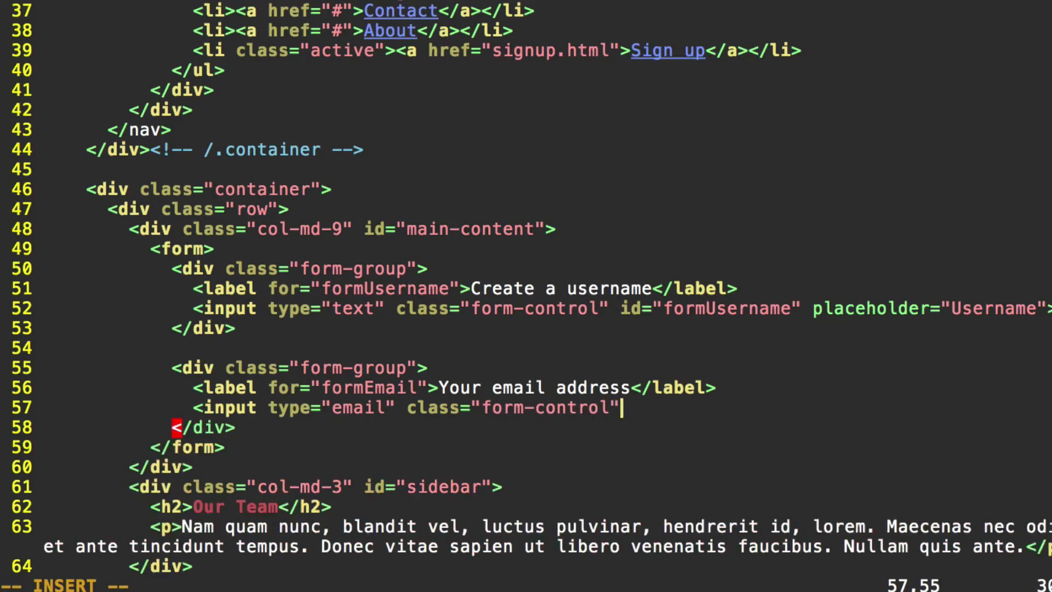
text(id)
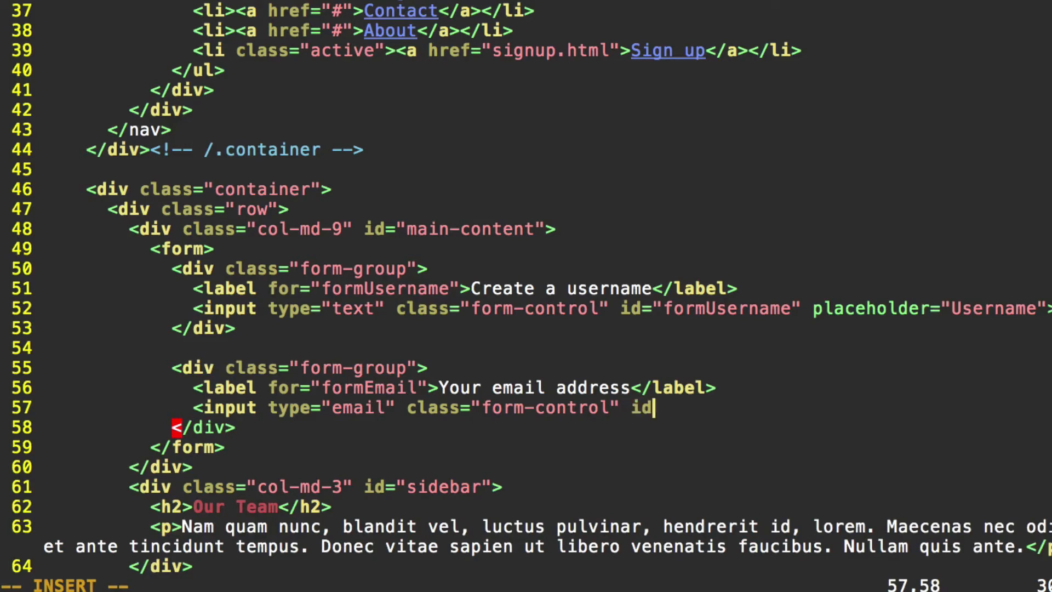
text(=")
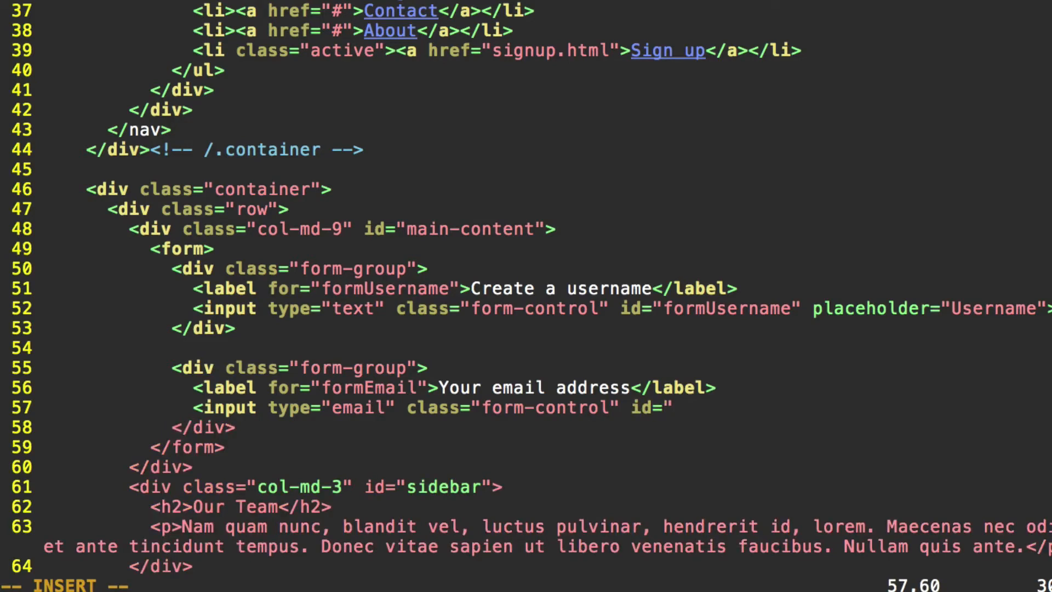
text(formE)
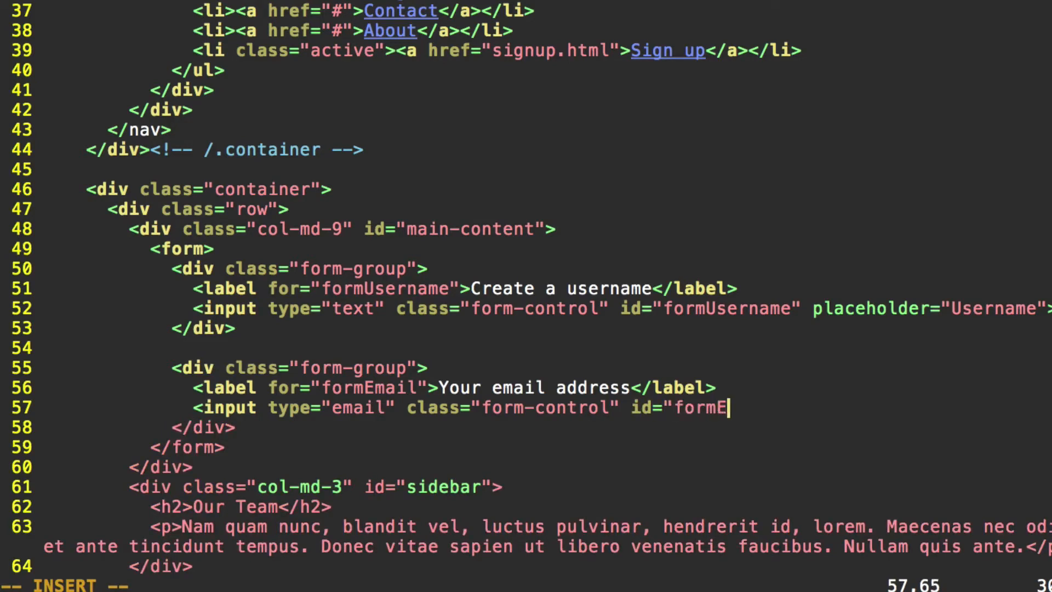
text(mail" p)
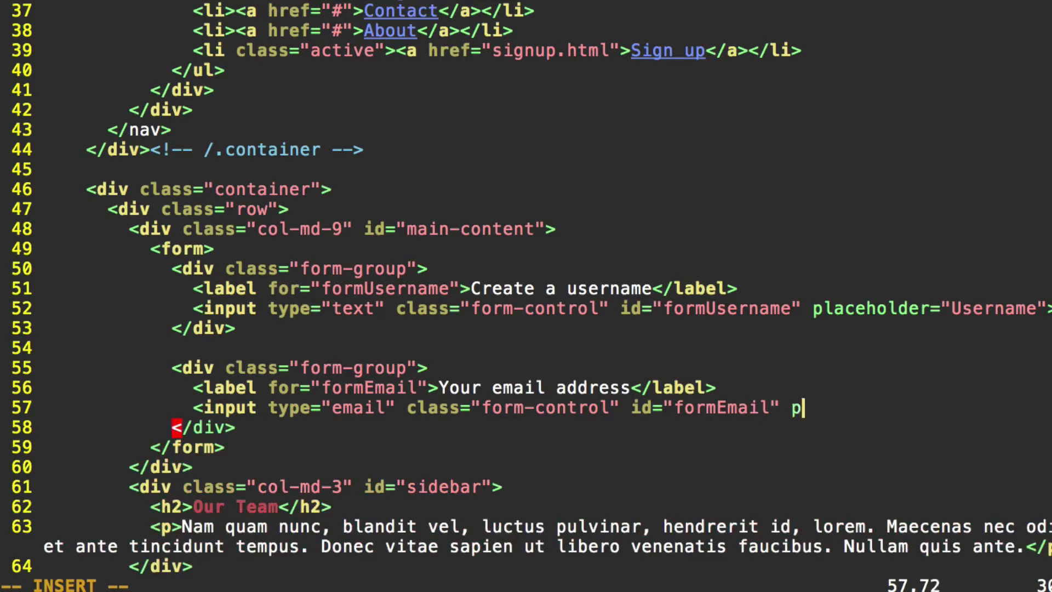
text(laceholder=")
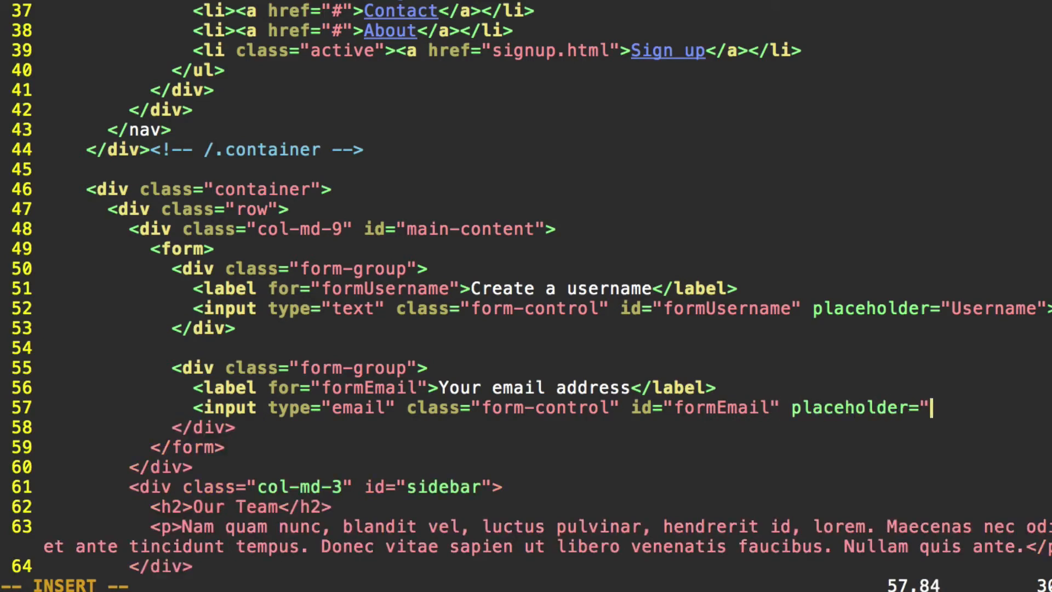
text(Email)
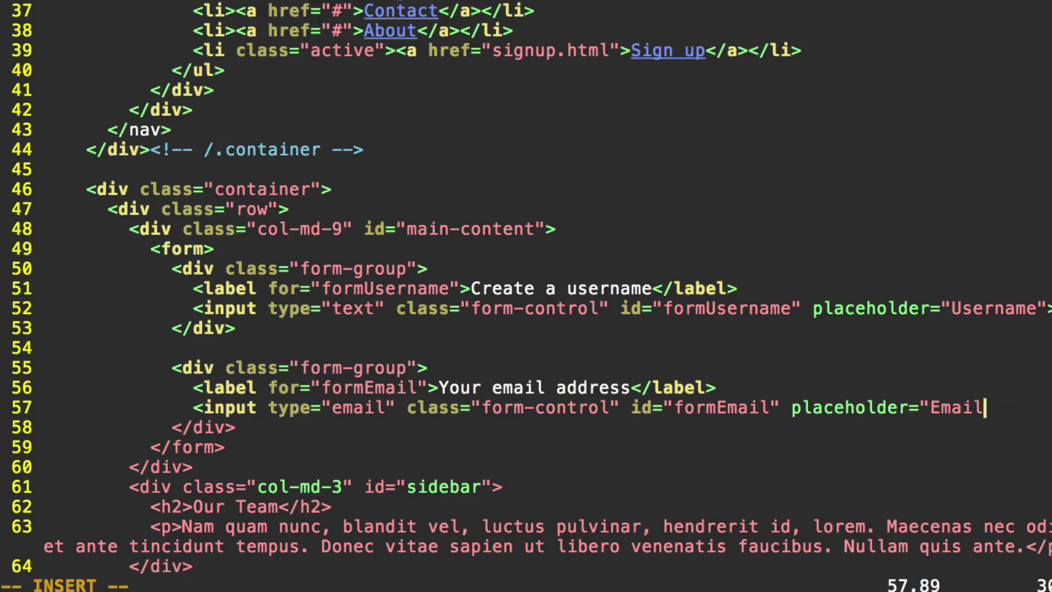
text(>)
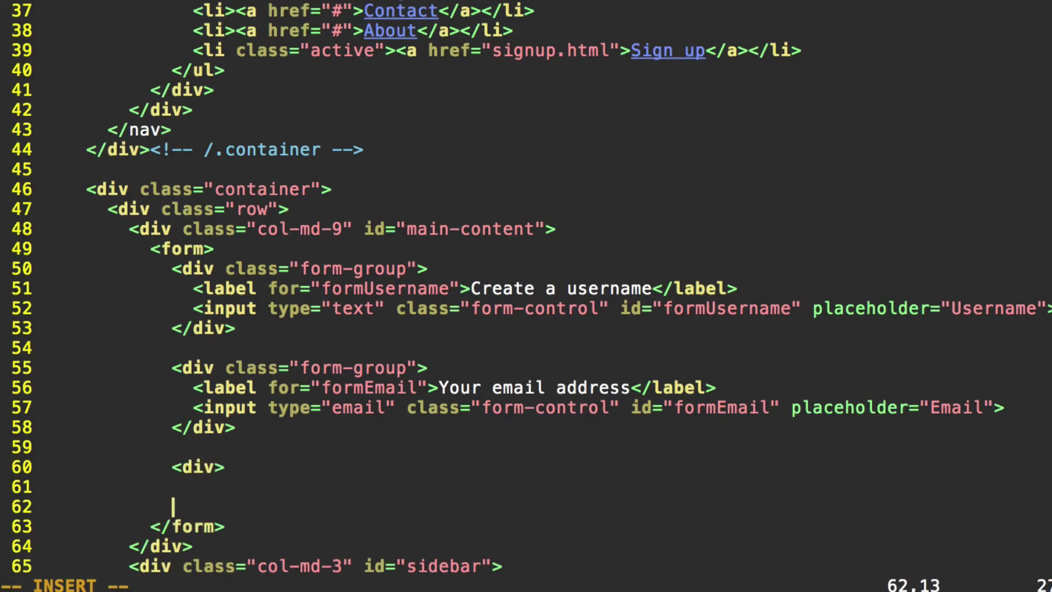
- Close the email group and add a third form-group with a 'Create a password' label for formPassword
text(</div>)
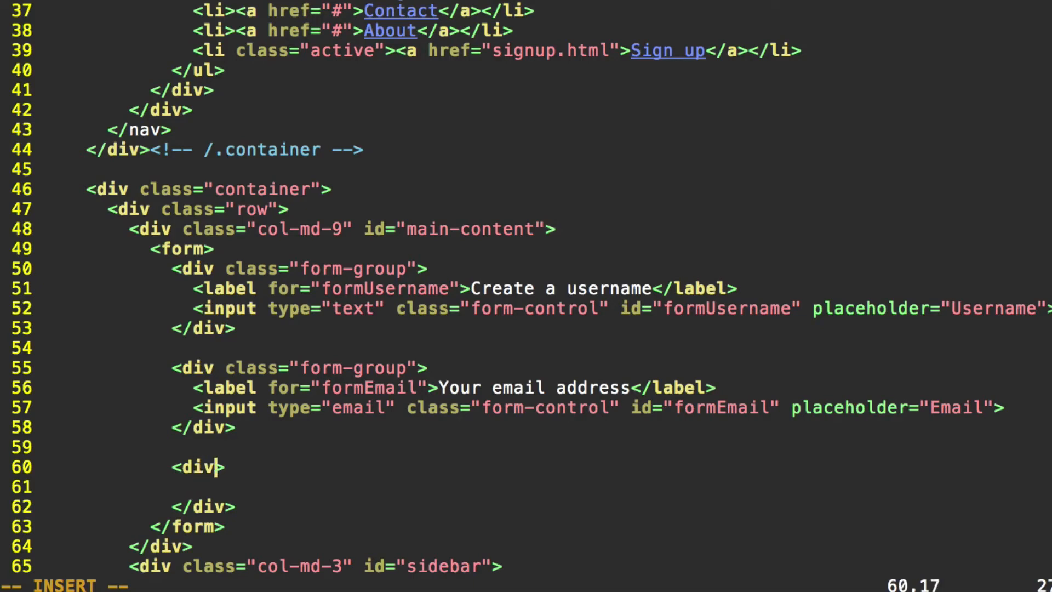
text(class)
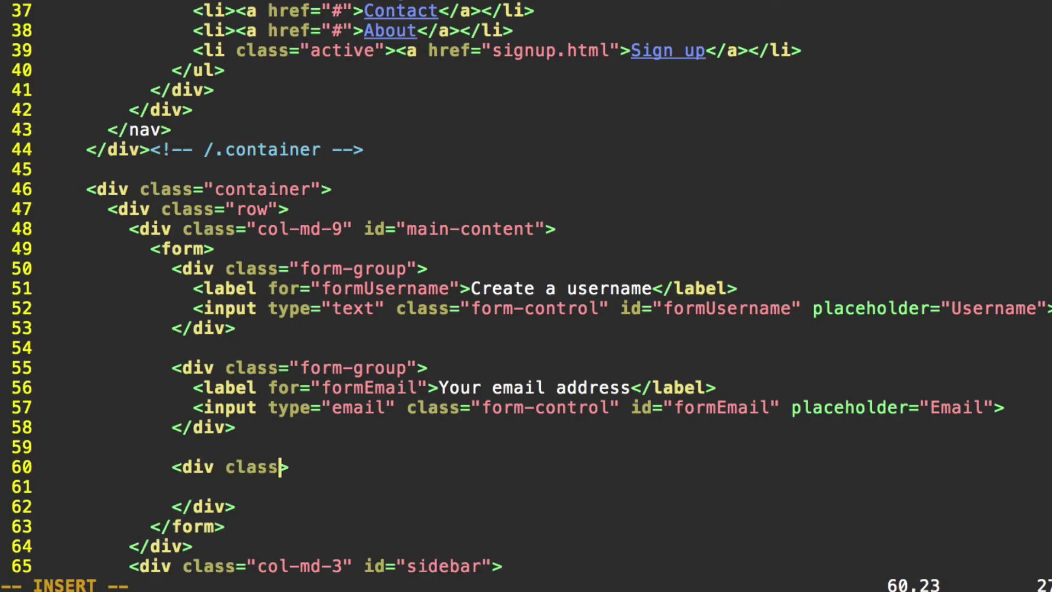
text(="form-group)
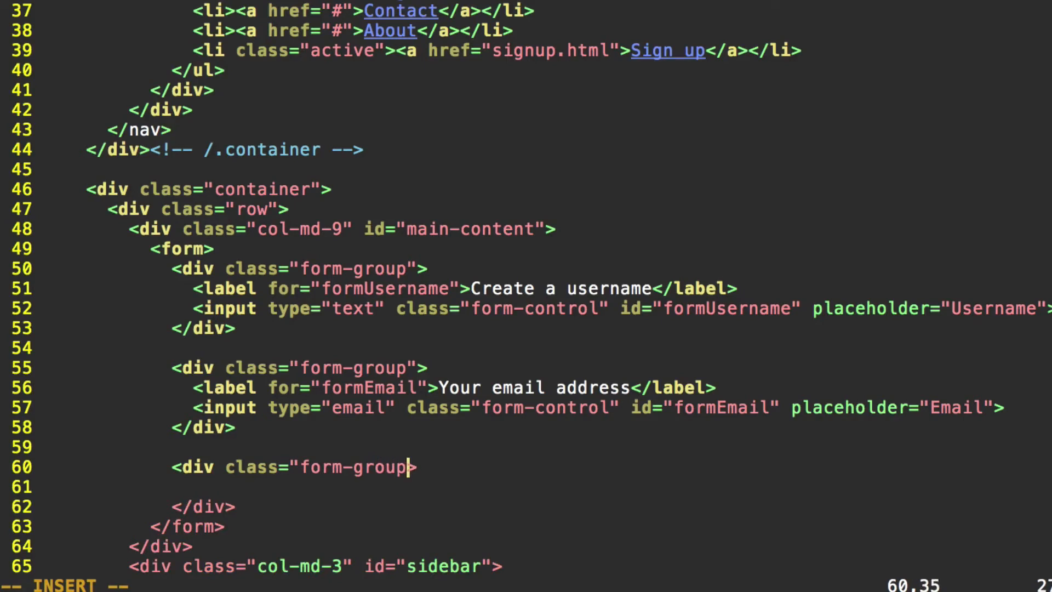
key(enter)
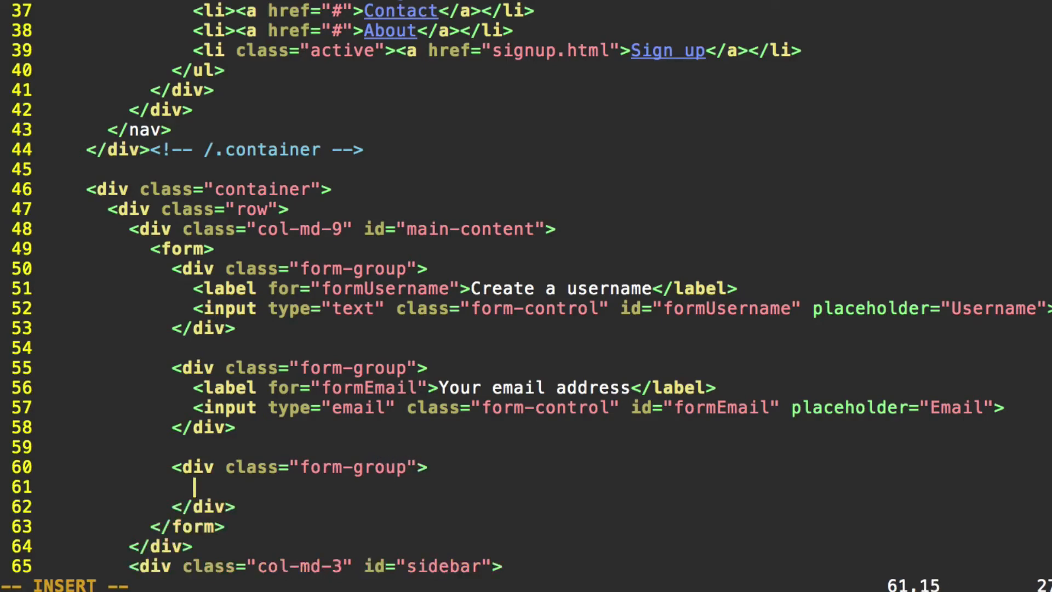
text(<label)
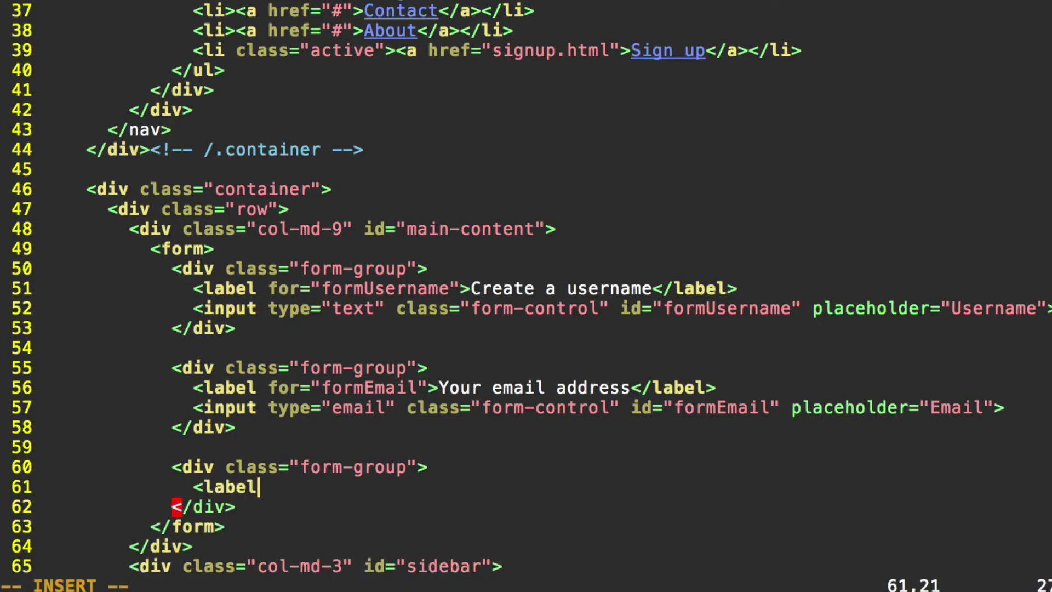
text(fo)
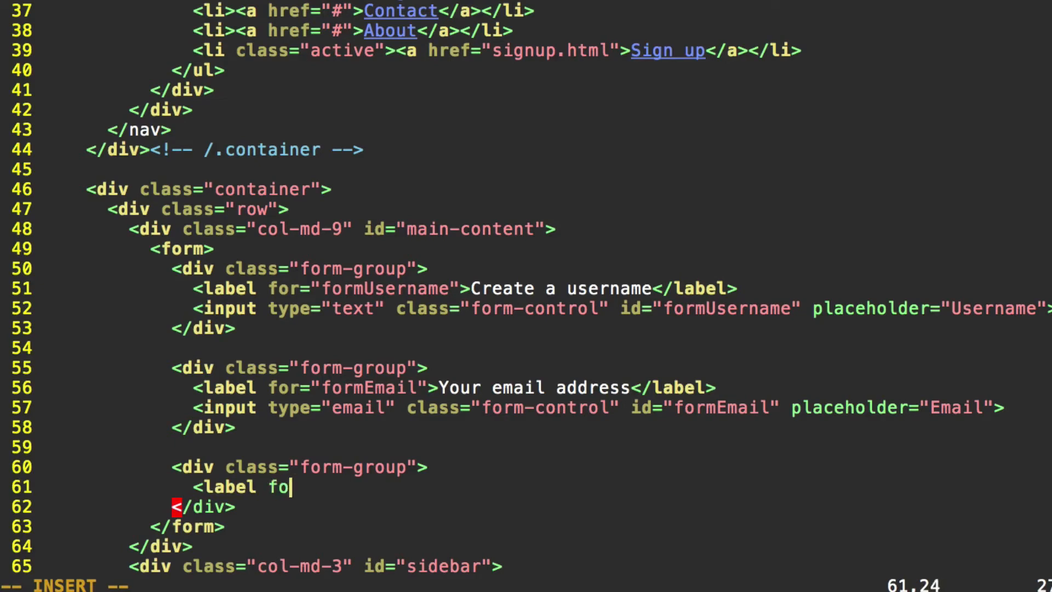
text(r="fo)
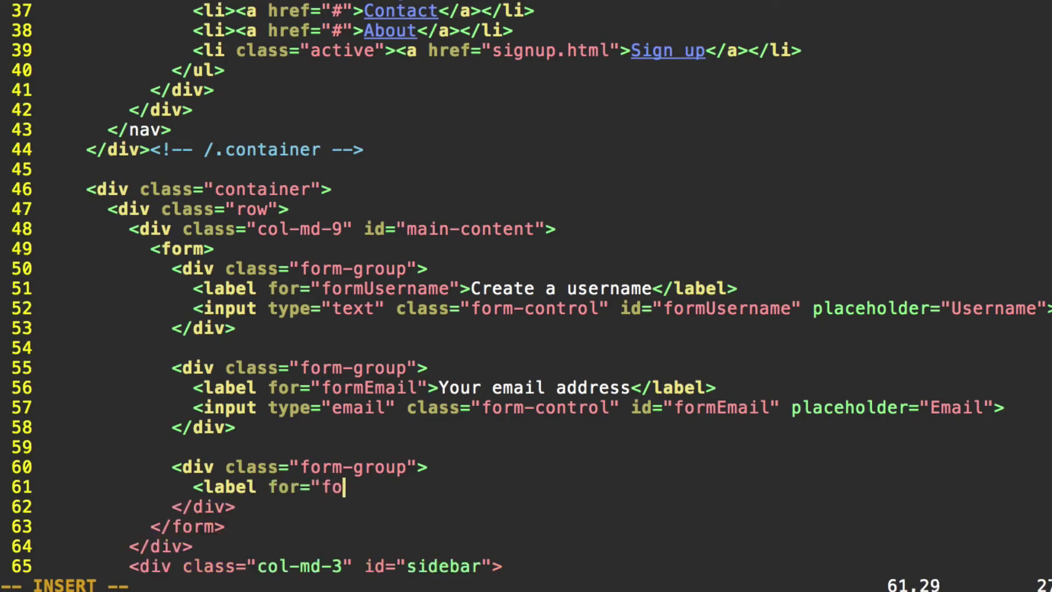
text(rmPassword)
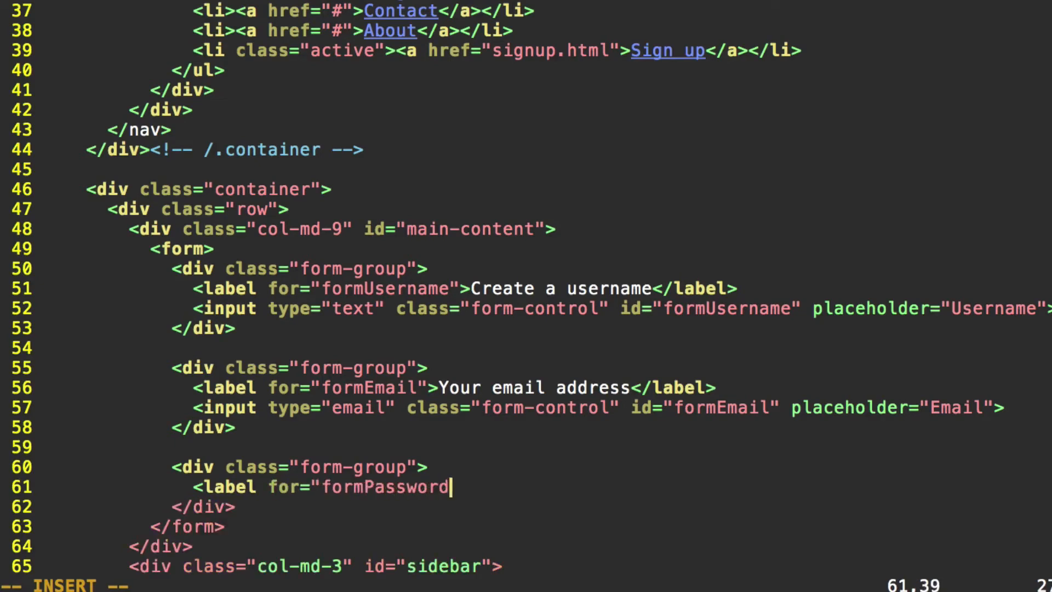
text(>)
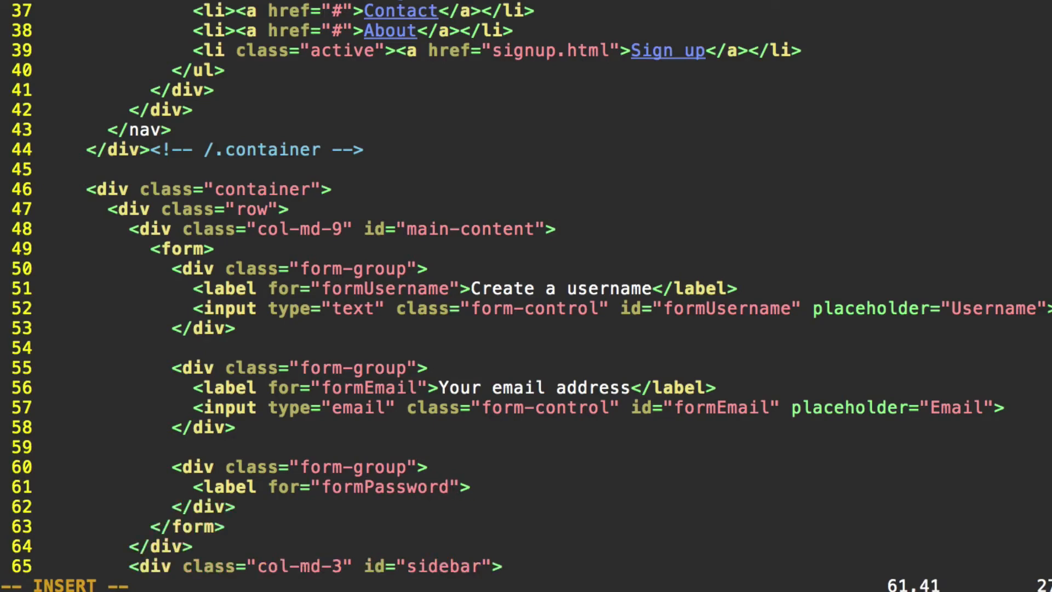
text(Create a pas)
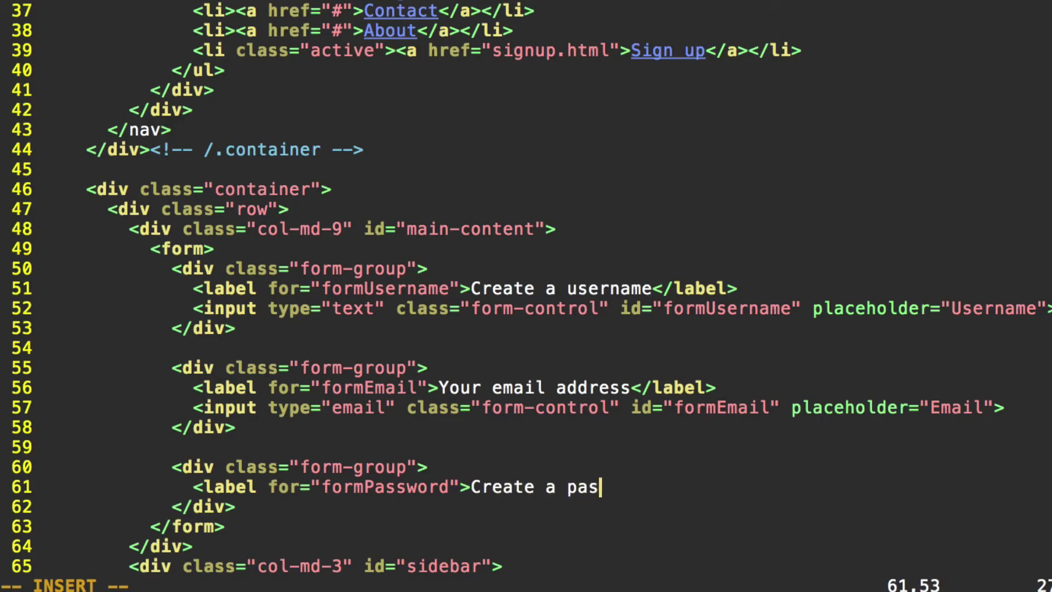
text(sword</label>)
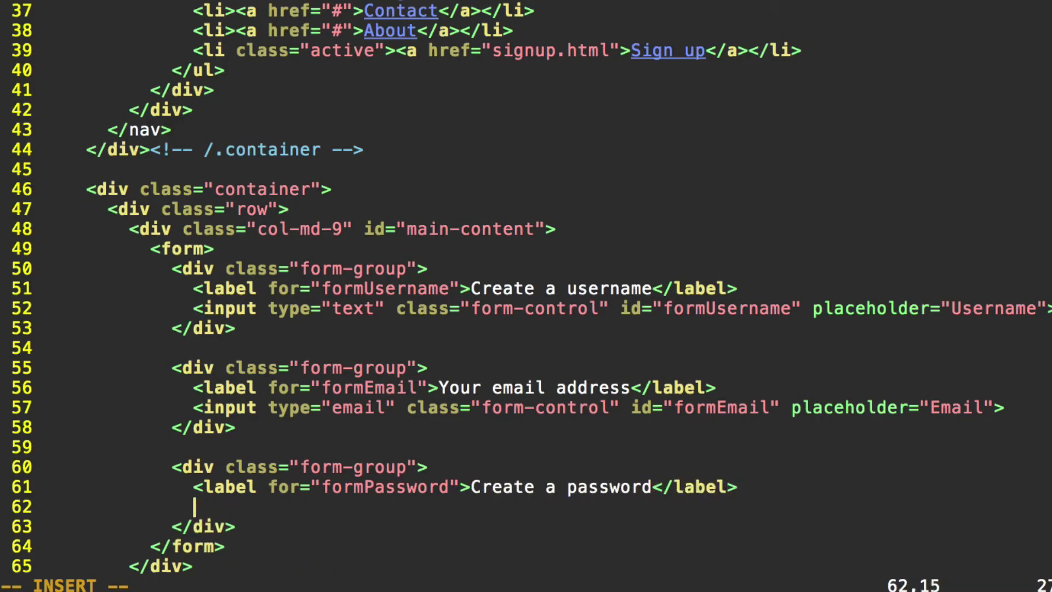
- Add a password input with class form-control and id formPassword, leaving a new line below
text(<input type=)
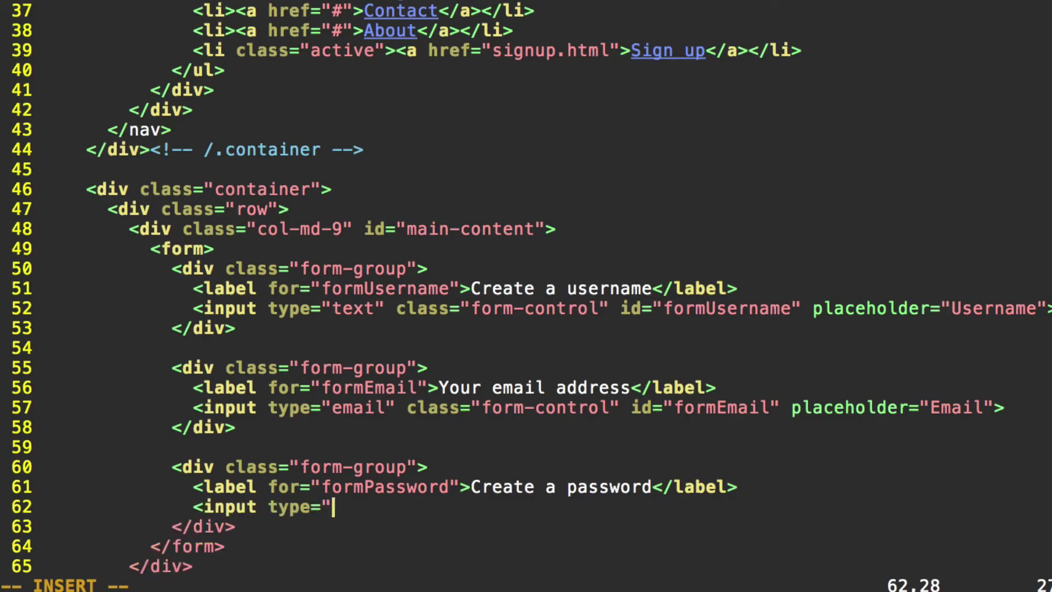
text(password)
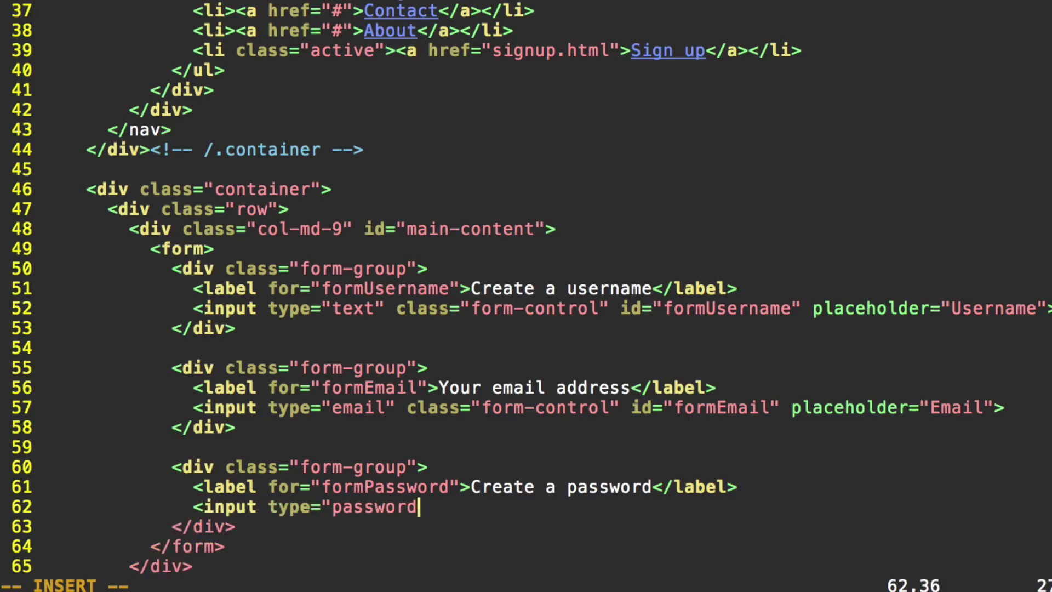
text(")
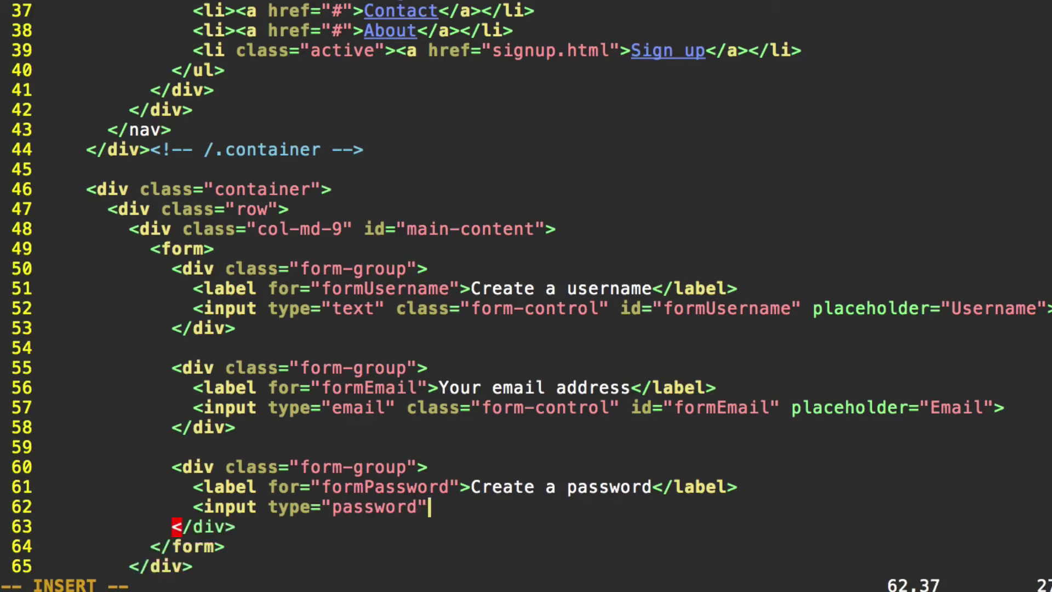
text(class)
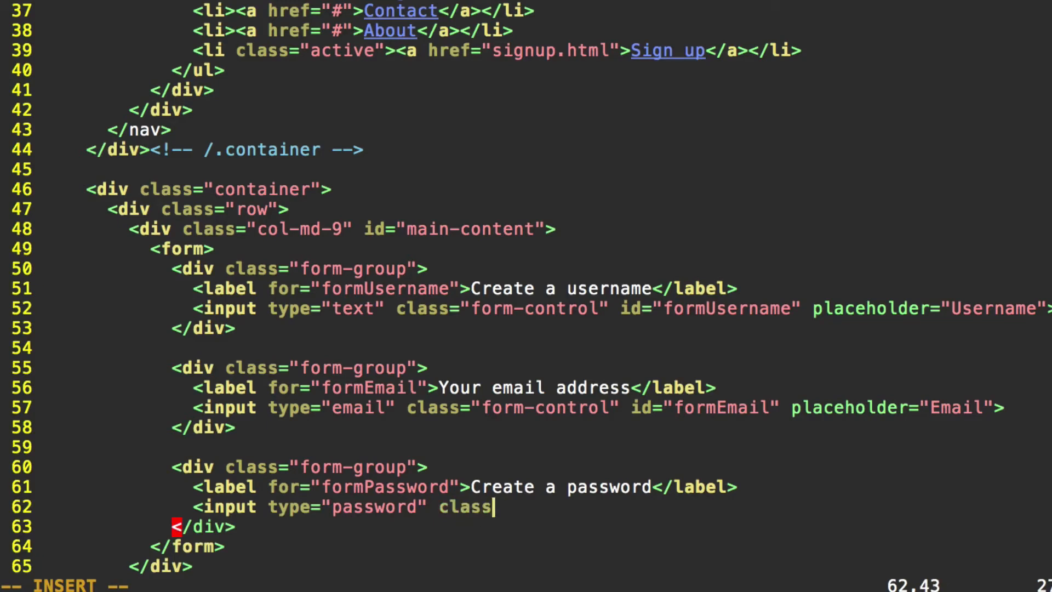
text(="form-c)
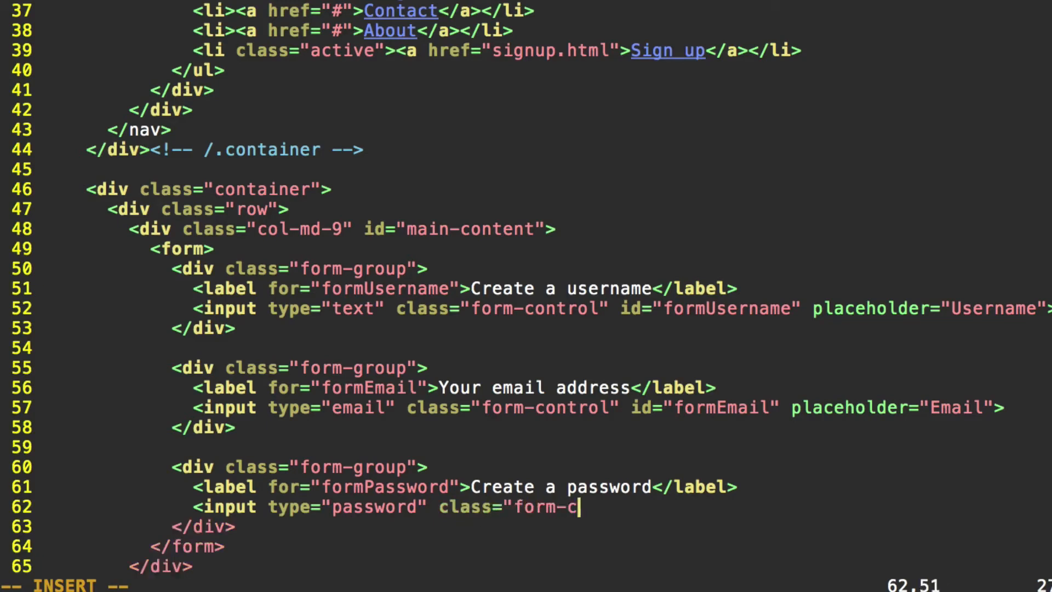
text(ontrol")
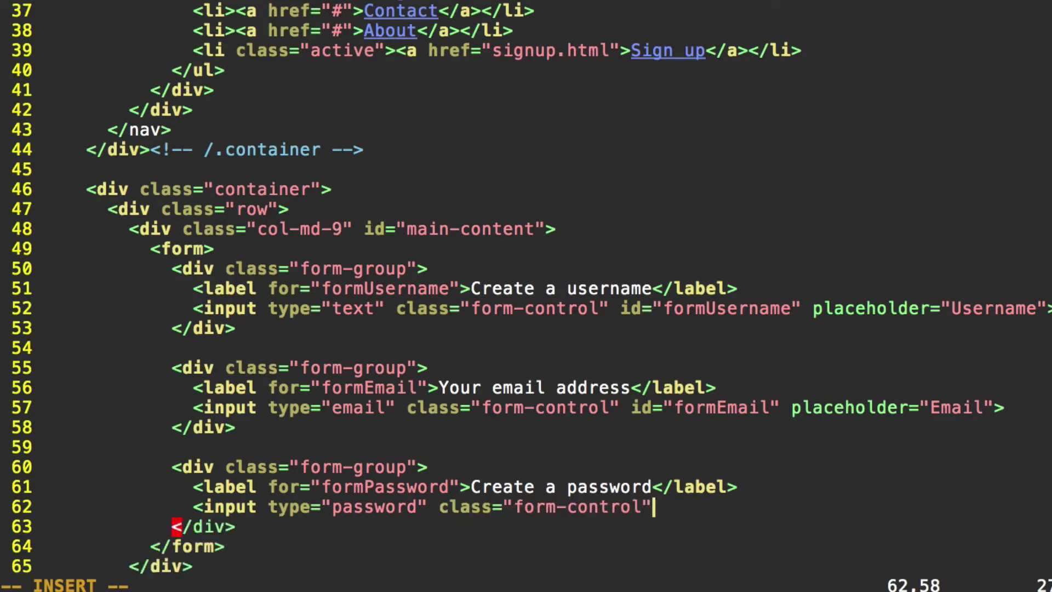
text(id)
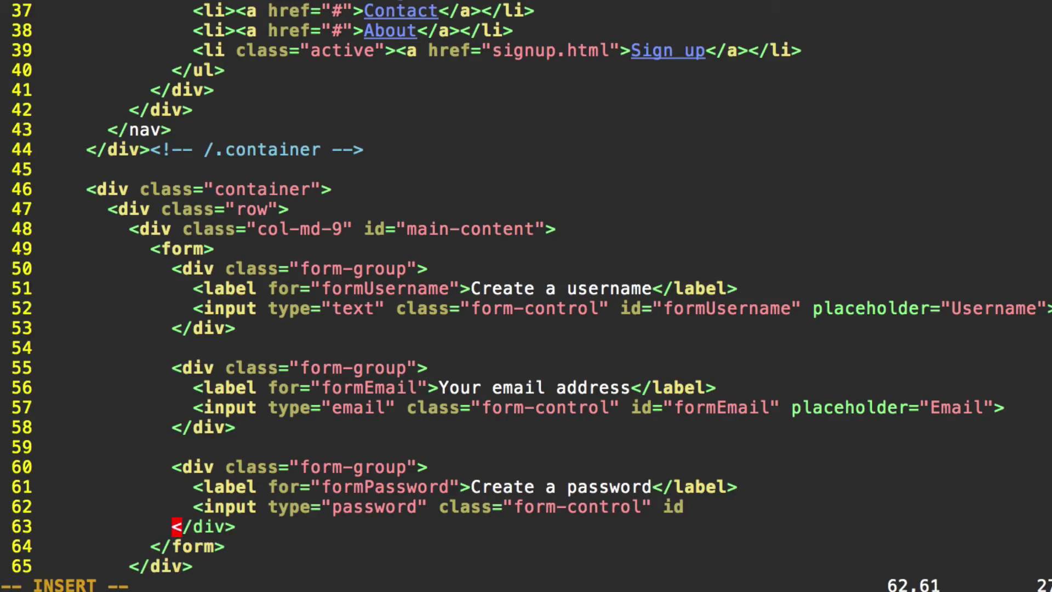
text(=")
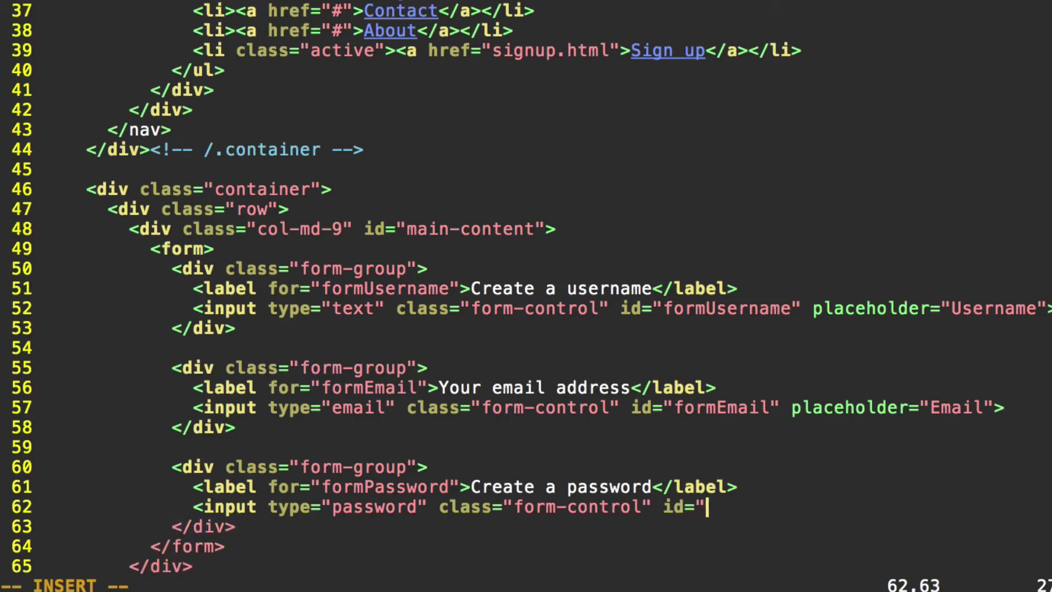
text(formPassword)
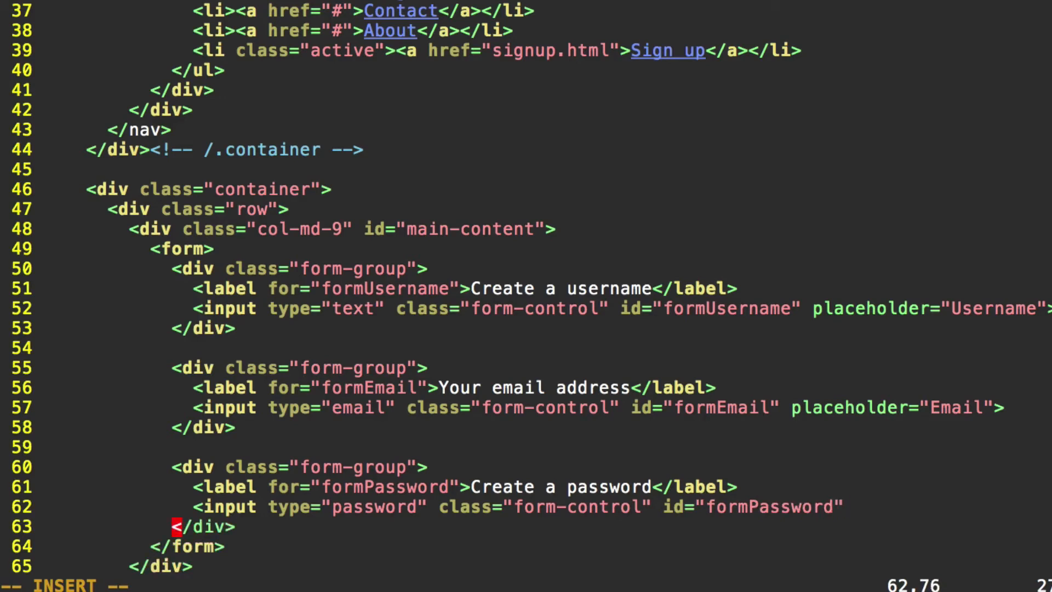
text(>)
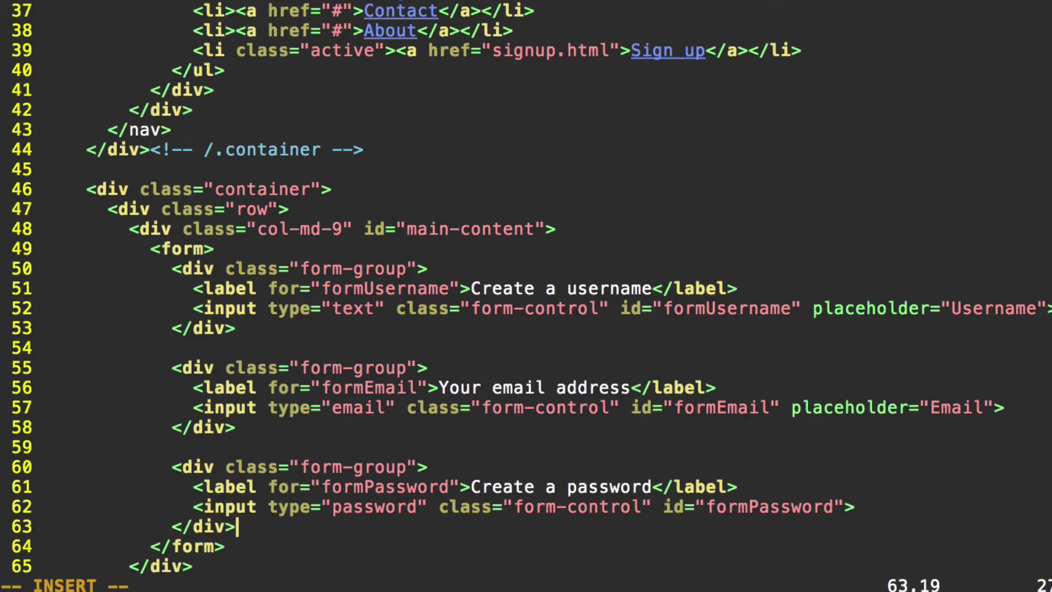
key(Enter)
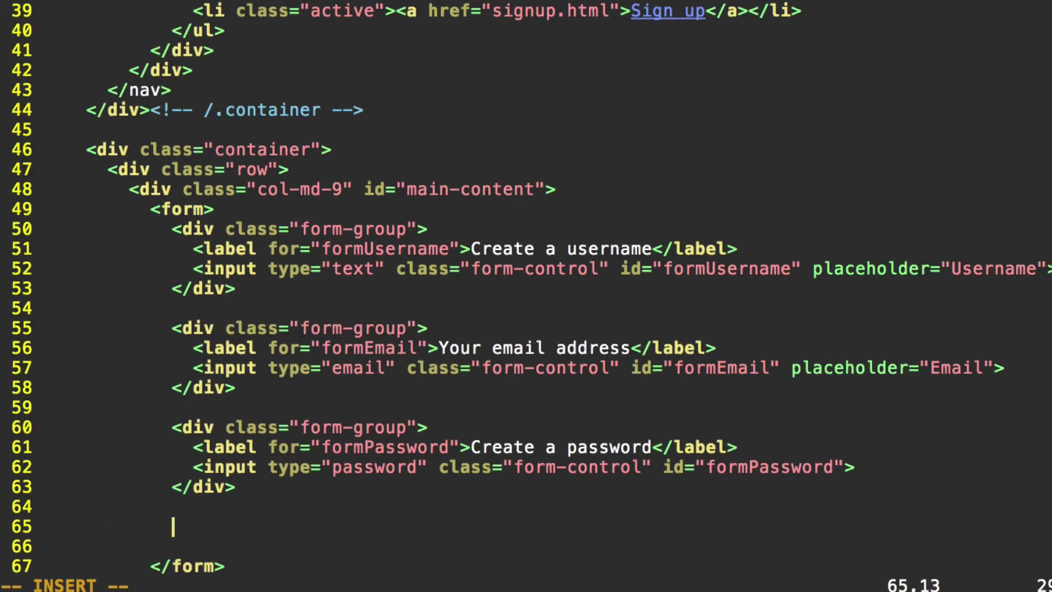
- Start a <button type="submit" class="btn btn-default"> tag before </form>
text(<butt)
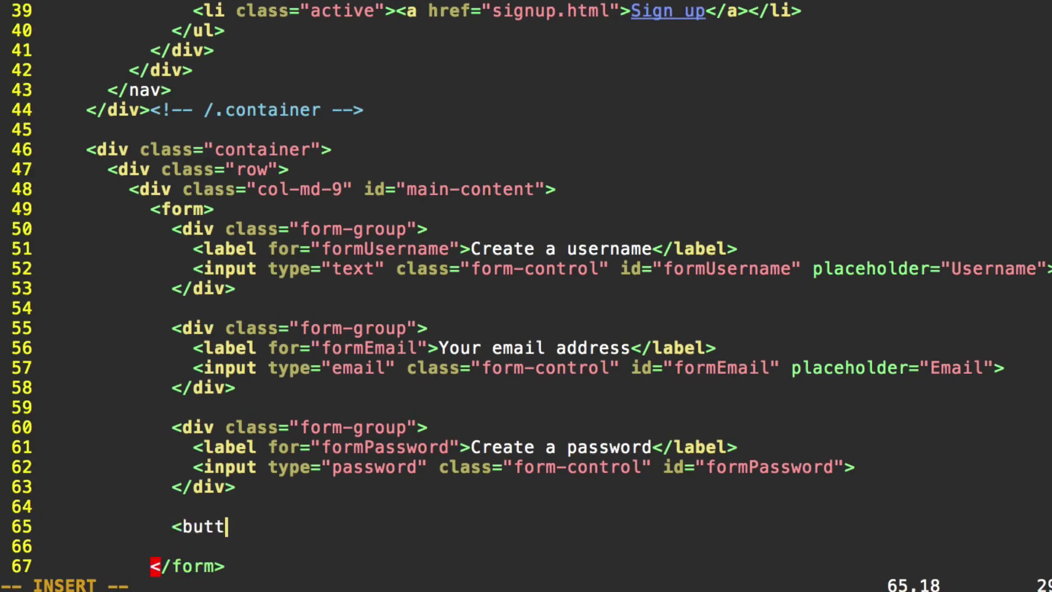
text(on)
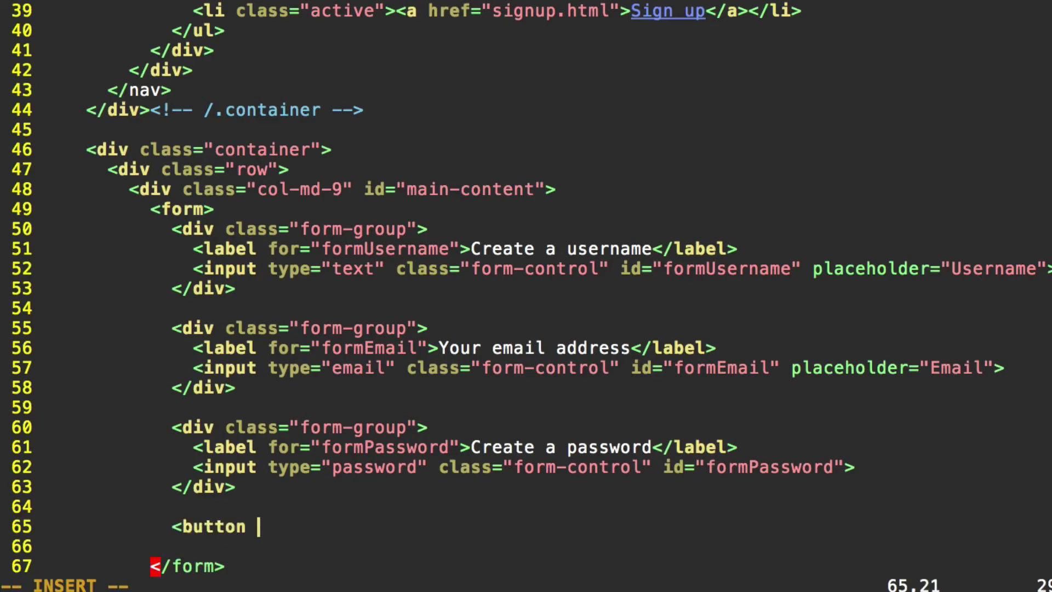
text(type=")
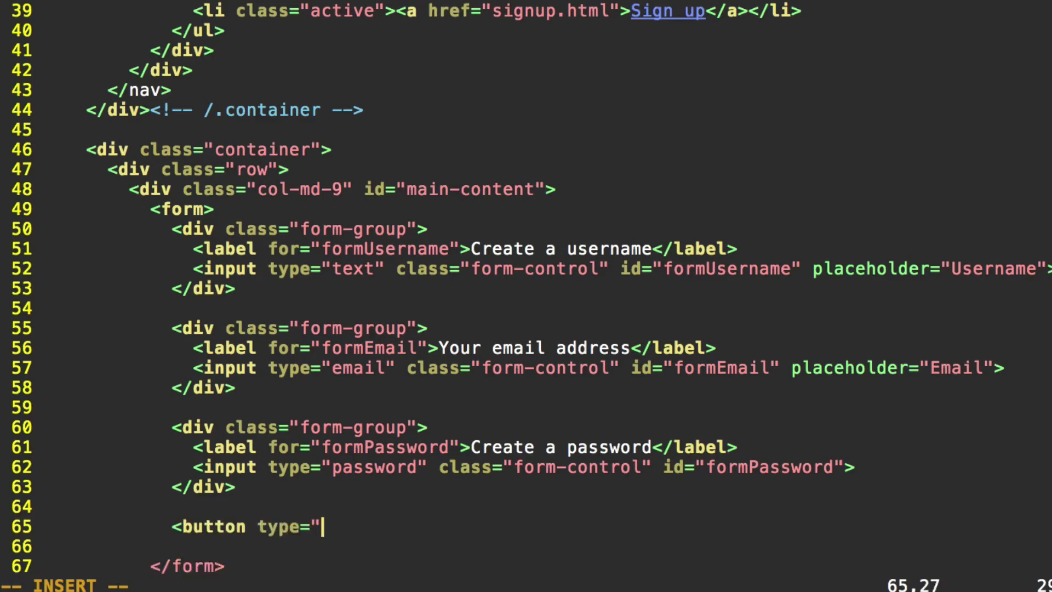
text(submit)
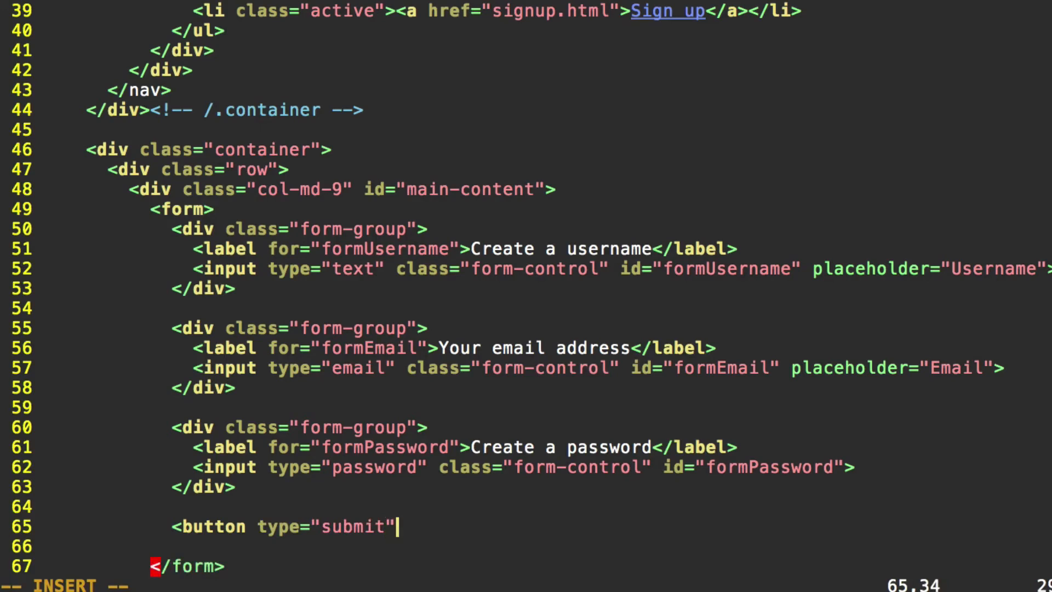
text(class)
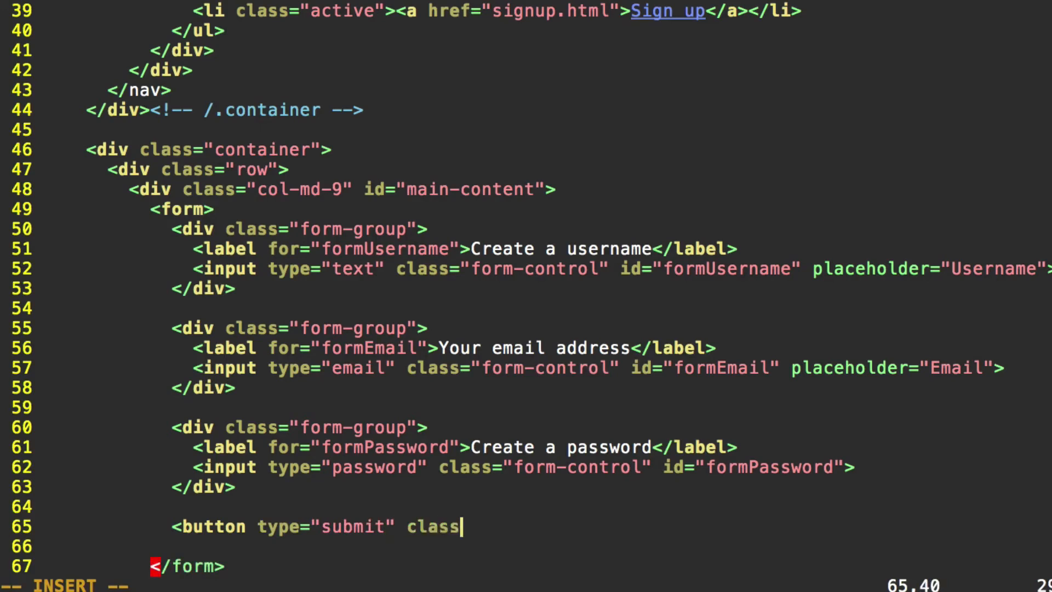
text(=")
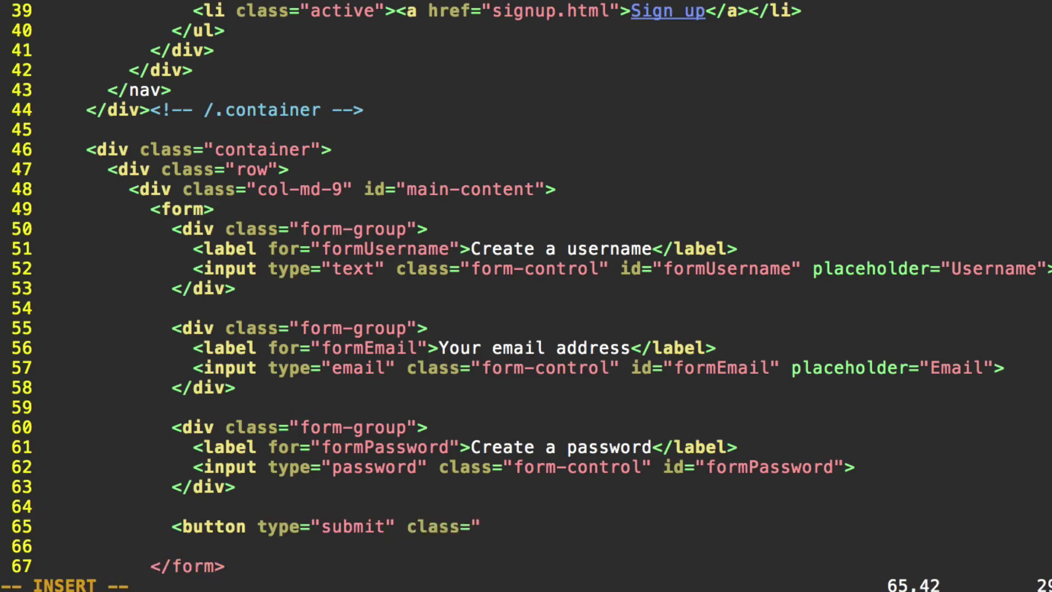
text(btn)
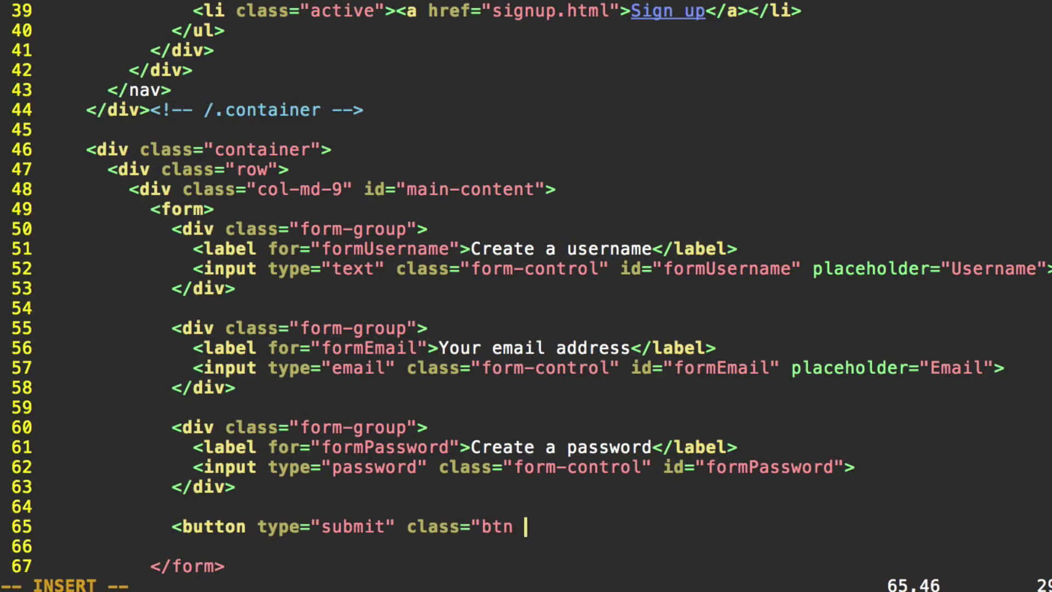
text(btn-defau)
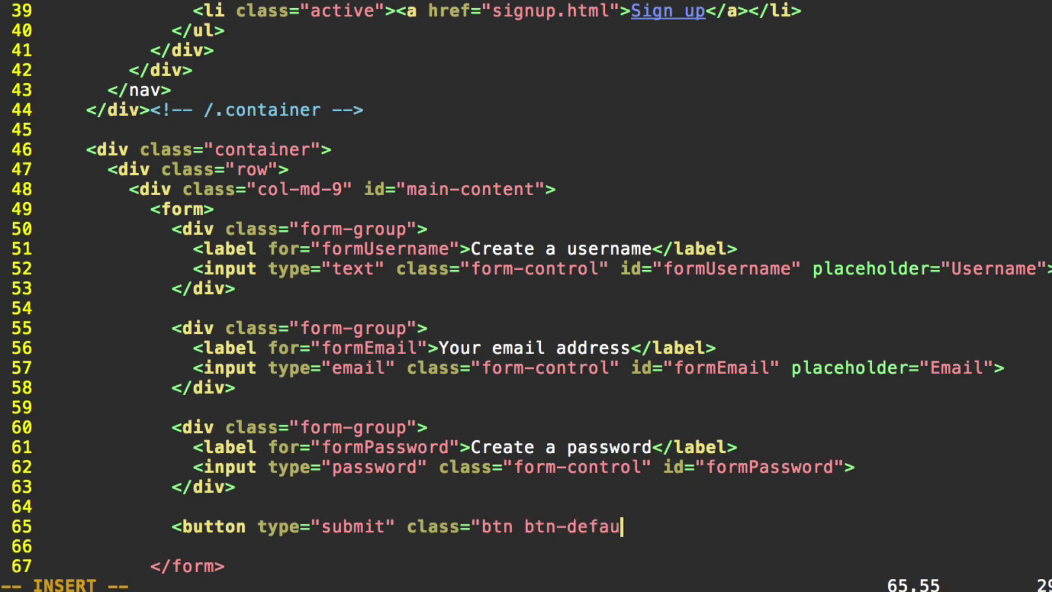
text(lt")
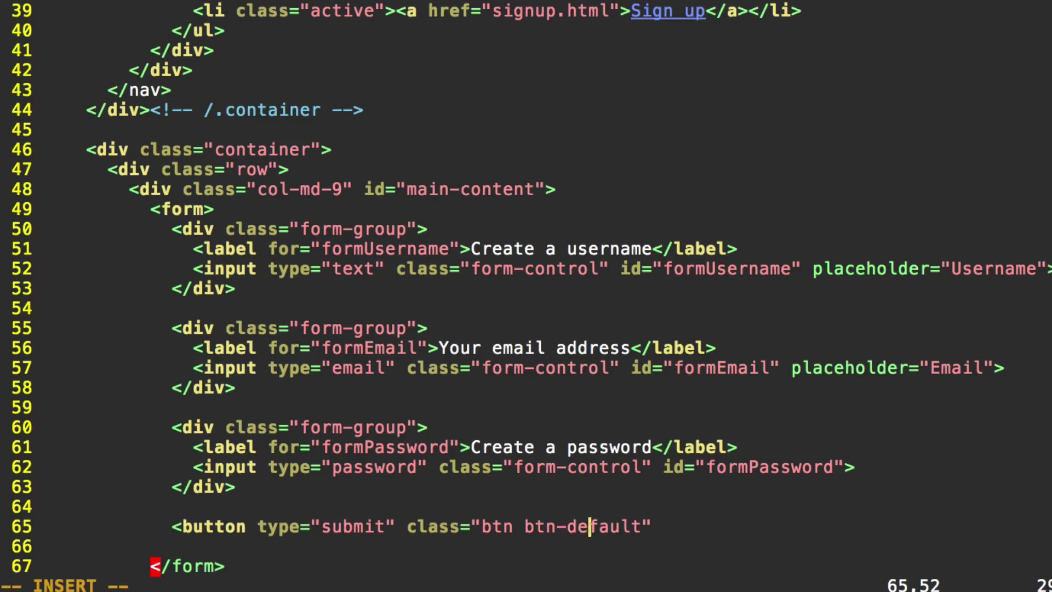
mouse_move(620, 525)
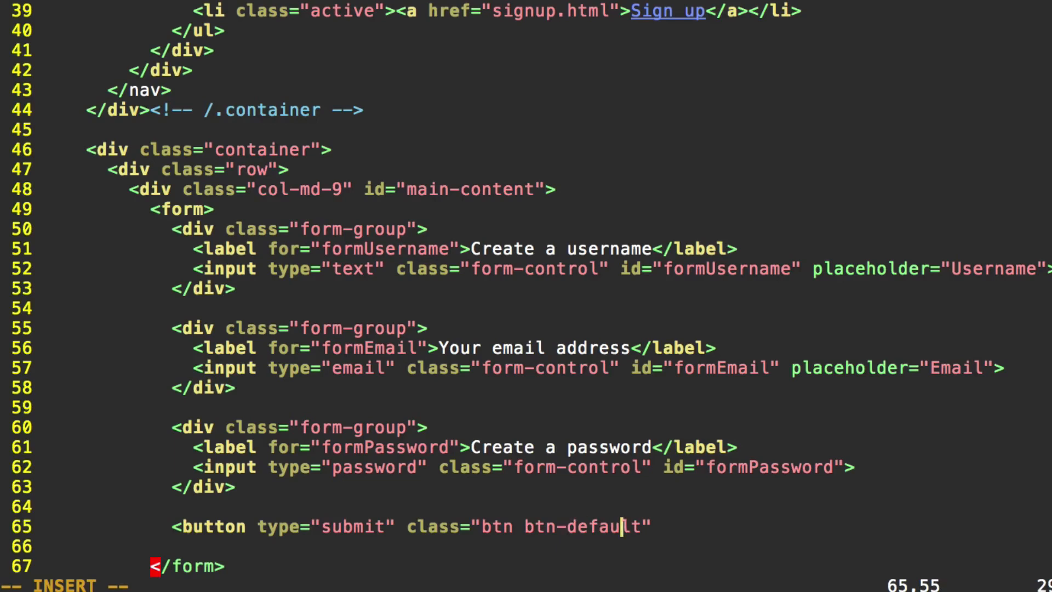
- Finish the button with the text 'Sign me up!' and its closing tag
text(>)
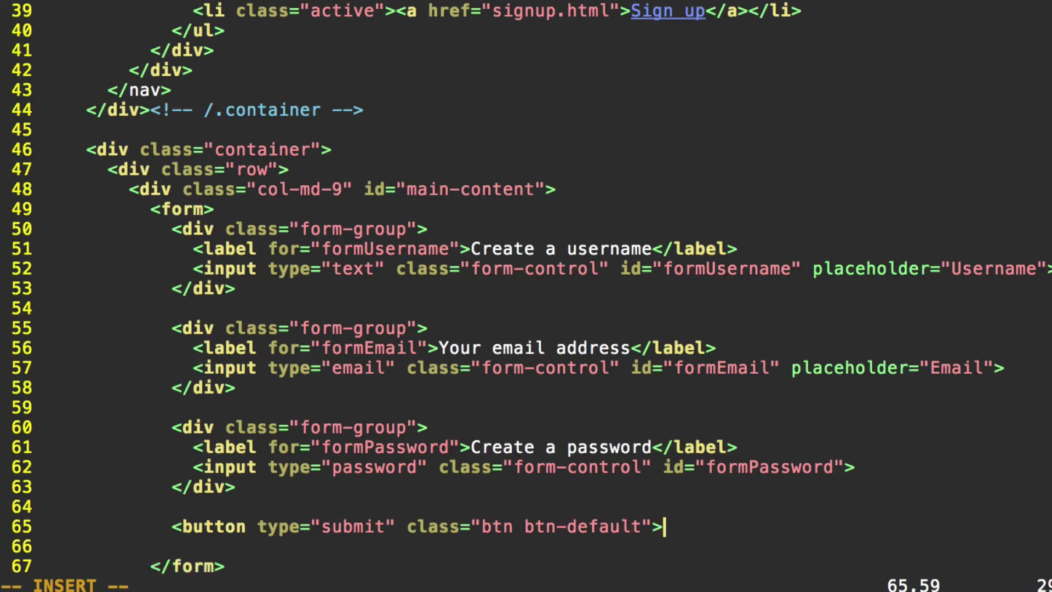
text(Sign me)
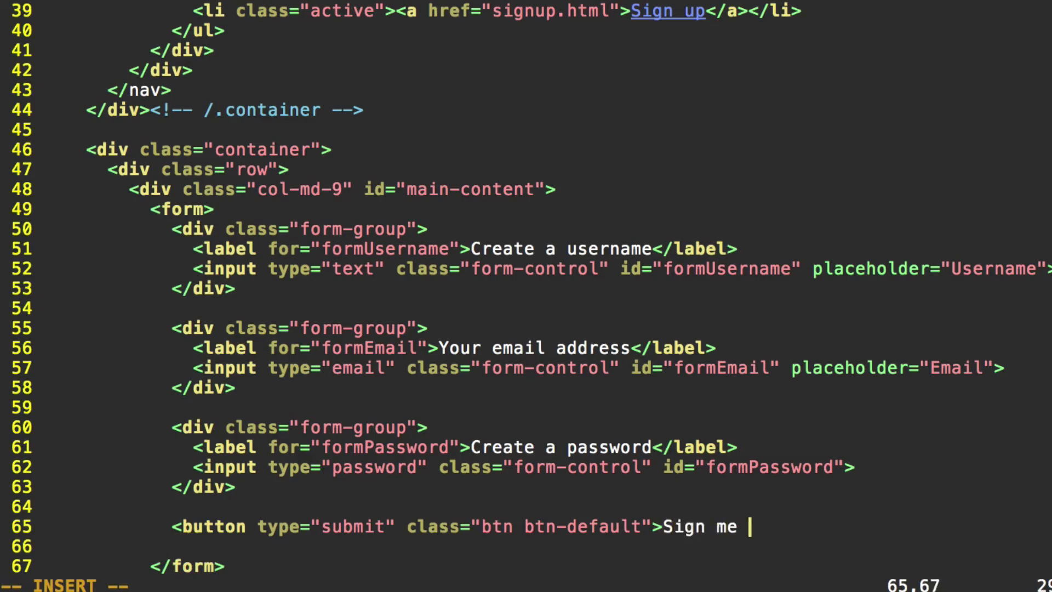
text(up!</bu)
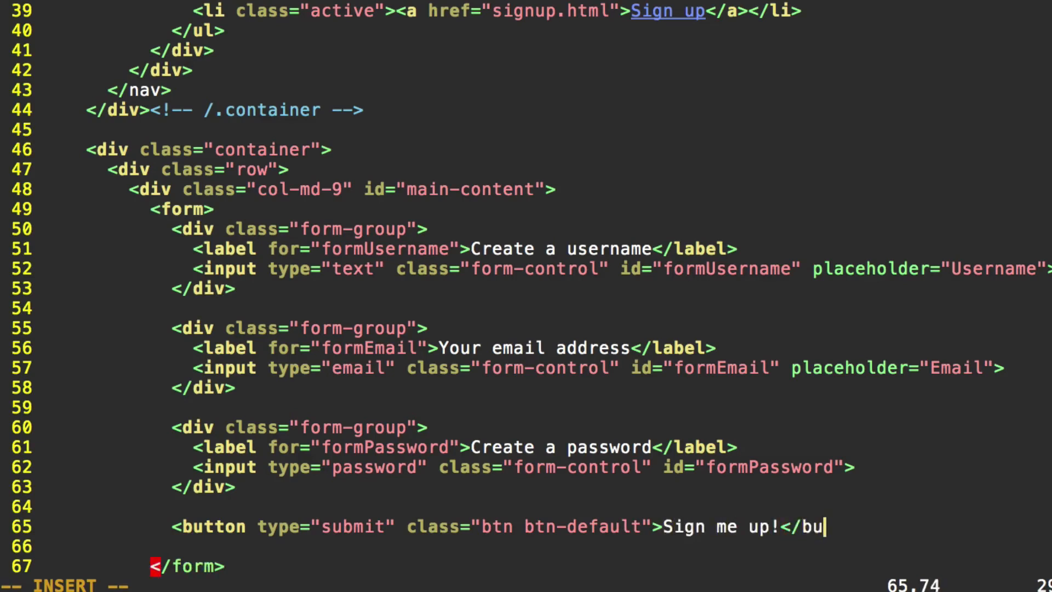
text(tton>)
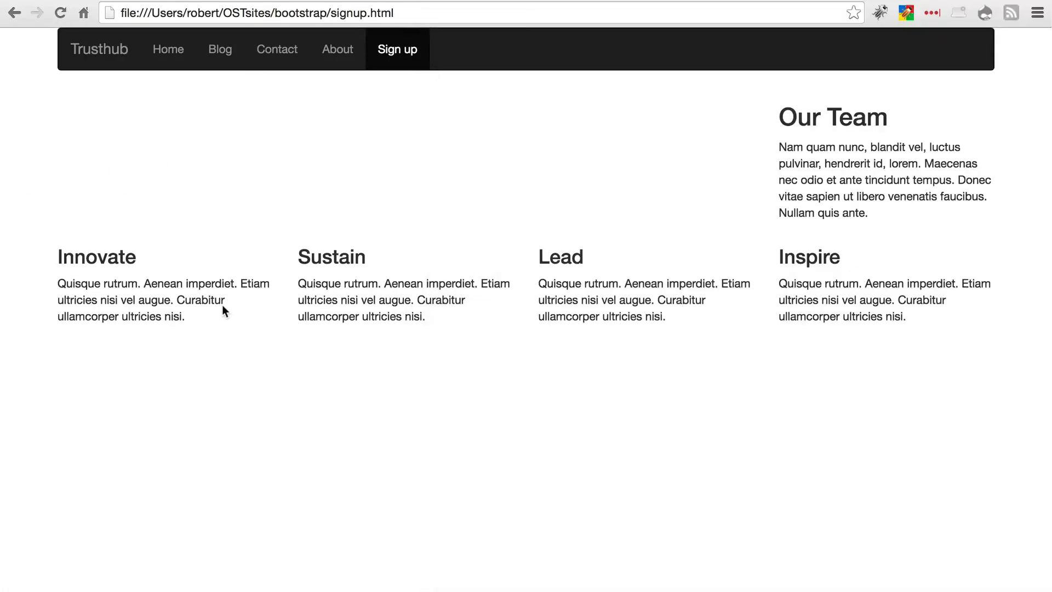
mouse_move(342, 34)
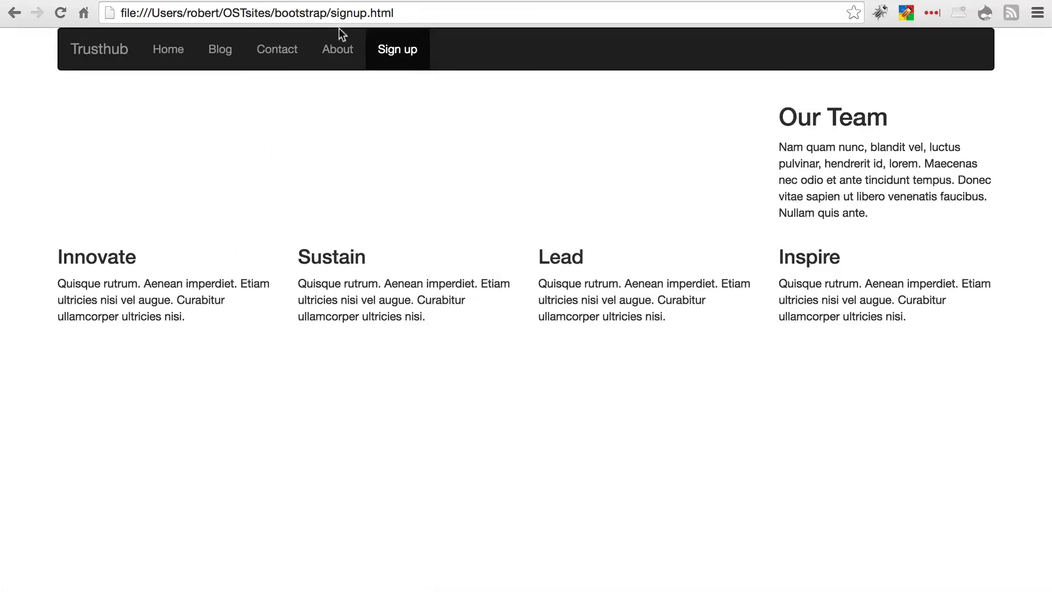
- Reload signup.html in Chrome so the new form renders
click(396, 50)
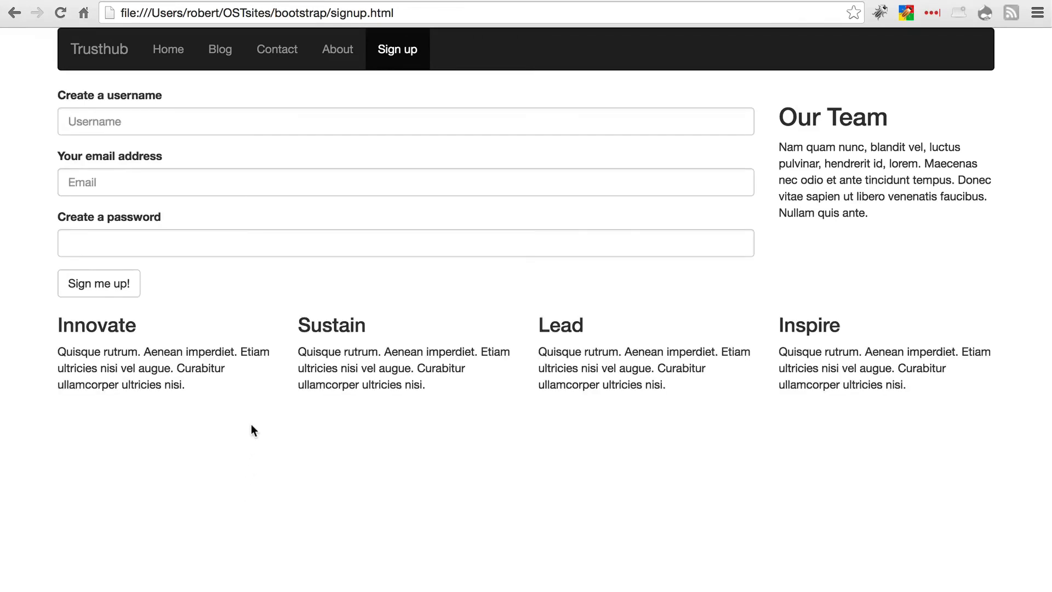
mouse_move(138, 92)
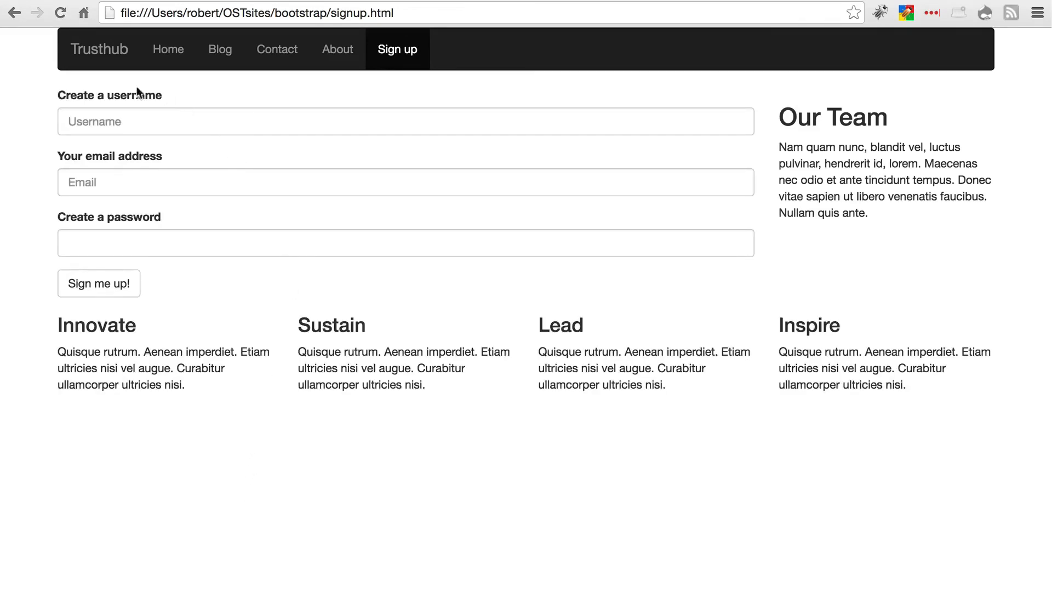
mouse_move(43, 122)
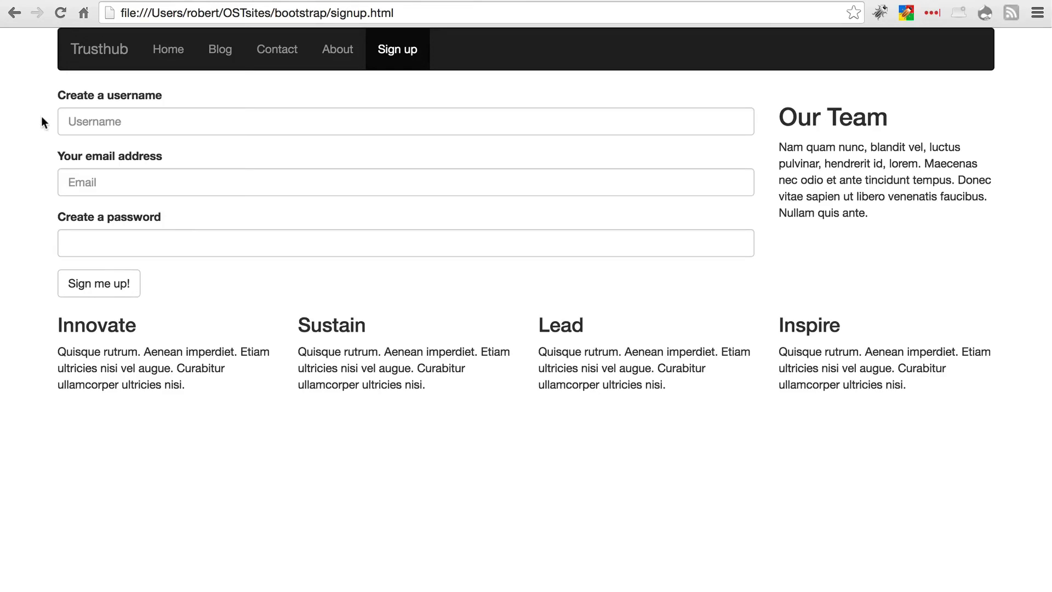
mouse_move(31, 229)
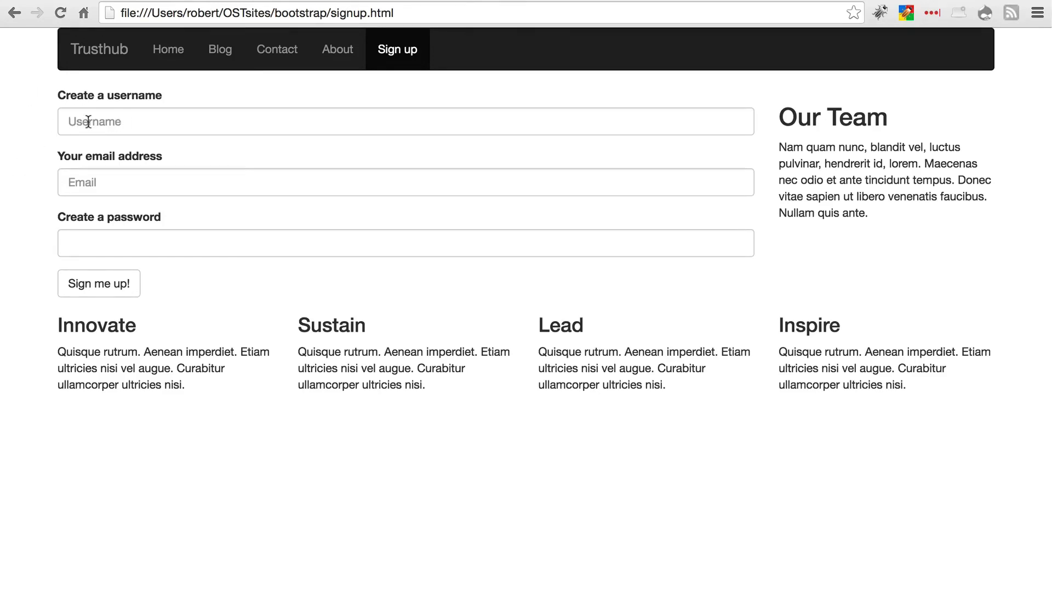
mouse_move(114, 119)
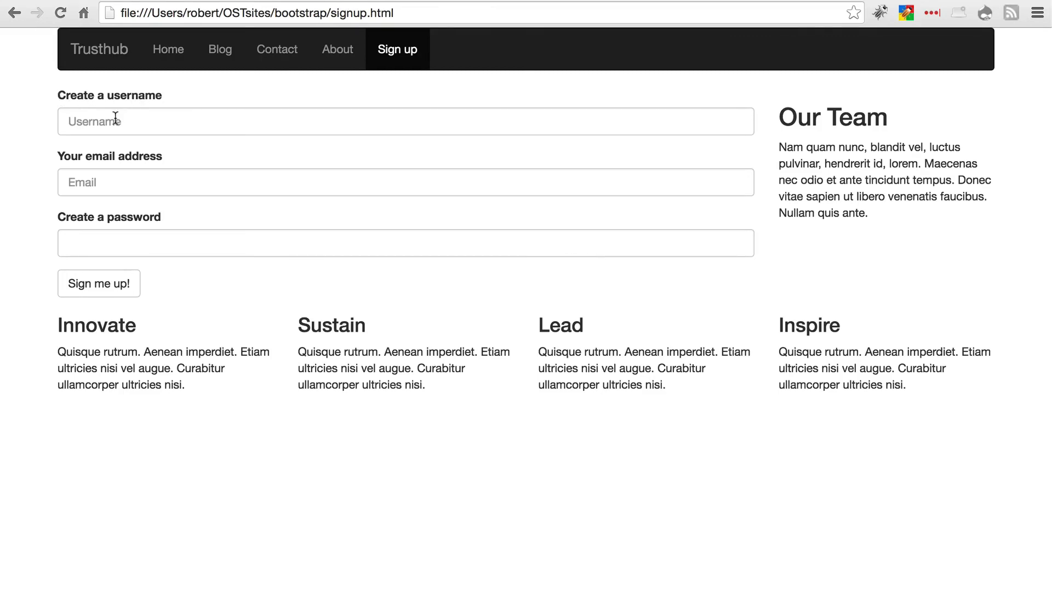
- Fill the form with username 'Robert' and email '78gyuhi8yu', then submit via Sign me up!
text(Robert)
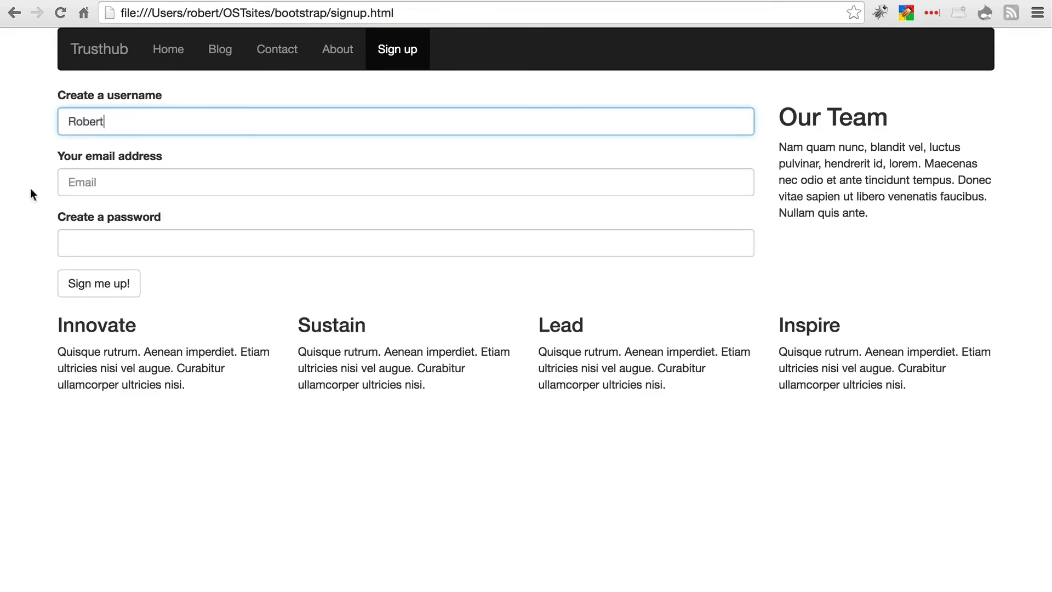
click(406, 182)
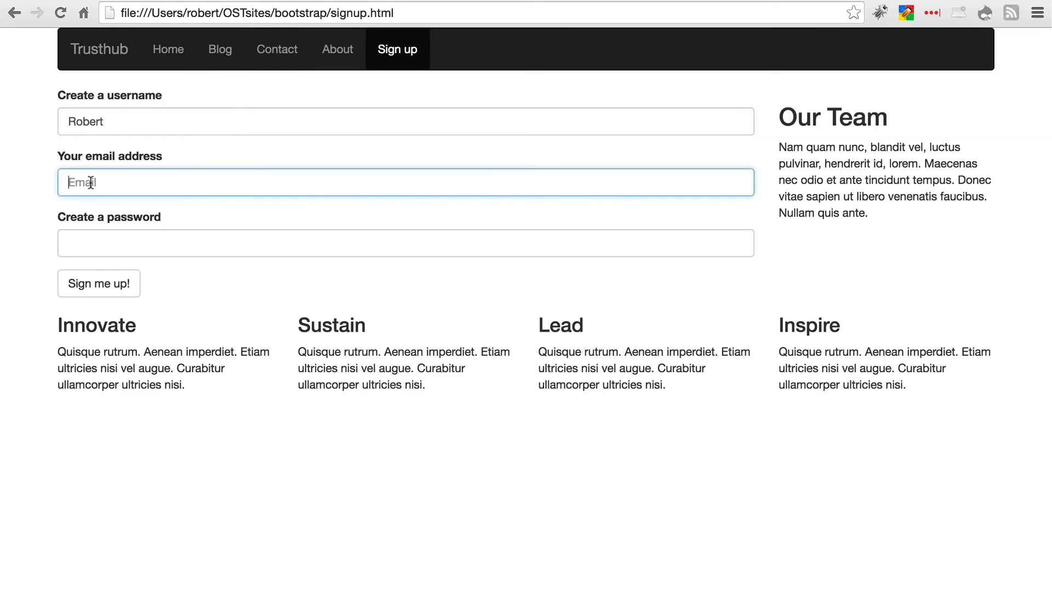
text(78gyuhi8yu)
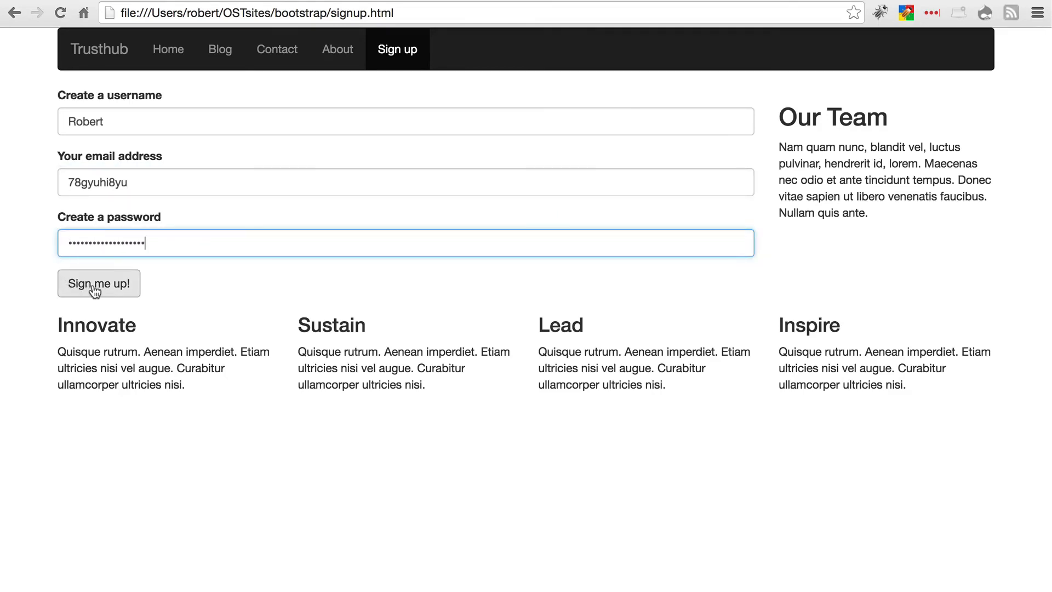
click(99, 283)
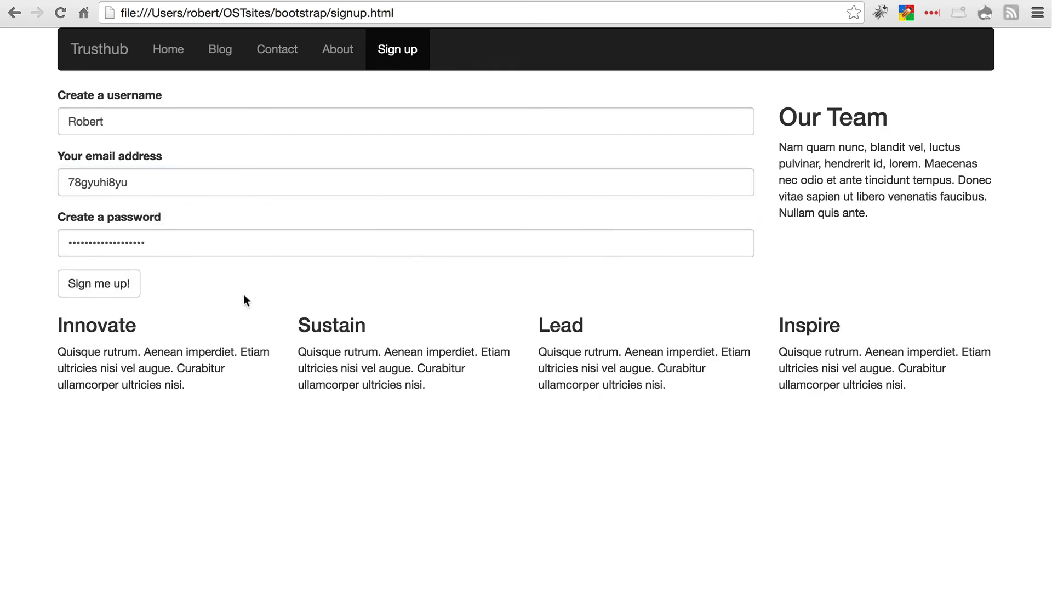
click(97, 283)
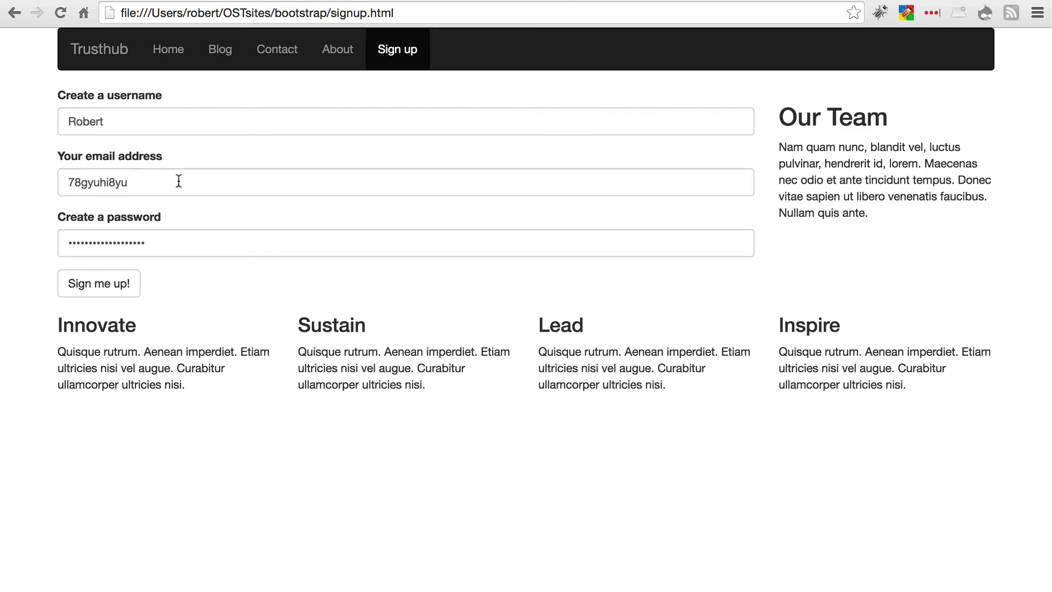
mouse_move(6, 237)
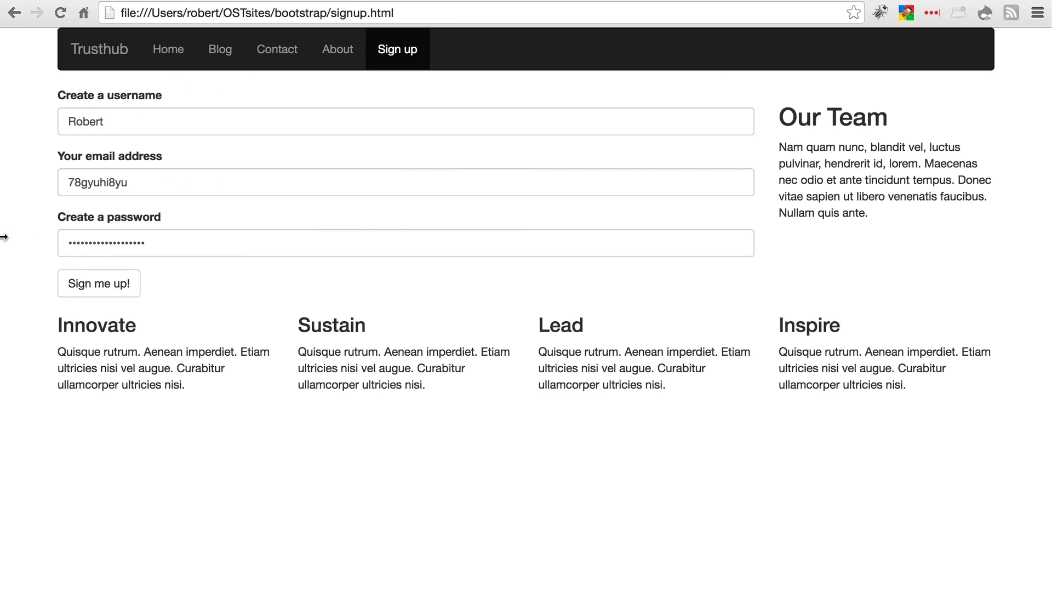